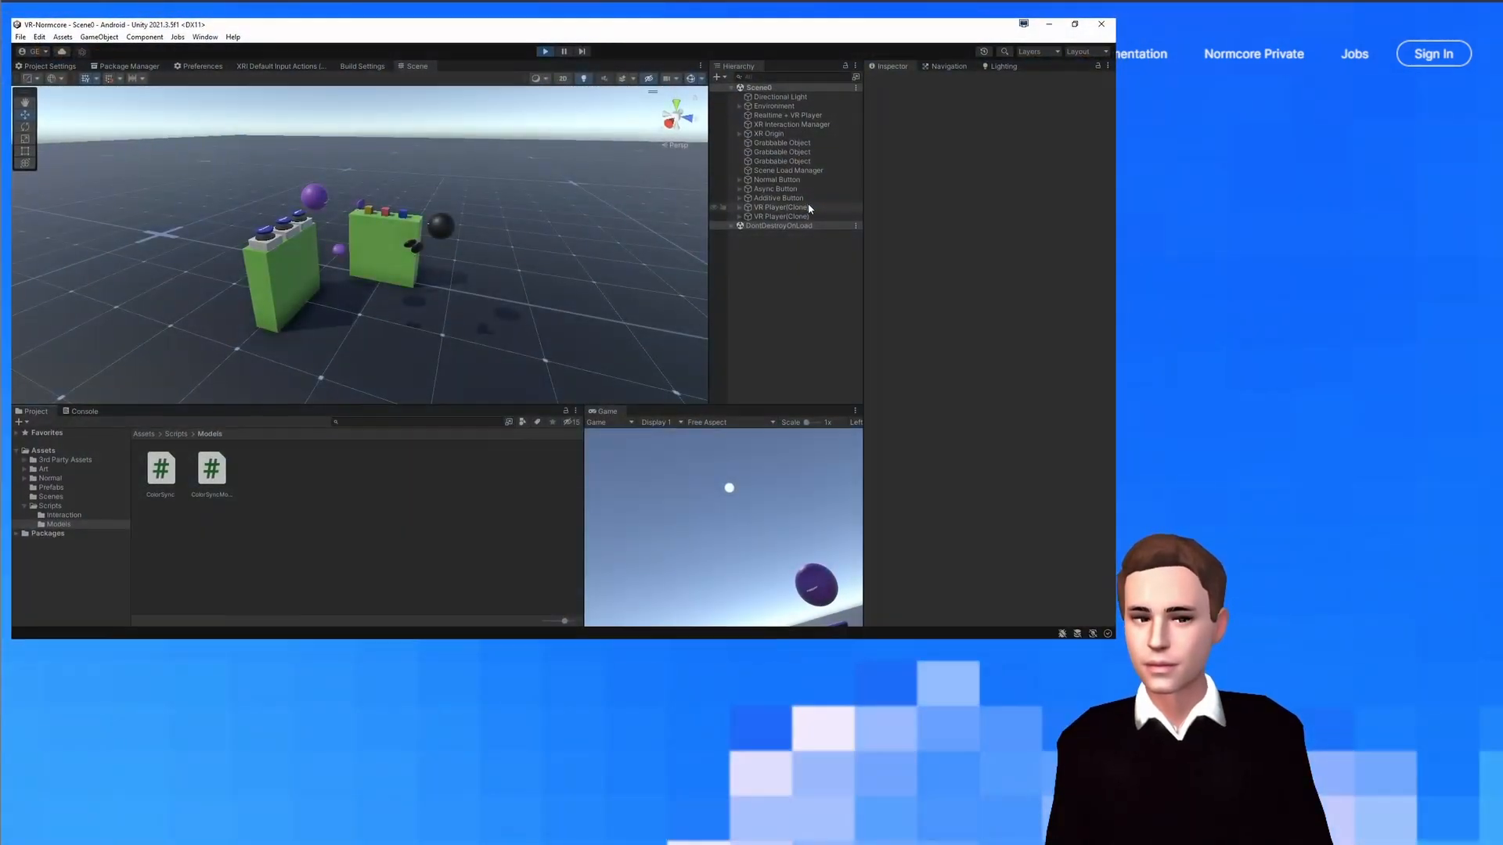
- Select the spawned VR Player(Clone) and set its Color Sync color to red during Play mode
{"action": "left_click", "coordinate": [777, 210]}
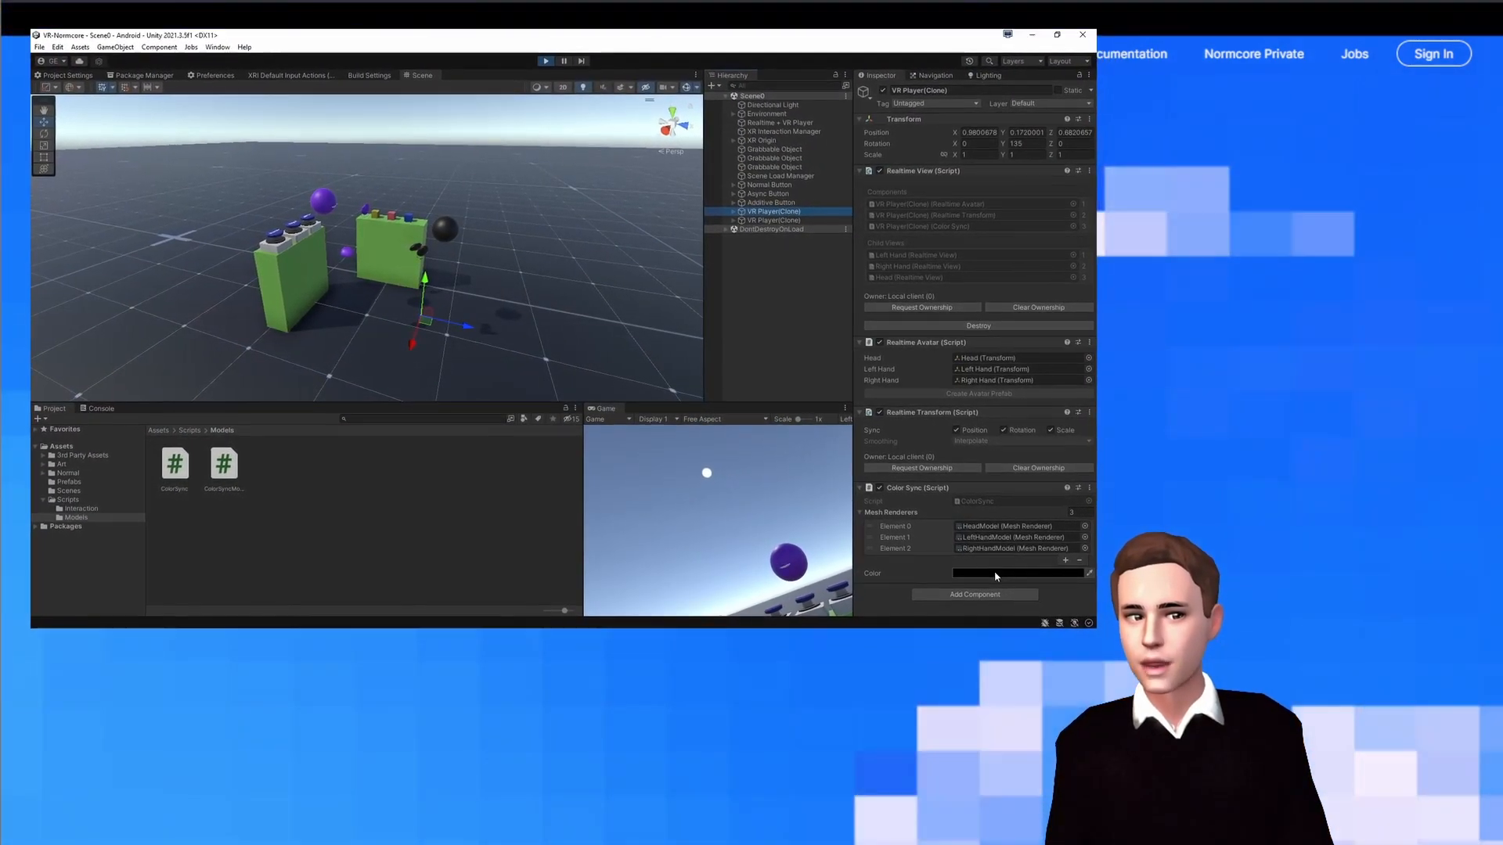
{"action": "left_click", "coordinate": [1019, 573]}
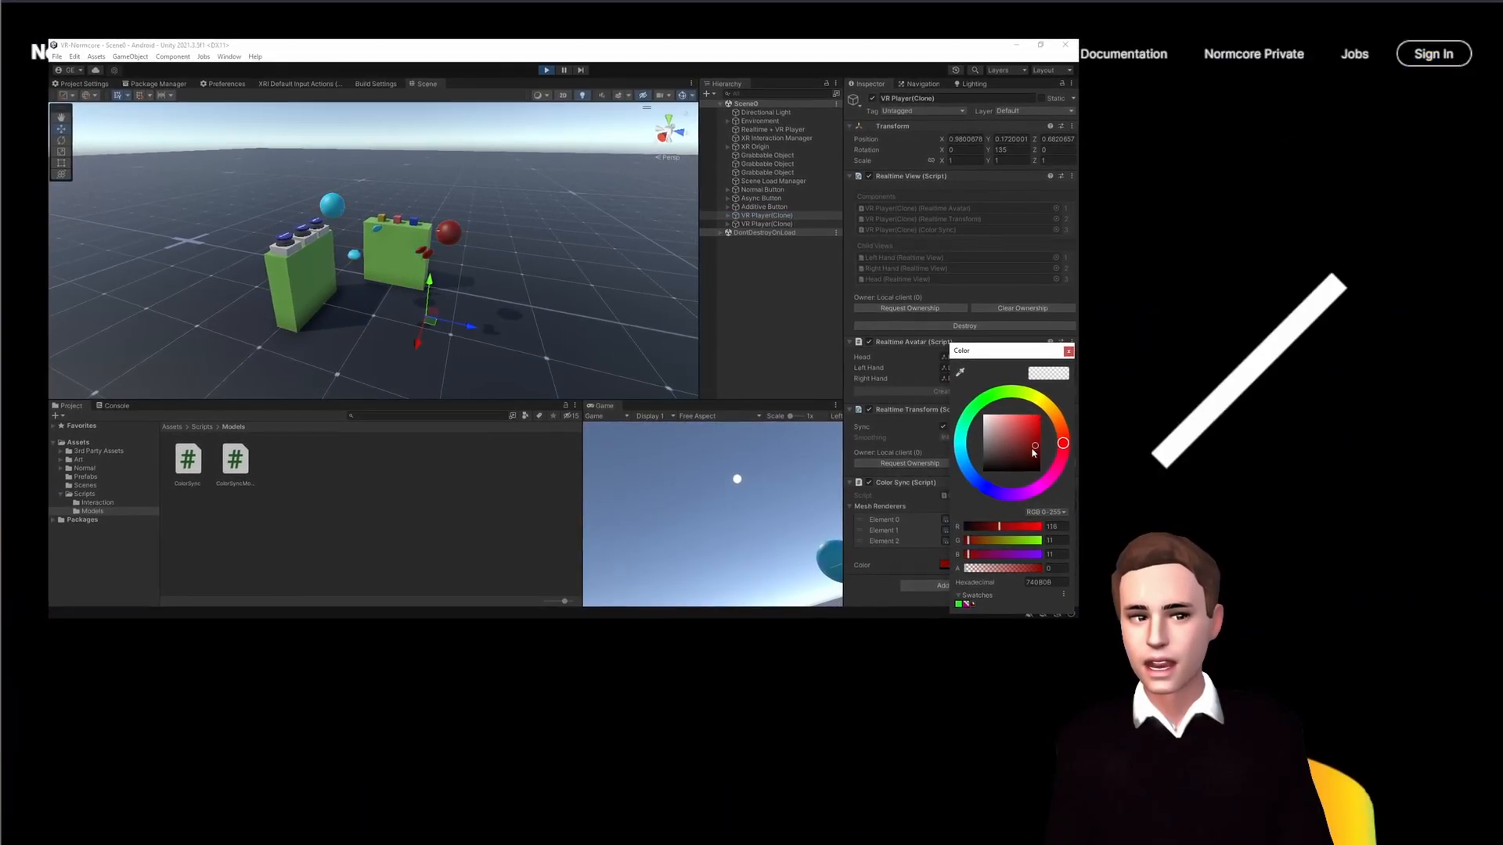
{"action": "left_click", "coordinate": [1021, 415]}
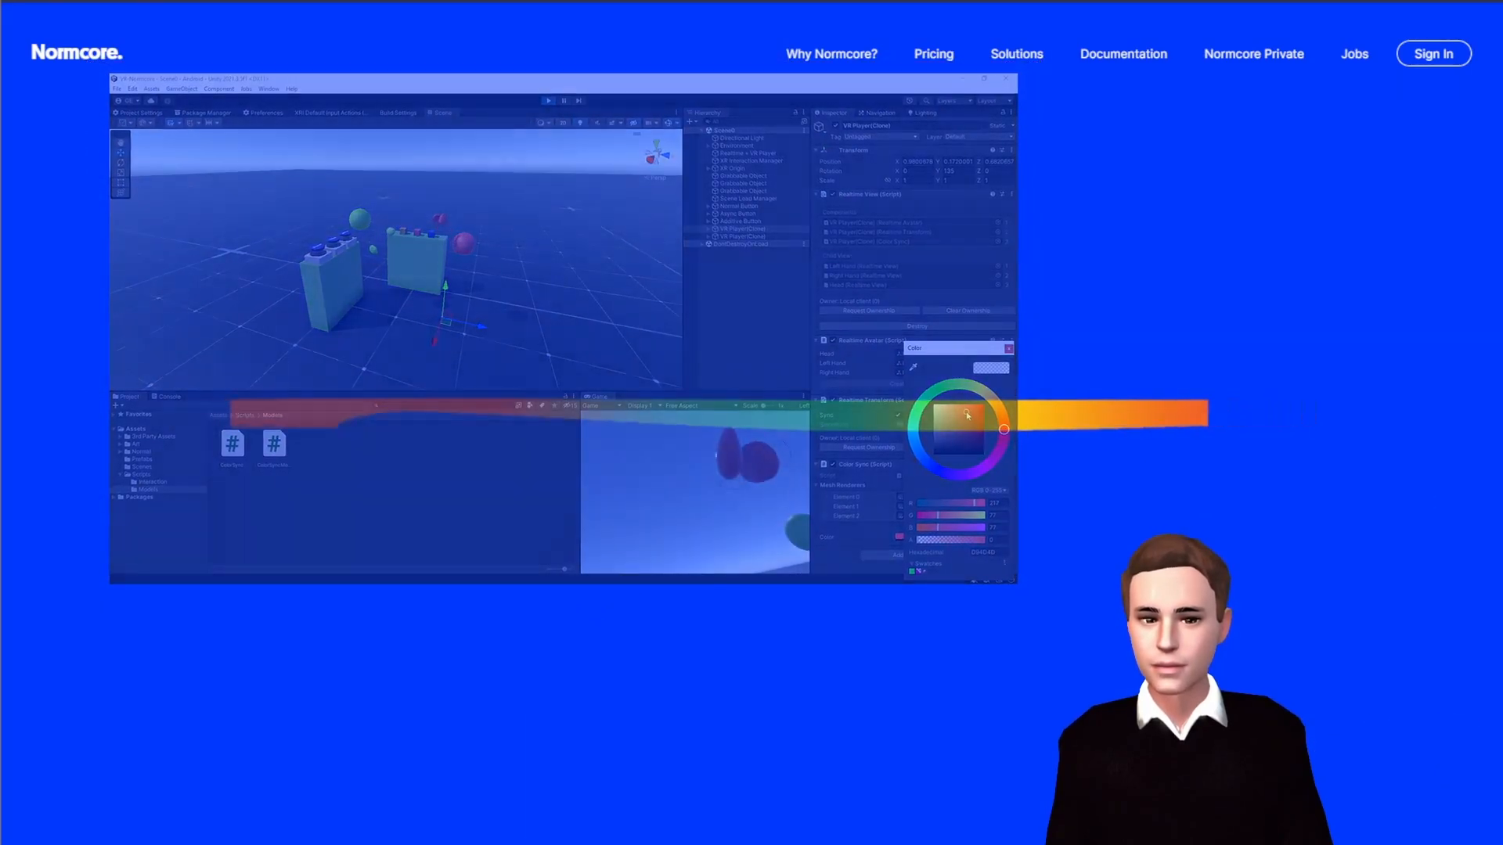
- Browse the Normcore documentation diagram of the datastore, model and Realtime component connection
{"action": "left_click", "coordinate": [1123, 54]}
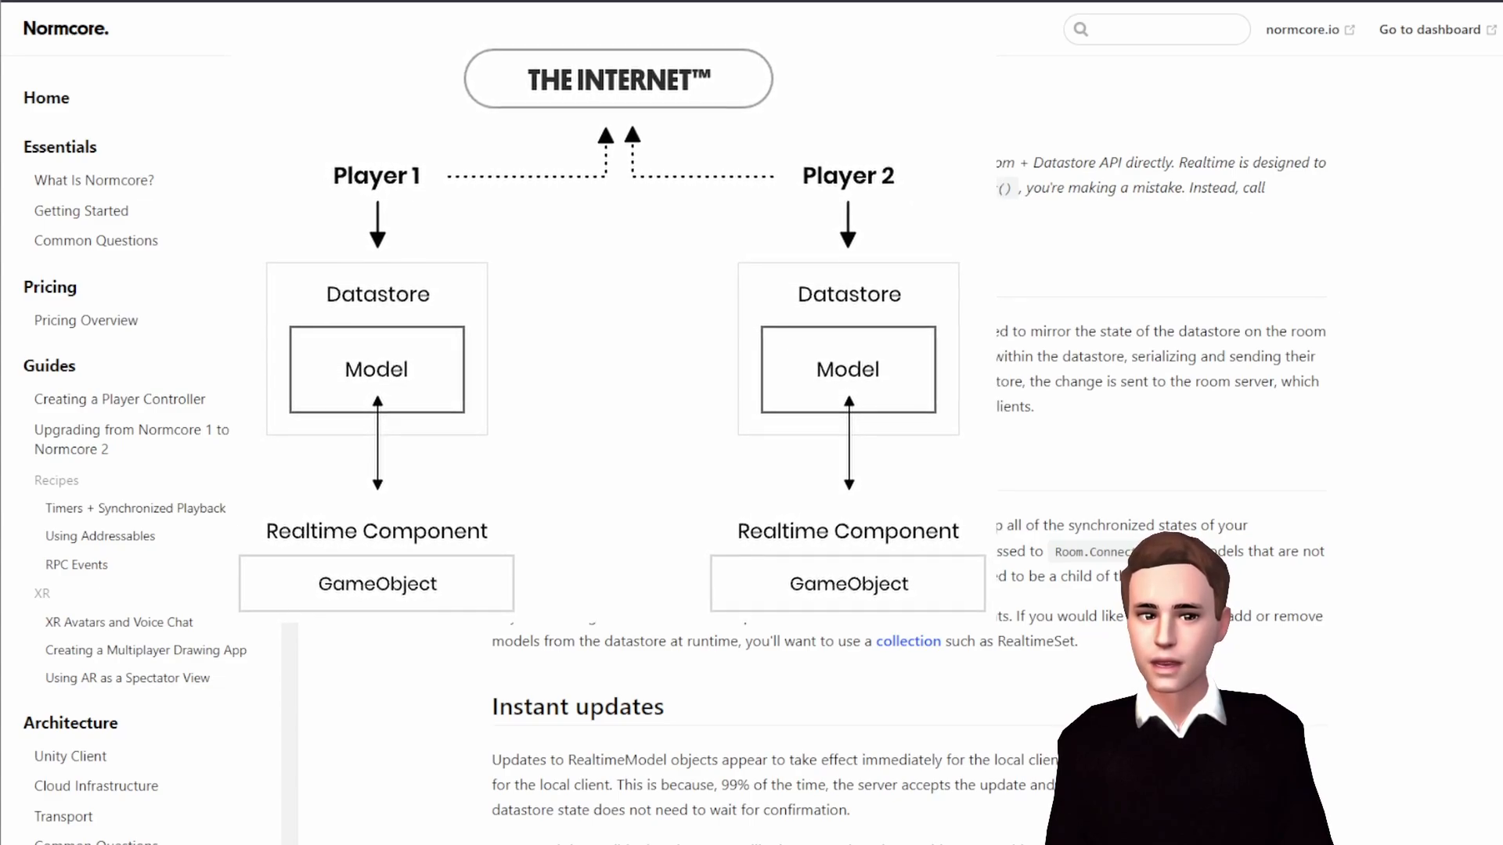
{"action": "scroll", "scroll_direction": "down", "scroll_amount": 3}
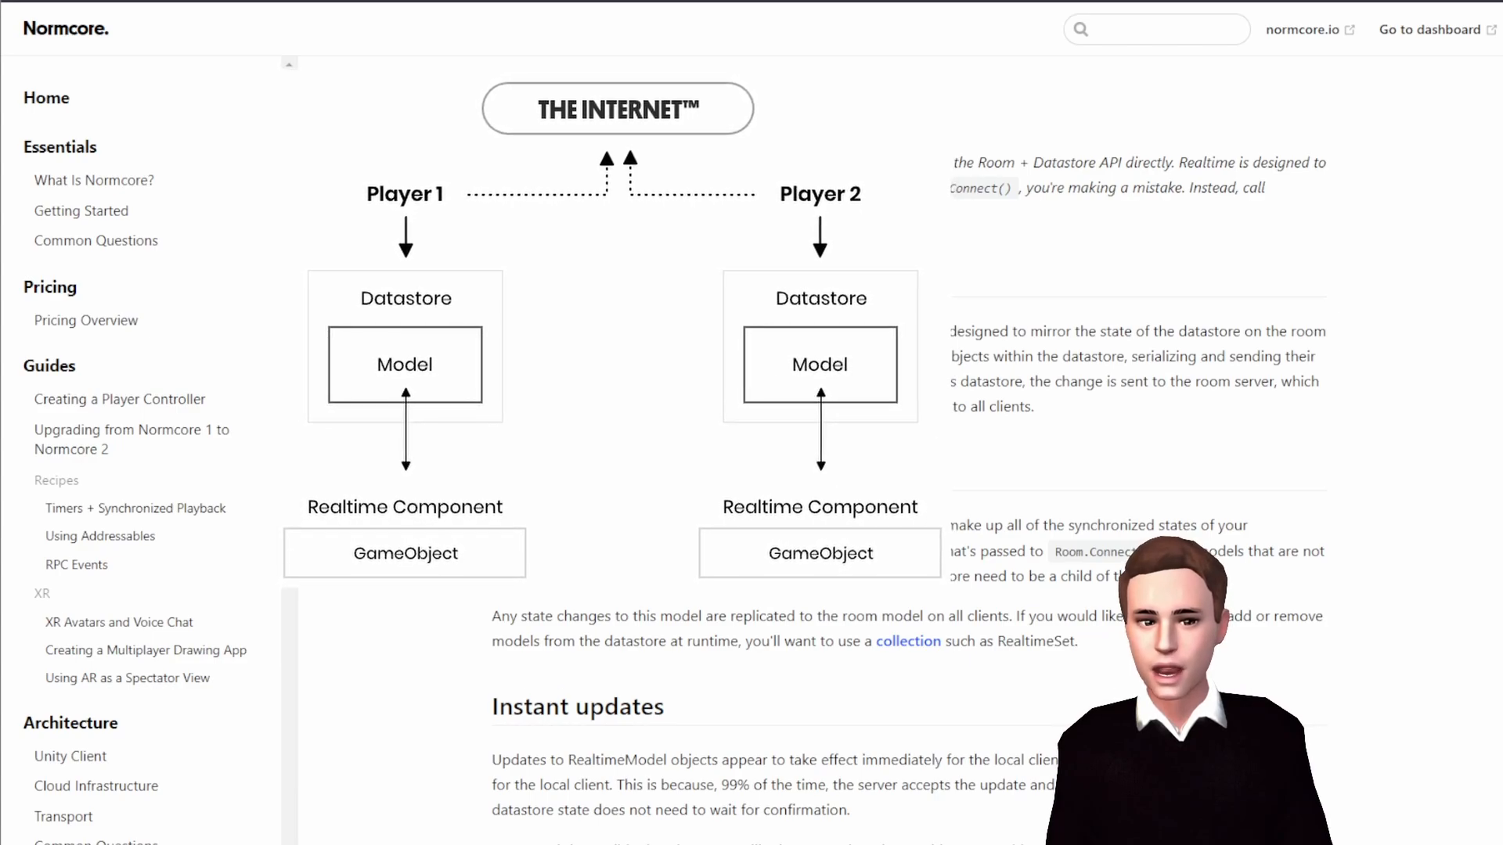
{"action": "scroll", "scroll_direction": "up", "scroll_amount": 3}
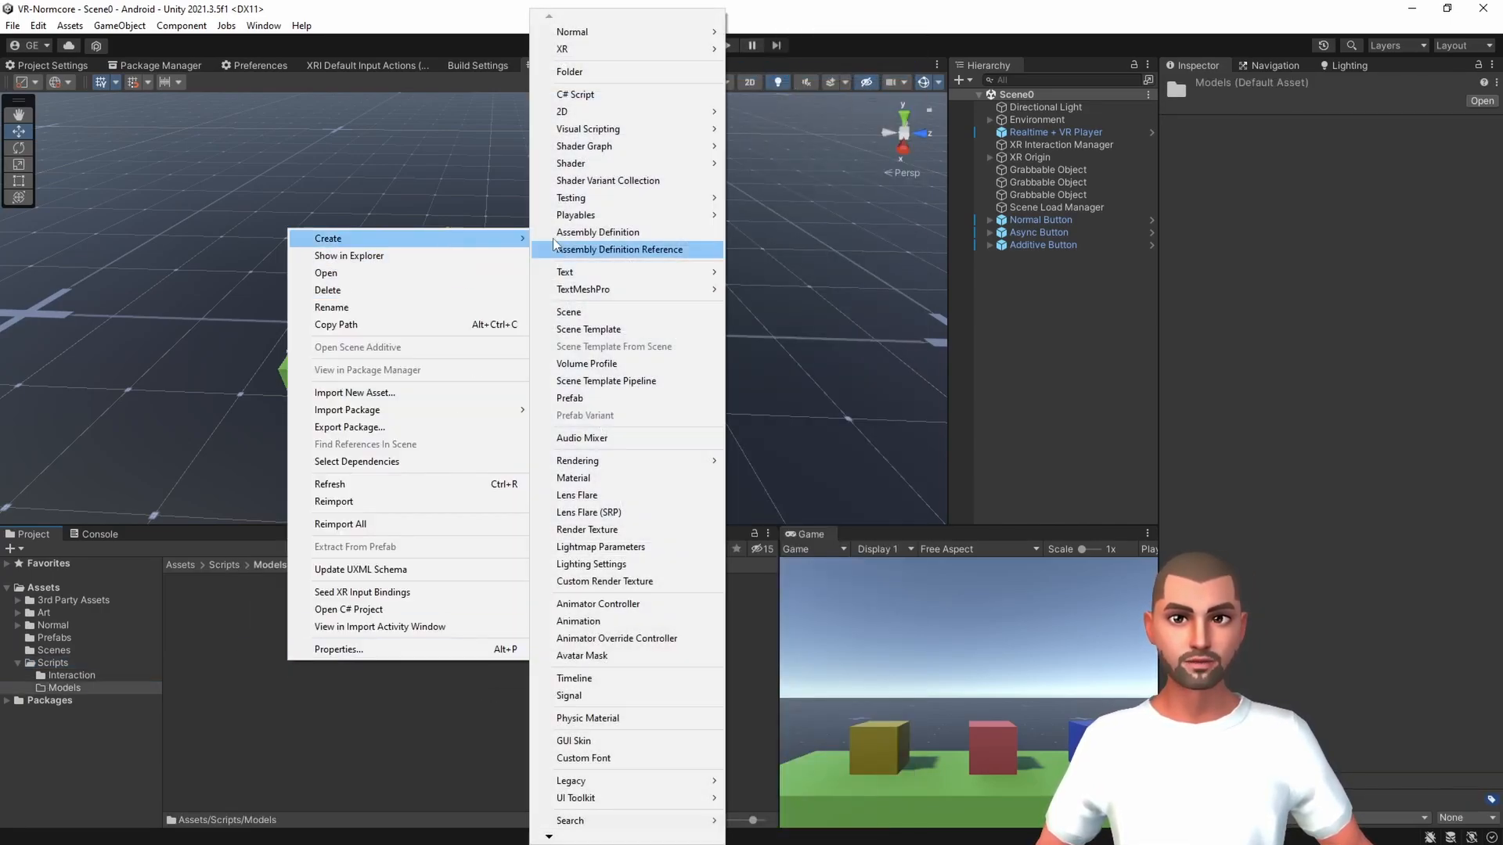
- Create a new C# script named ColorSyncModel in the Assets/Scripts/Models folder
{"action": "left_click", "coordinate": [577, 94]}
{"action": "type", "text": "ColorSyncModel"}
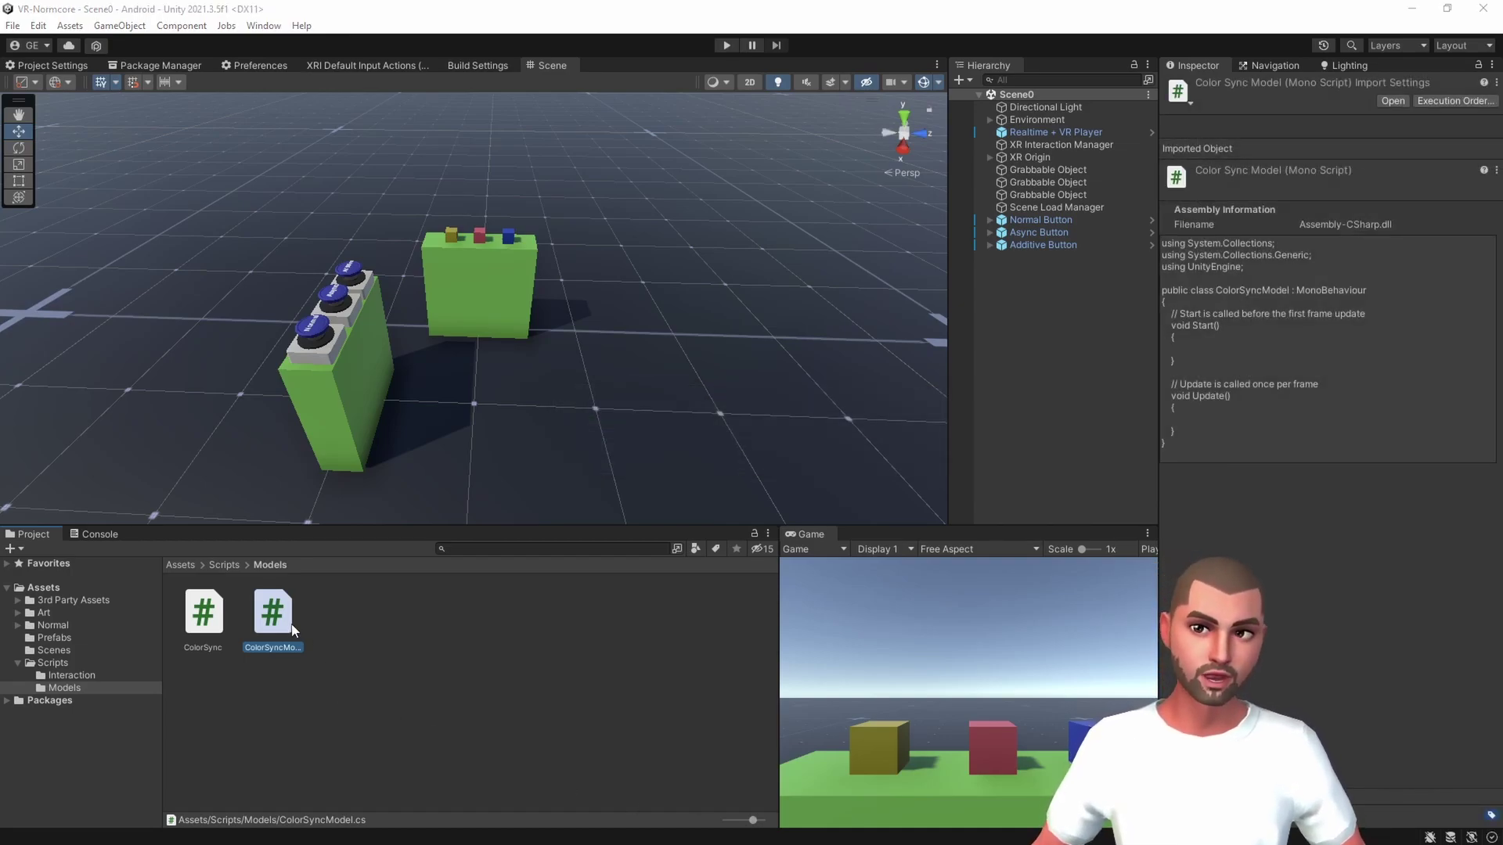
- Strip ColorSyncModel of the MonoBehaviour base class and its Start and Update methods
{"action": "double_click", "coordinate": [272, 611]}
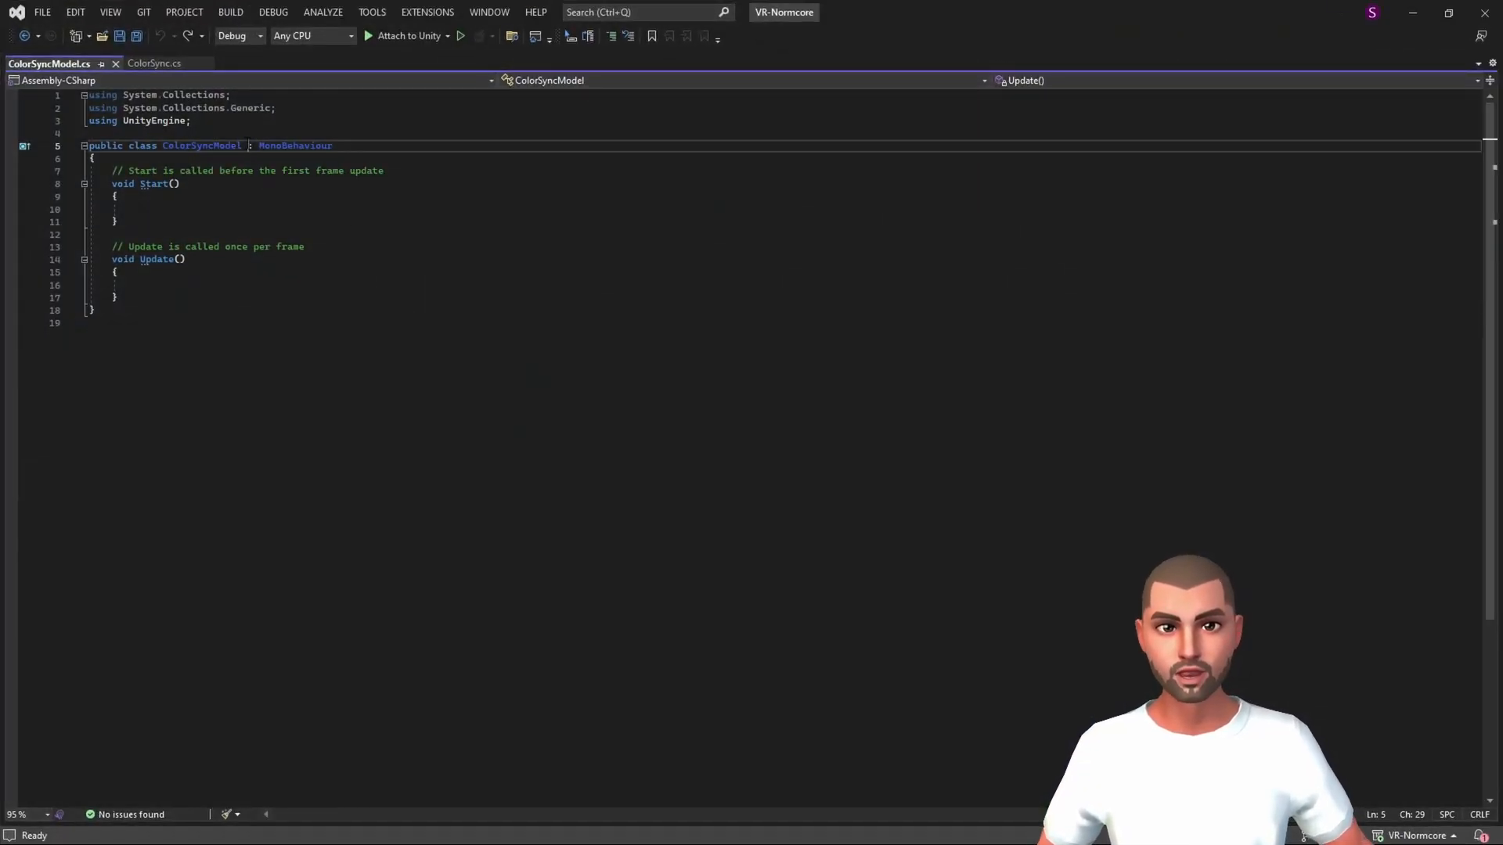
{"action": "double_click", "coordinate": [294, 146]}
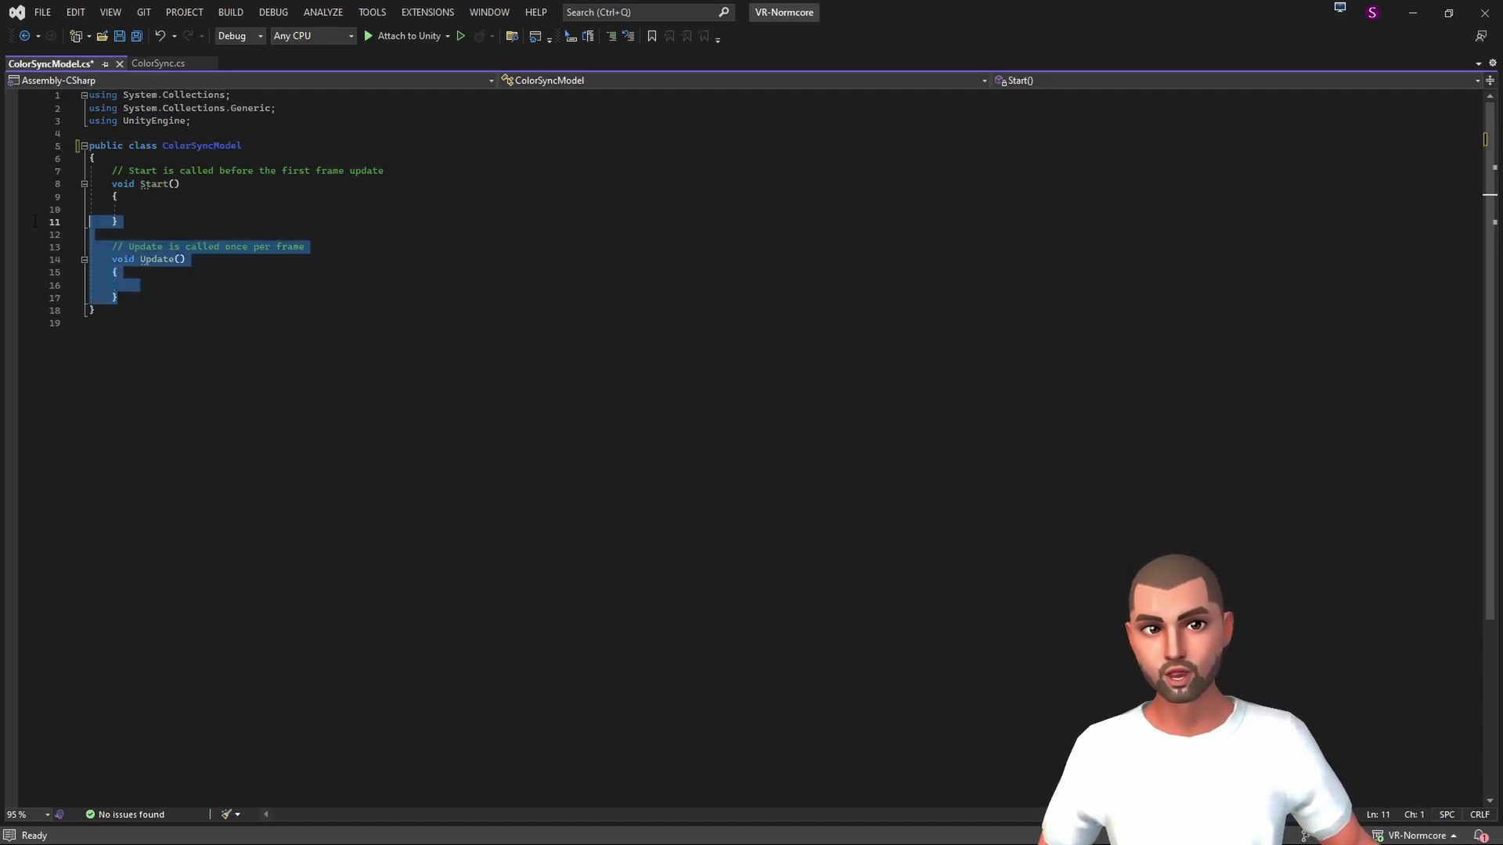
{"action": "key", "text": "Delete"}
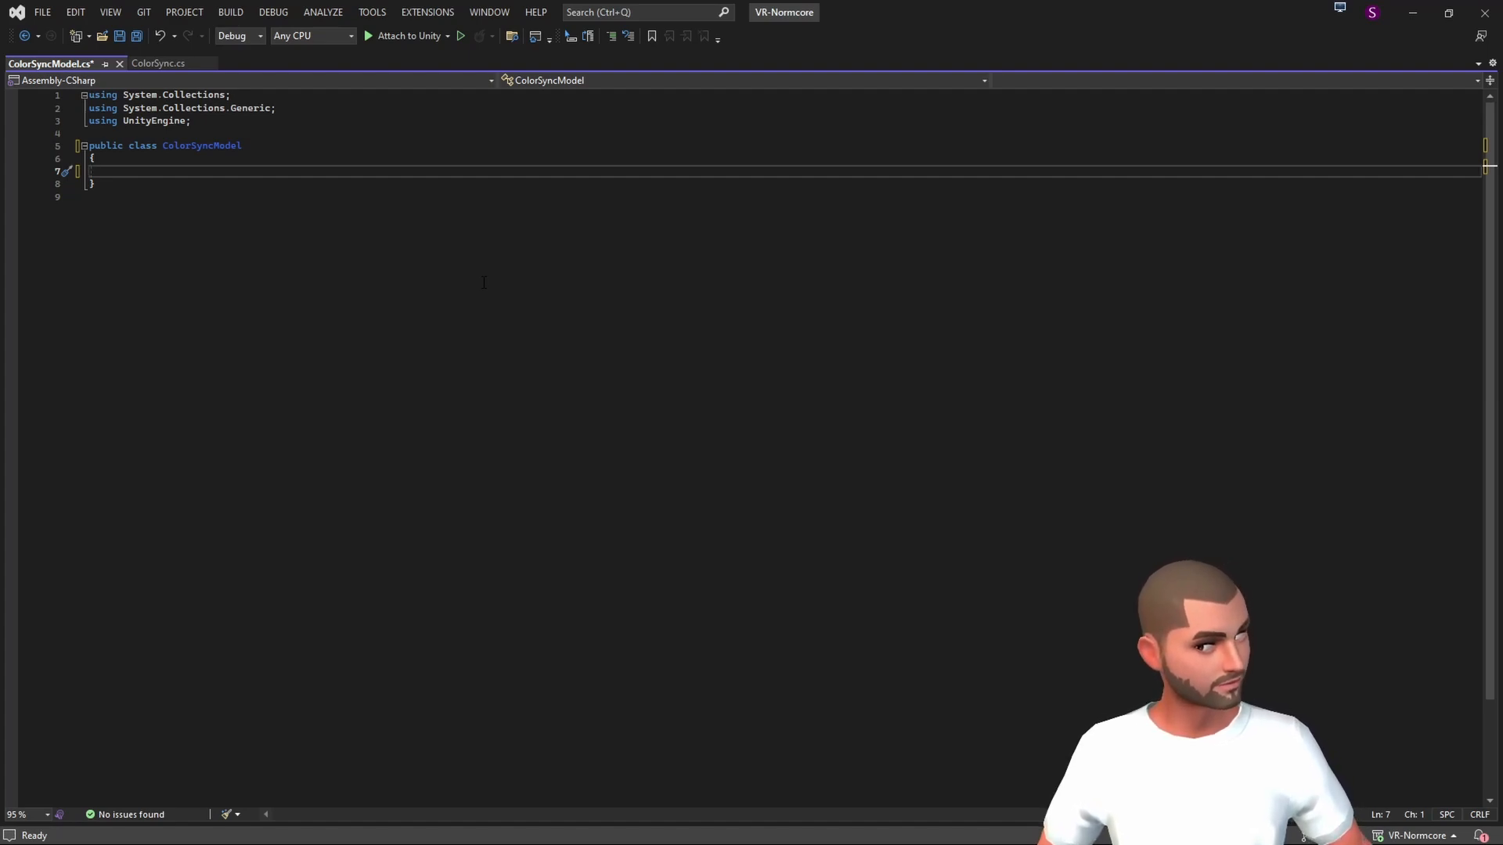
- Declare a private Color _color with [RealtimeProperty(1, true)] and mark the class [RealtimeModel]
{"action": "type", "text": "private co"}
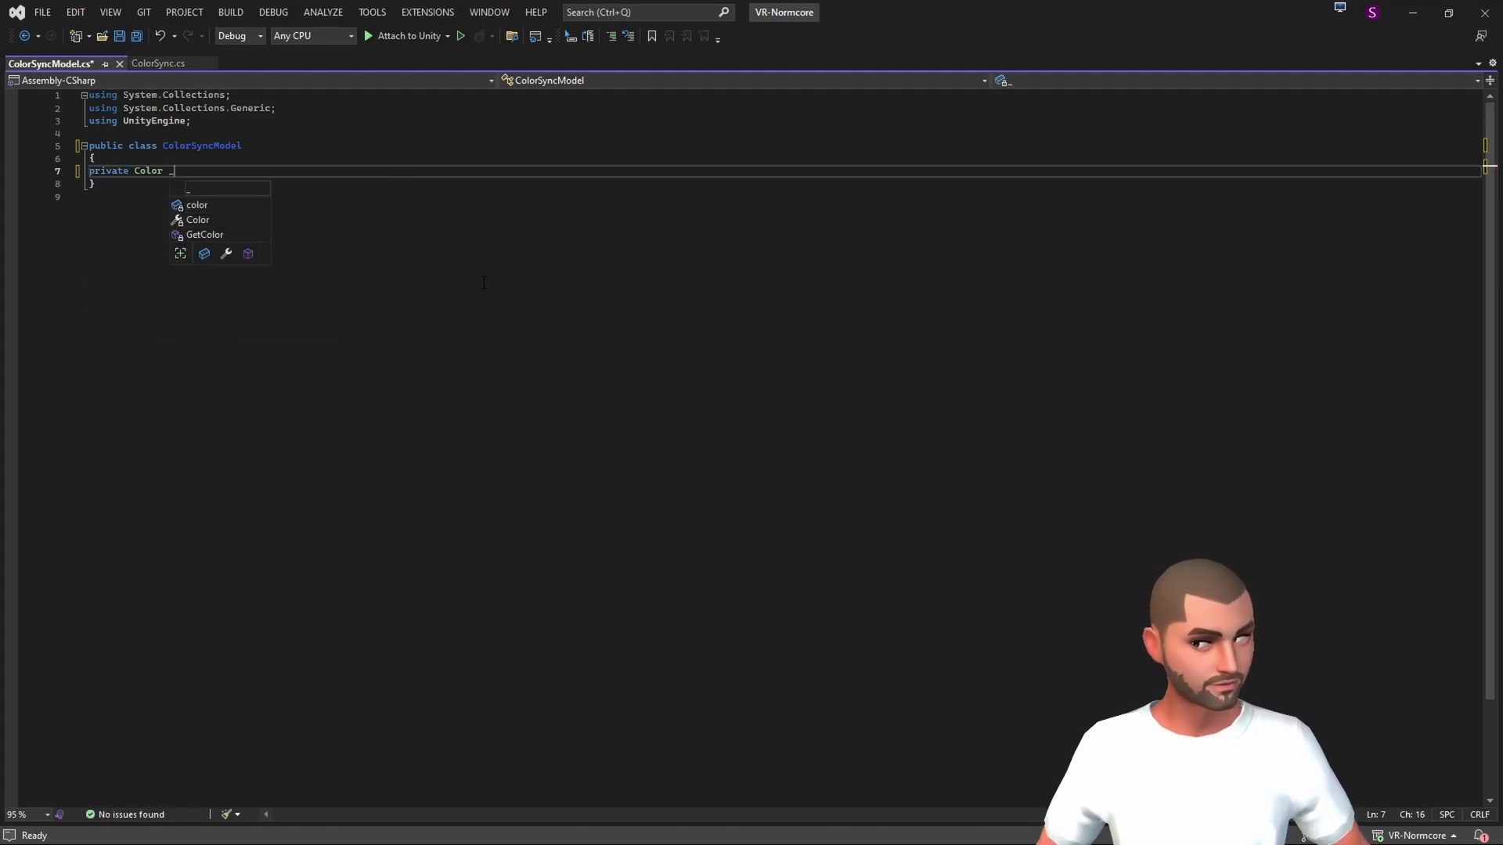
{"action": "type", "text": "color;"}
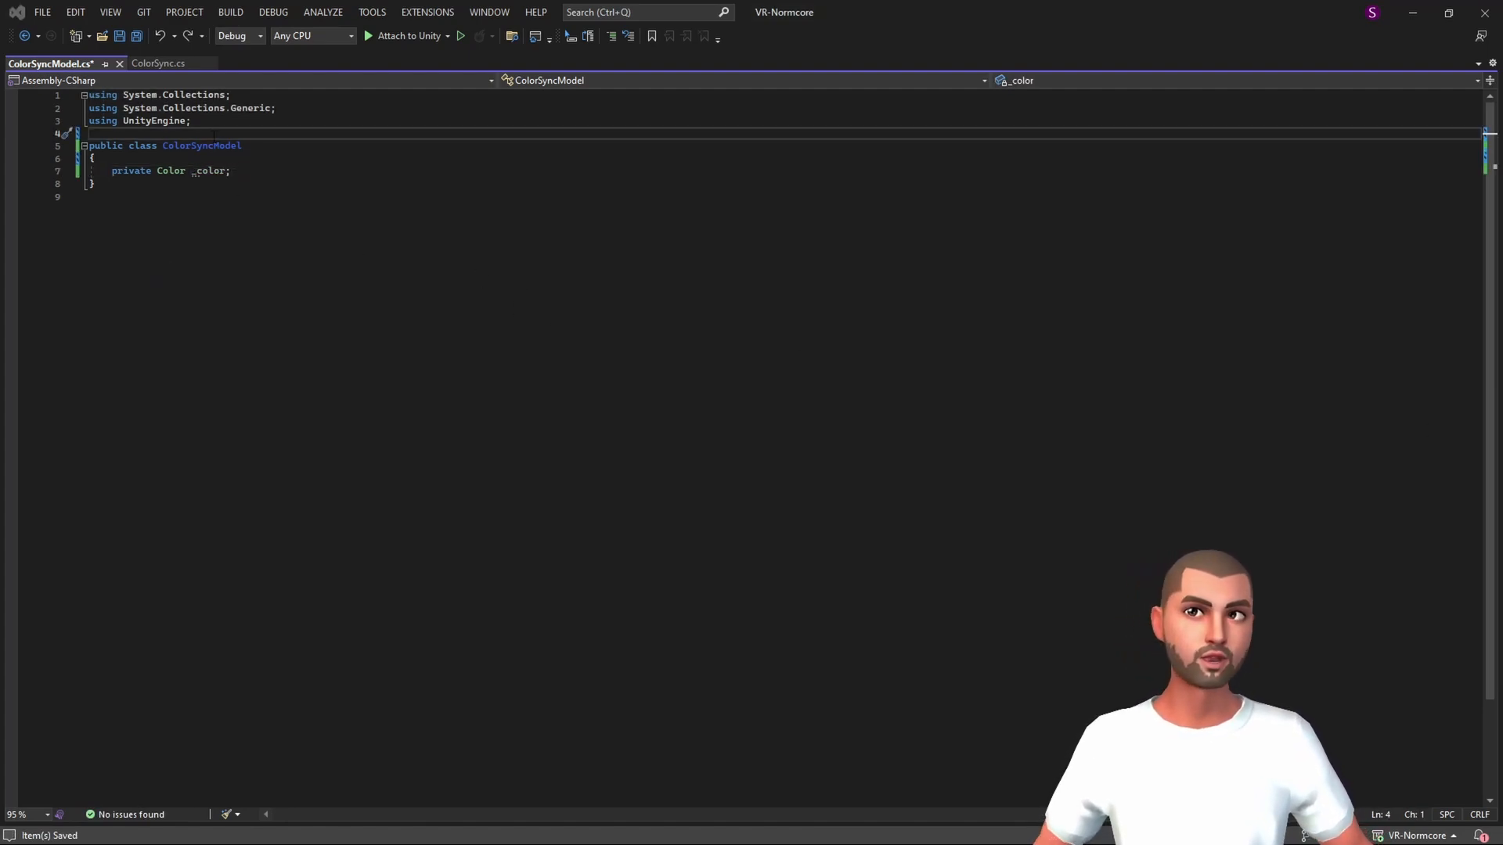
{"action": "key", "text": "enter"}
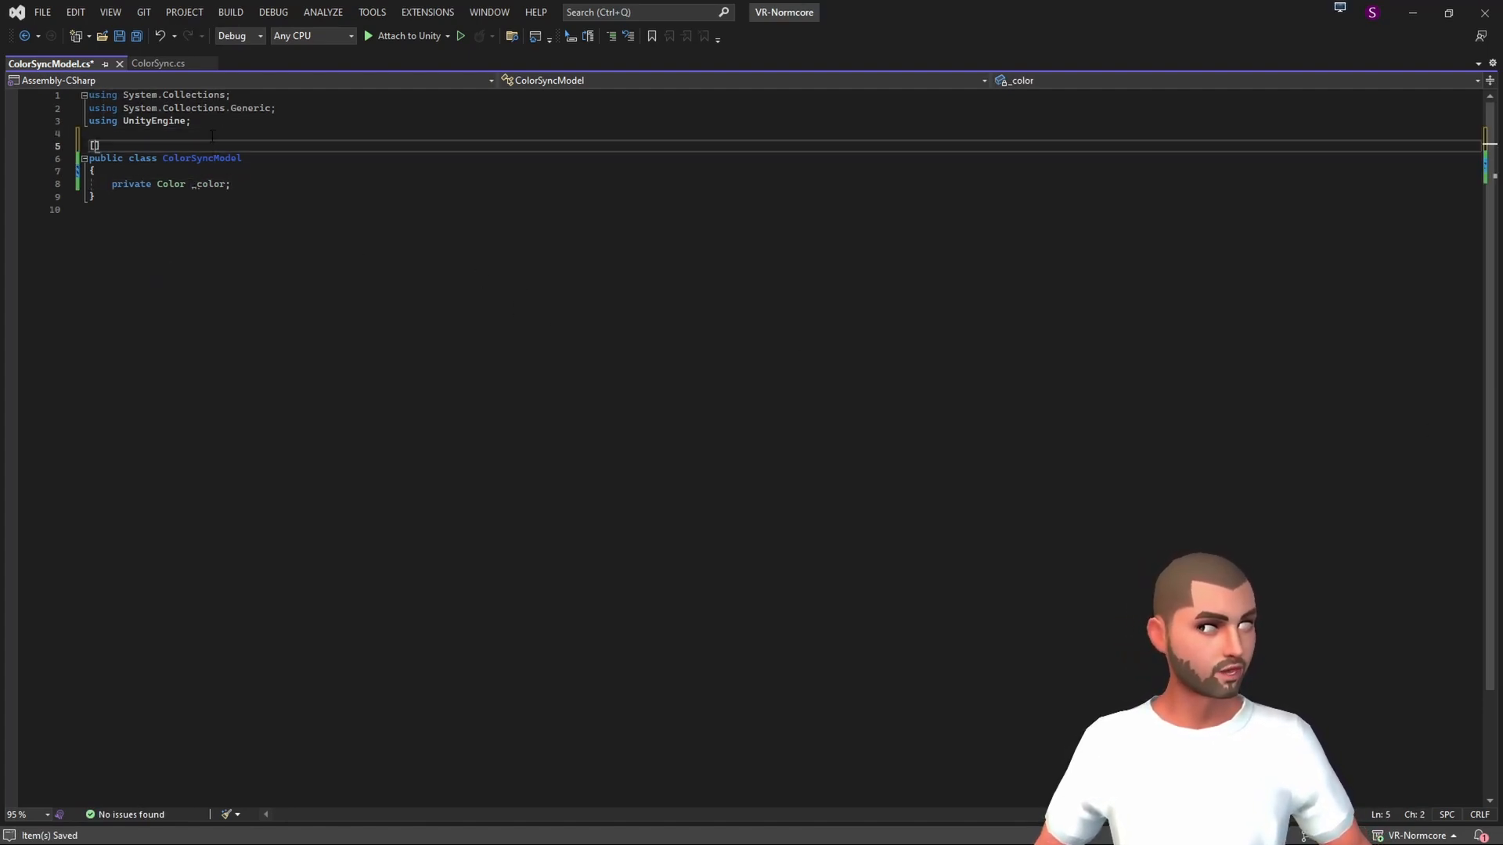
{"action": "type", "text": "[RealtimeModel]"}
{"action": "type", "text": "[RealtimeProperty("}
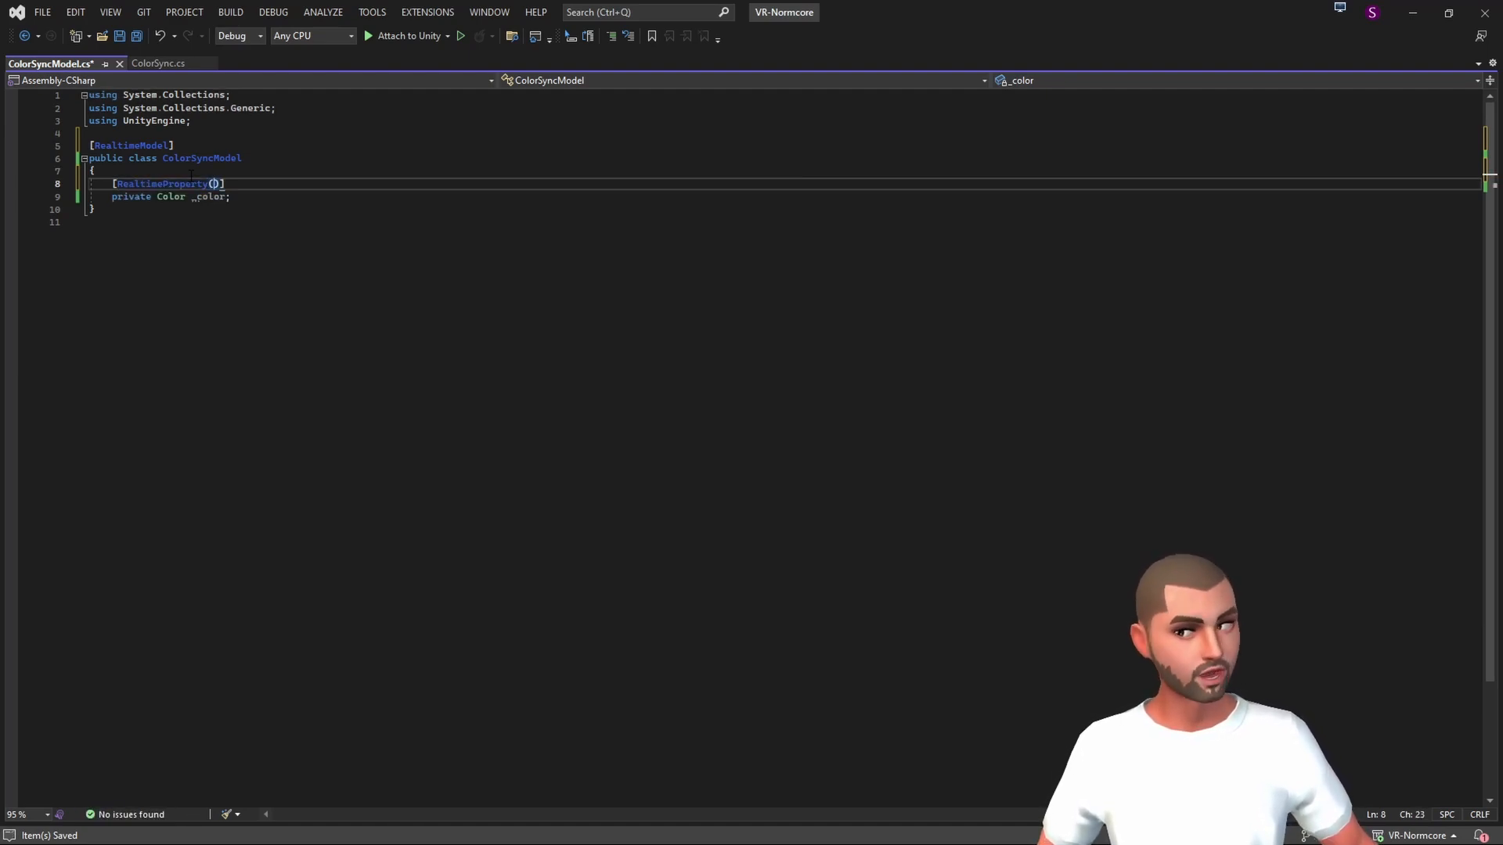
{"action": "type", "text": "1"}
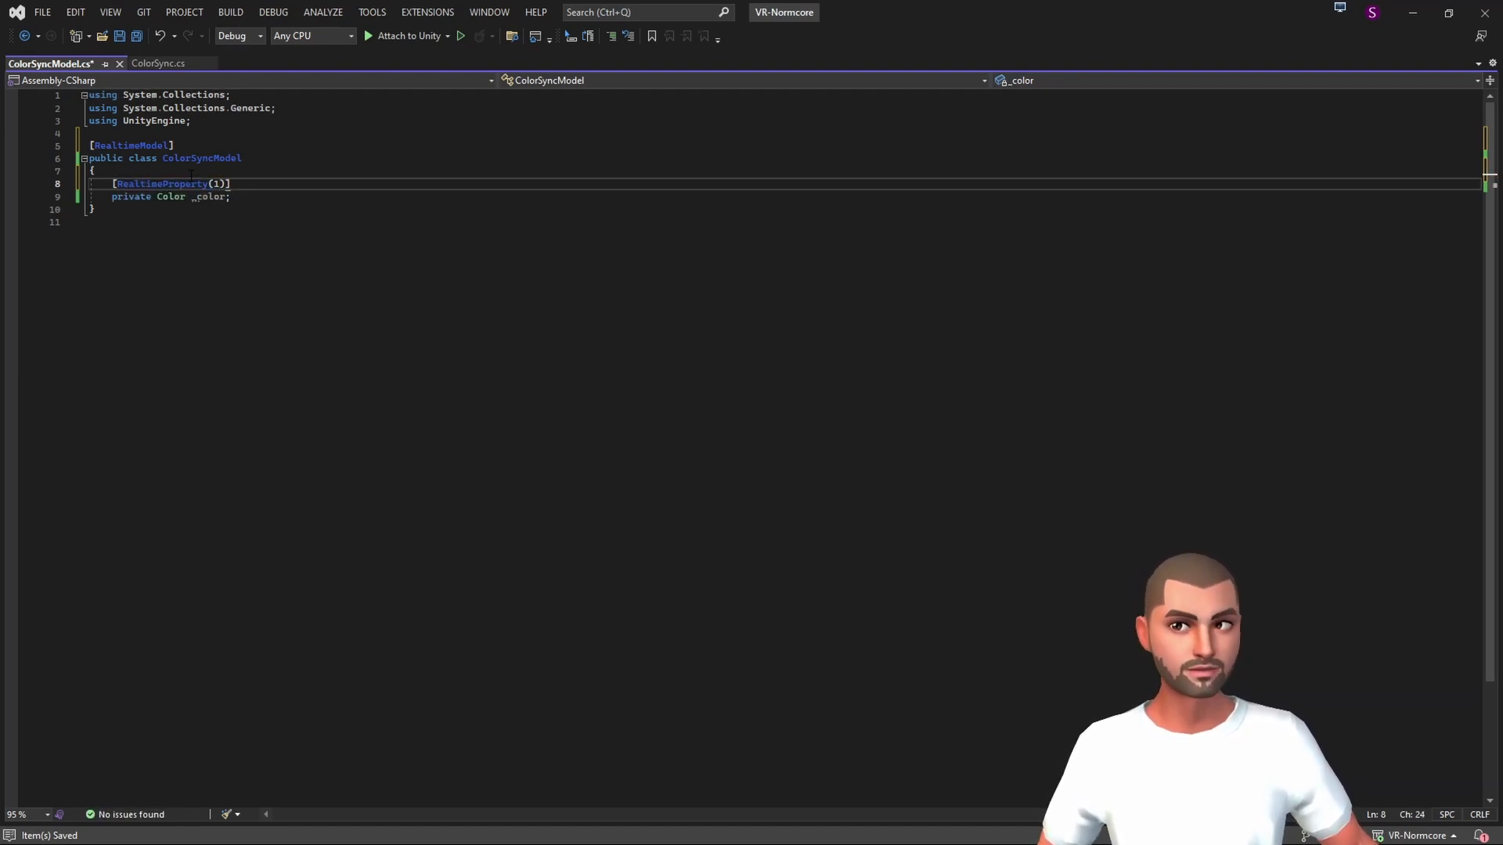
{"action": "type", "text": ",true"}
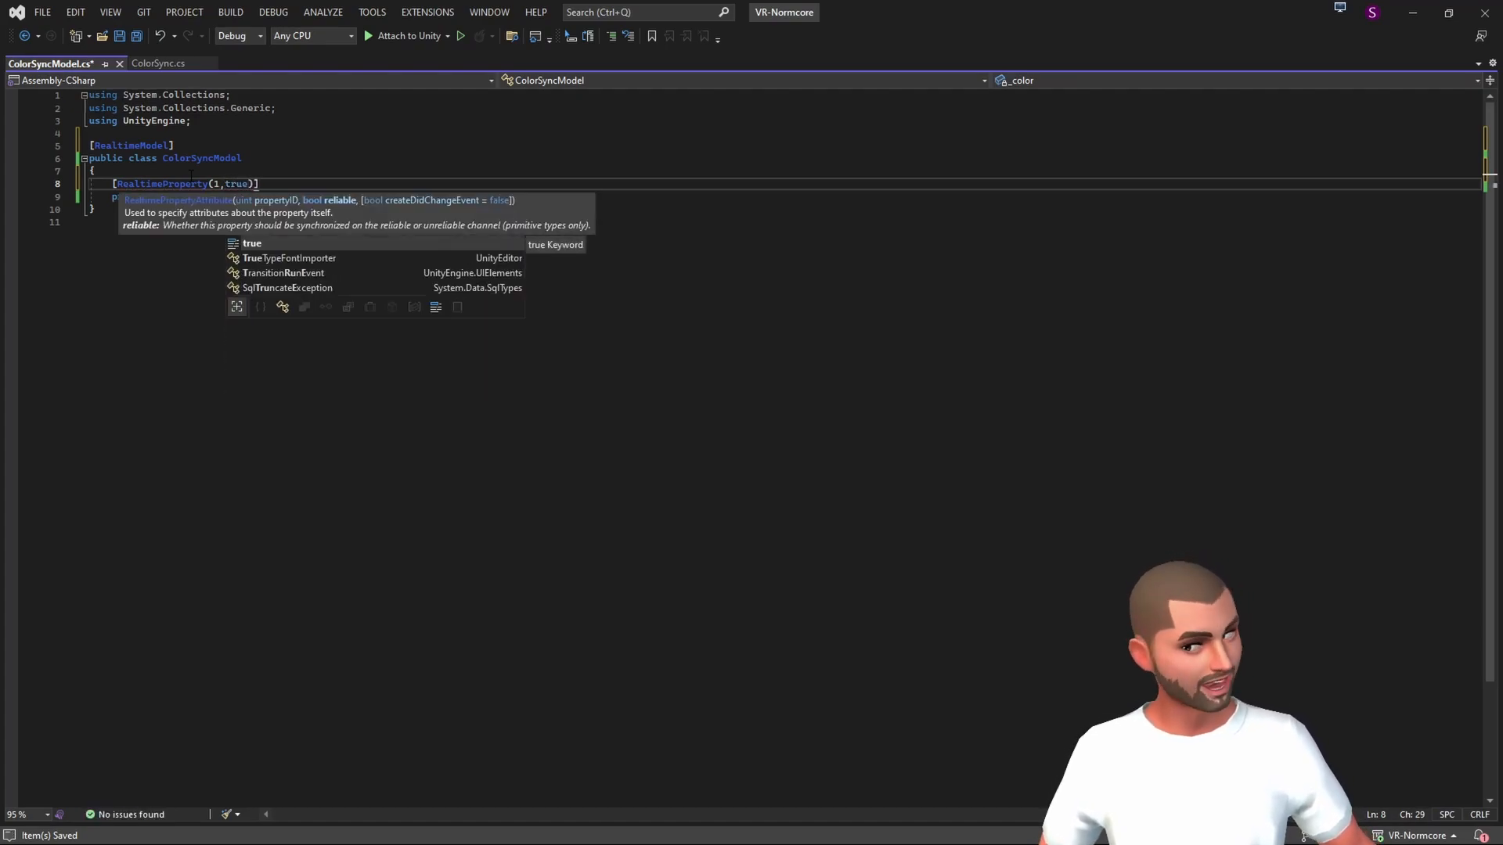
{"action": "type", "text": ",true"}
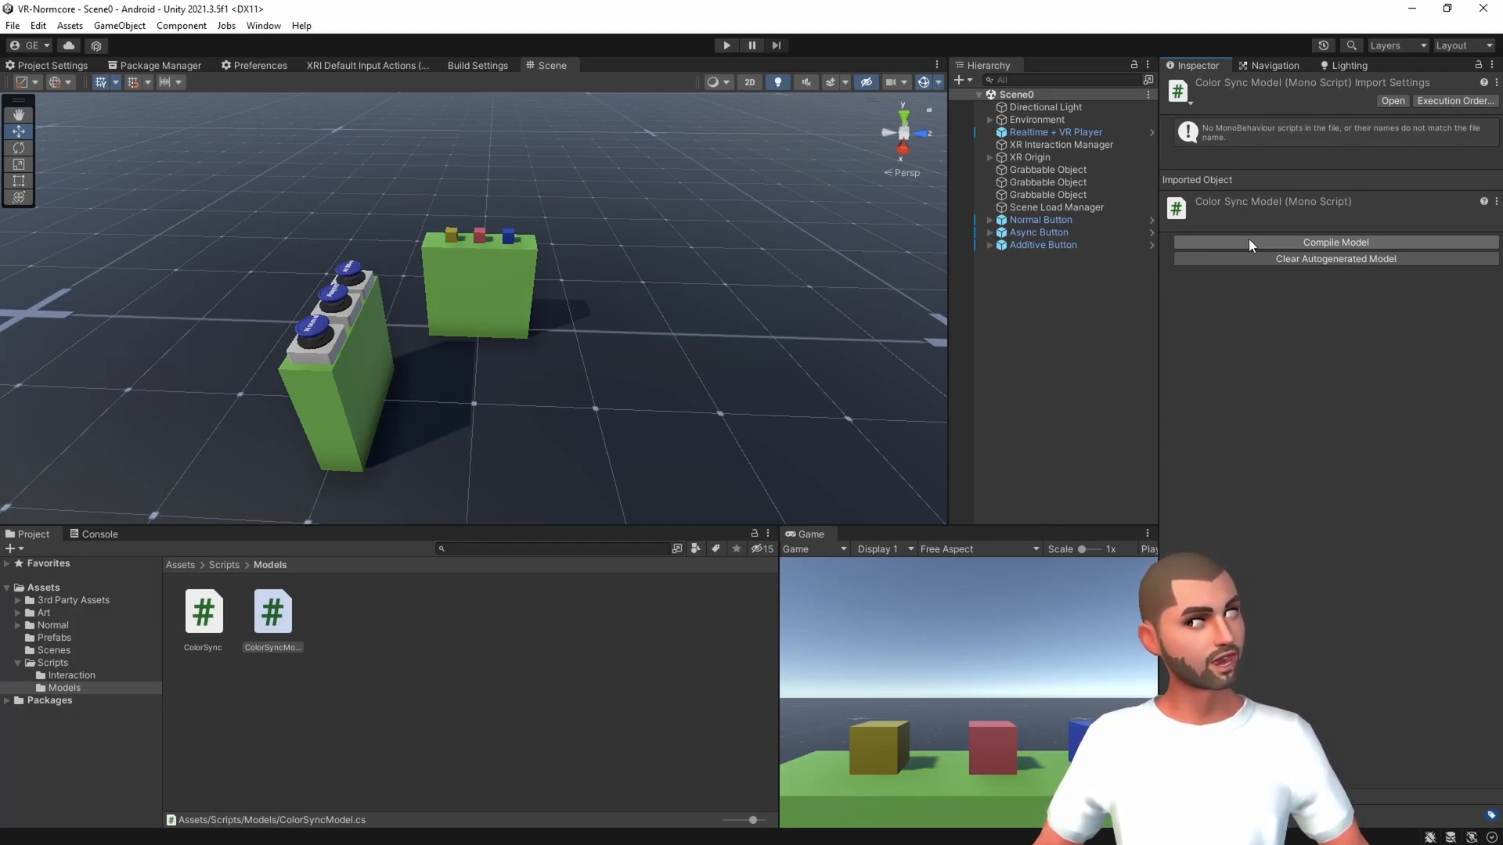
- Compile the ColorSyncModel via Compile Model, reload the generated file, and return to ColorSync.cs
{"action": "left_click", "coordinate": [1334, 241]}
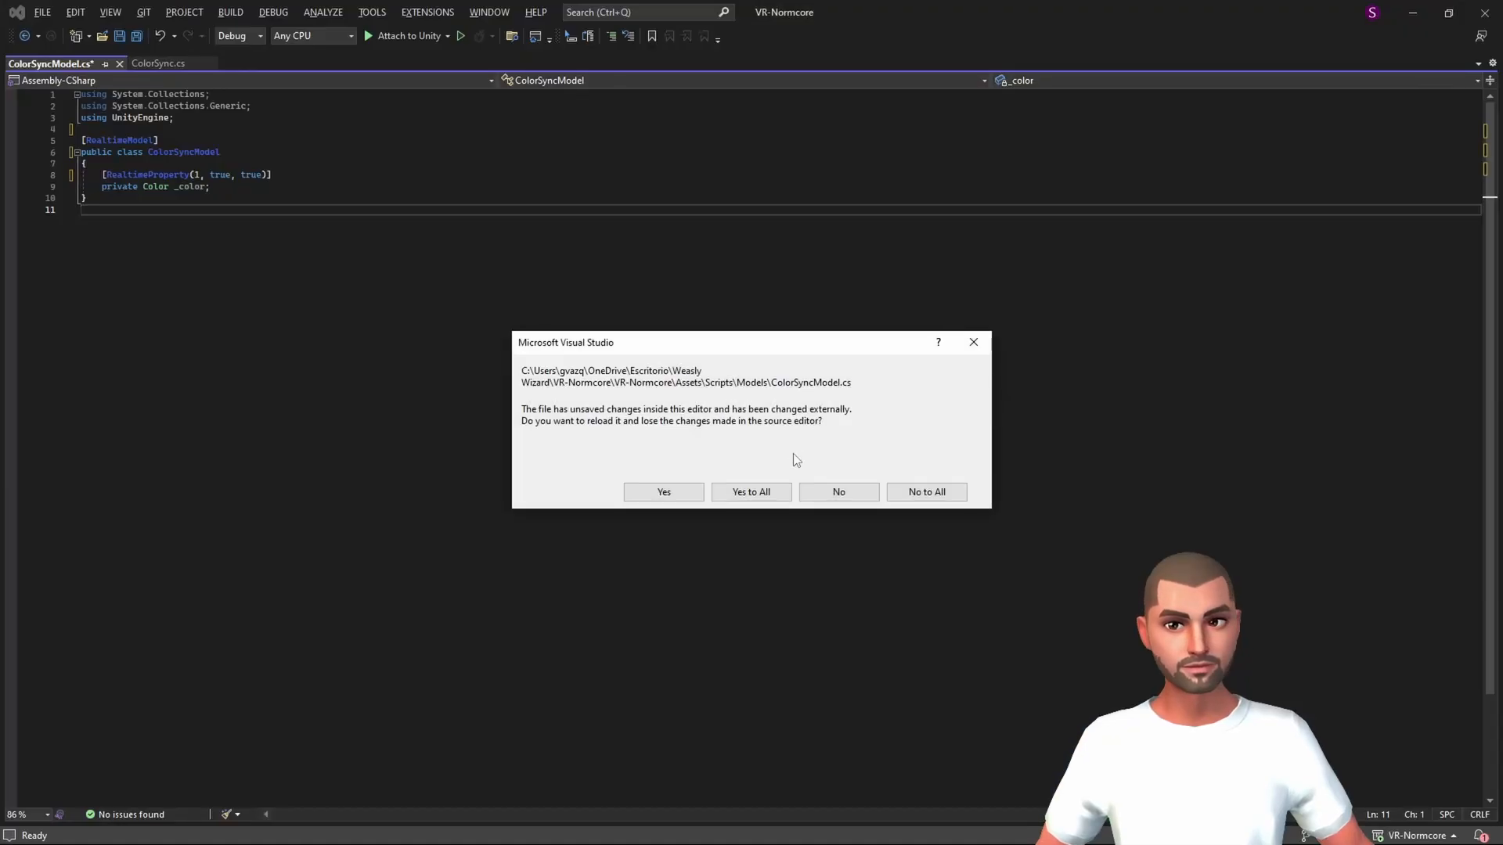
{"action": "left_click", "coordinate": [662, 491]}
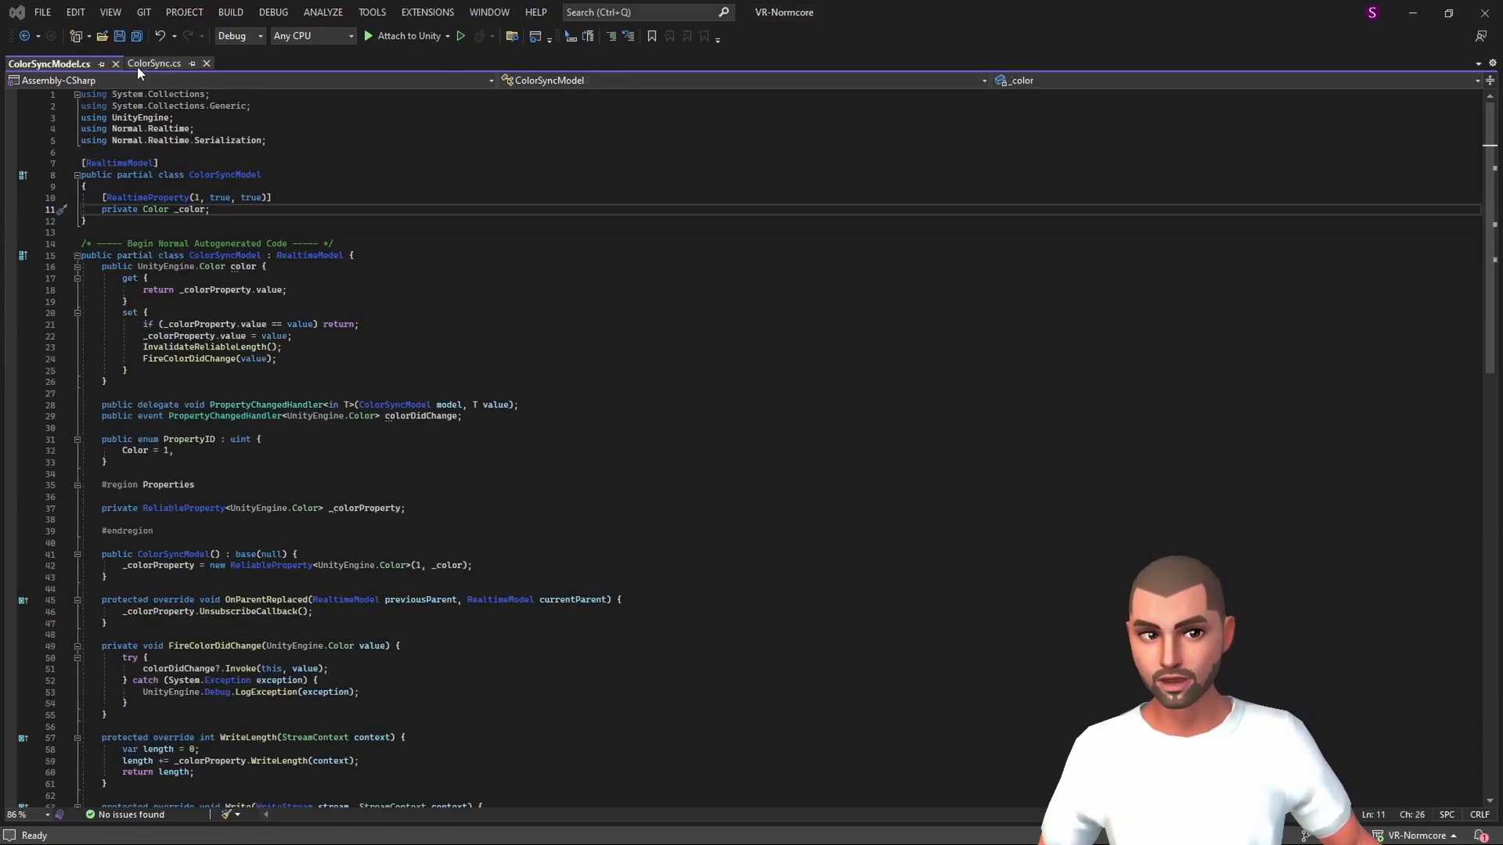
{"action": "left_click", "coordinate": [153, 63]}
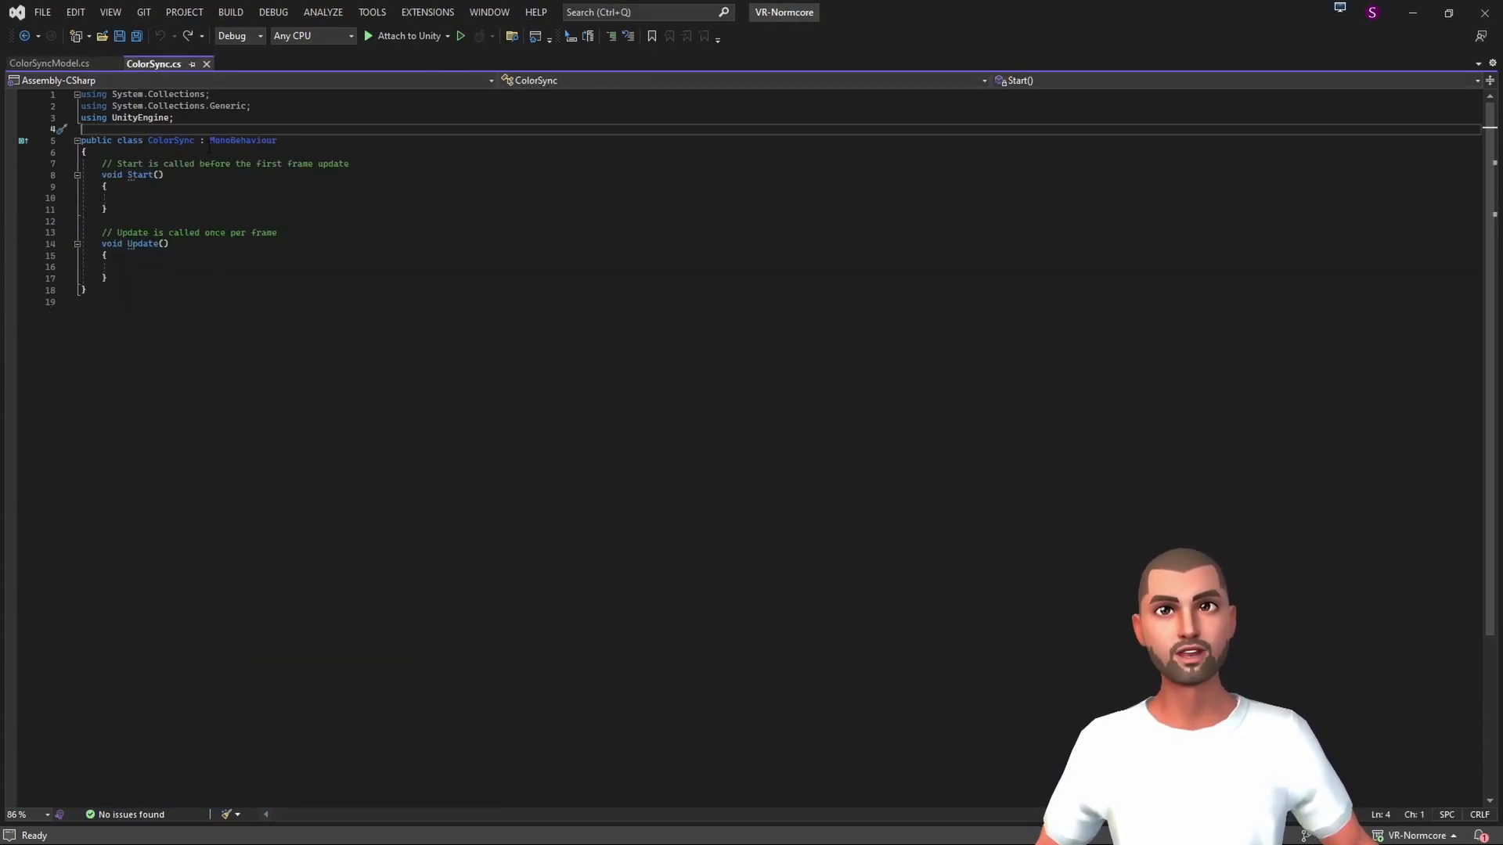
- Import Normal.Realtime and make ColorSync inherit RealtimeComponent<ColorSyncModel>
{"action": "type", "text": "using Normal"}
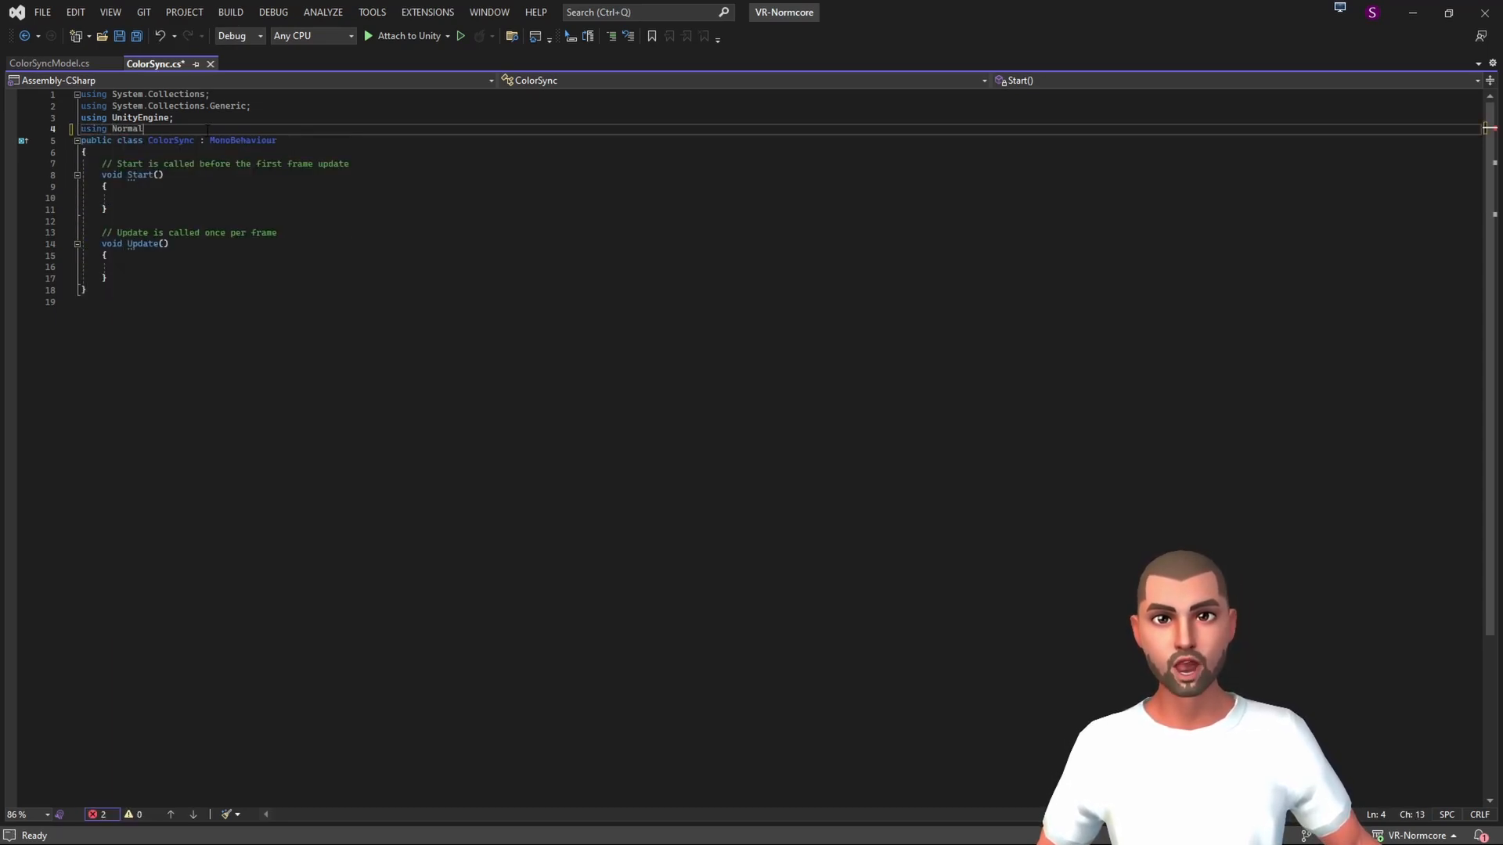
{"action": "type", "text": ".Realtime;"}
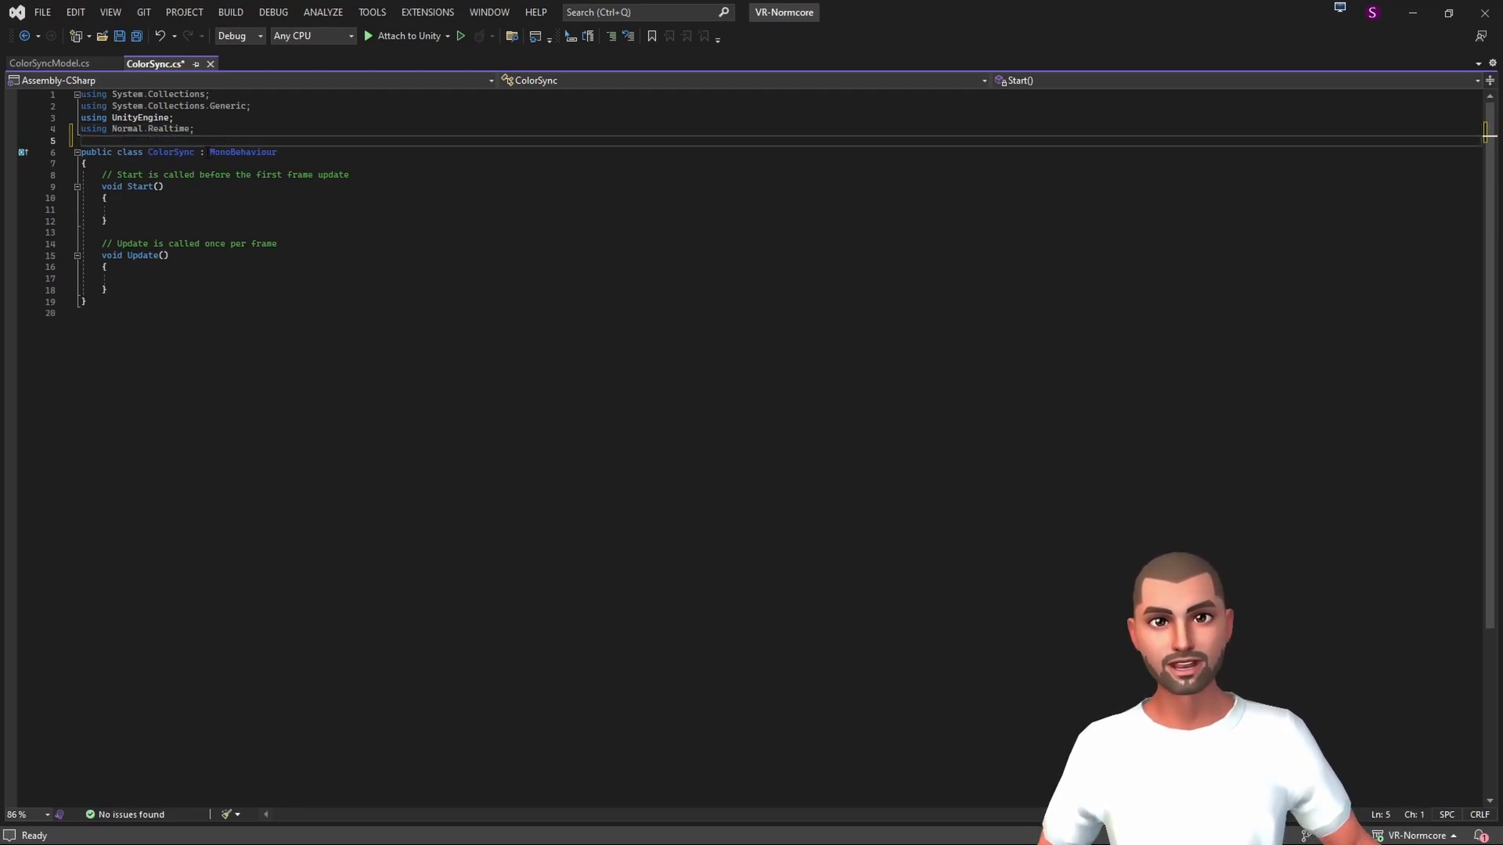
{"action": "double_click", "coordinate": [243, 151]}
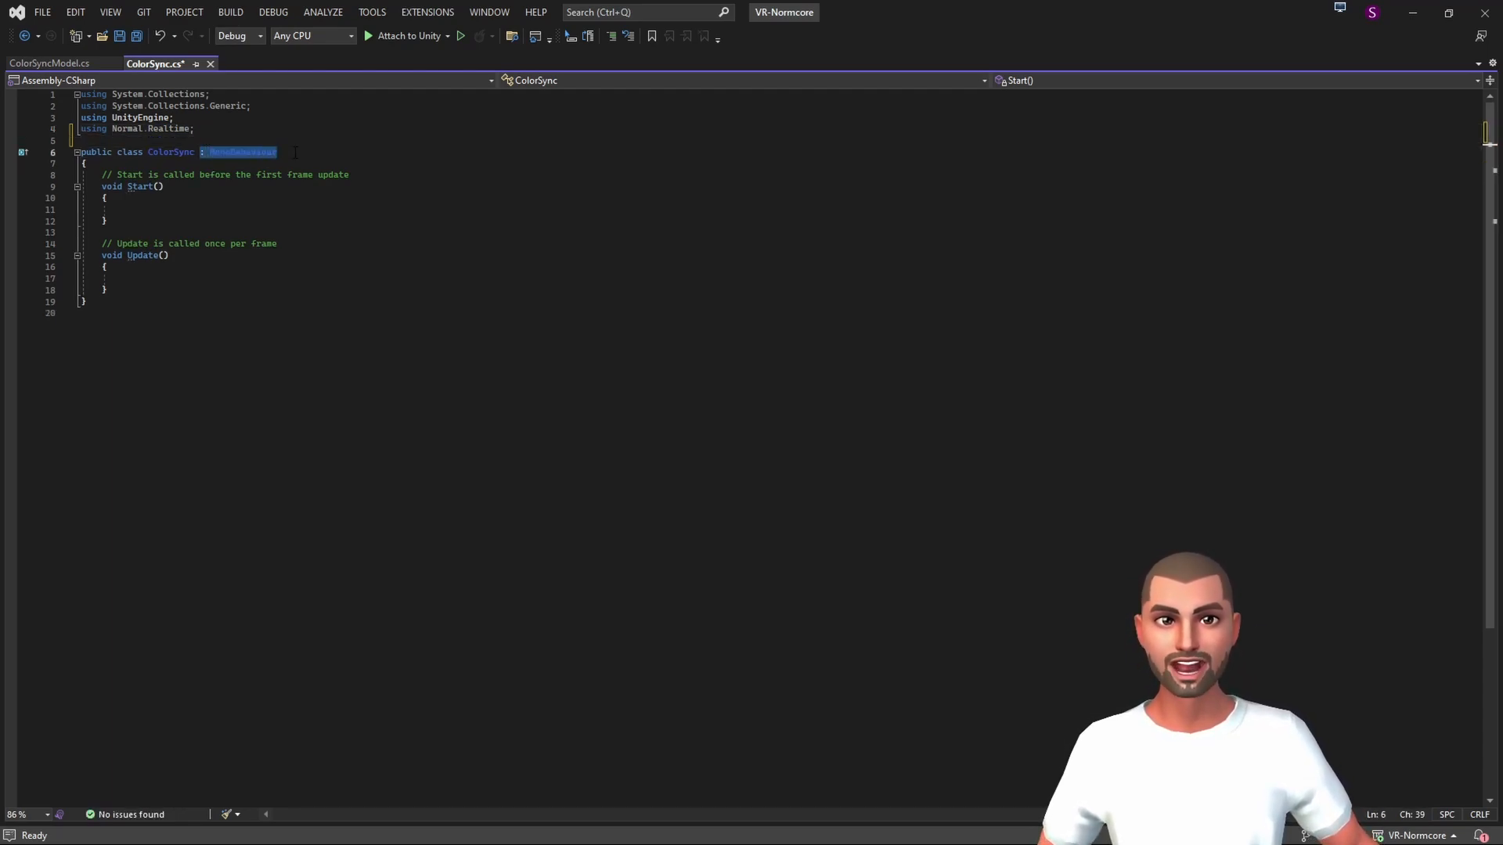
{"action": "type", "text": "realtimeComp"}
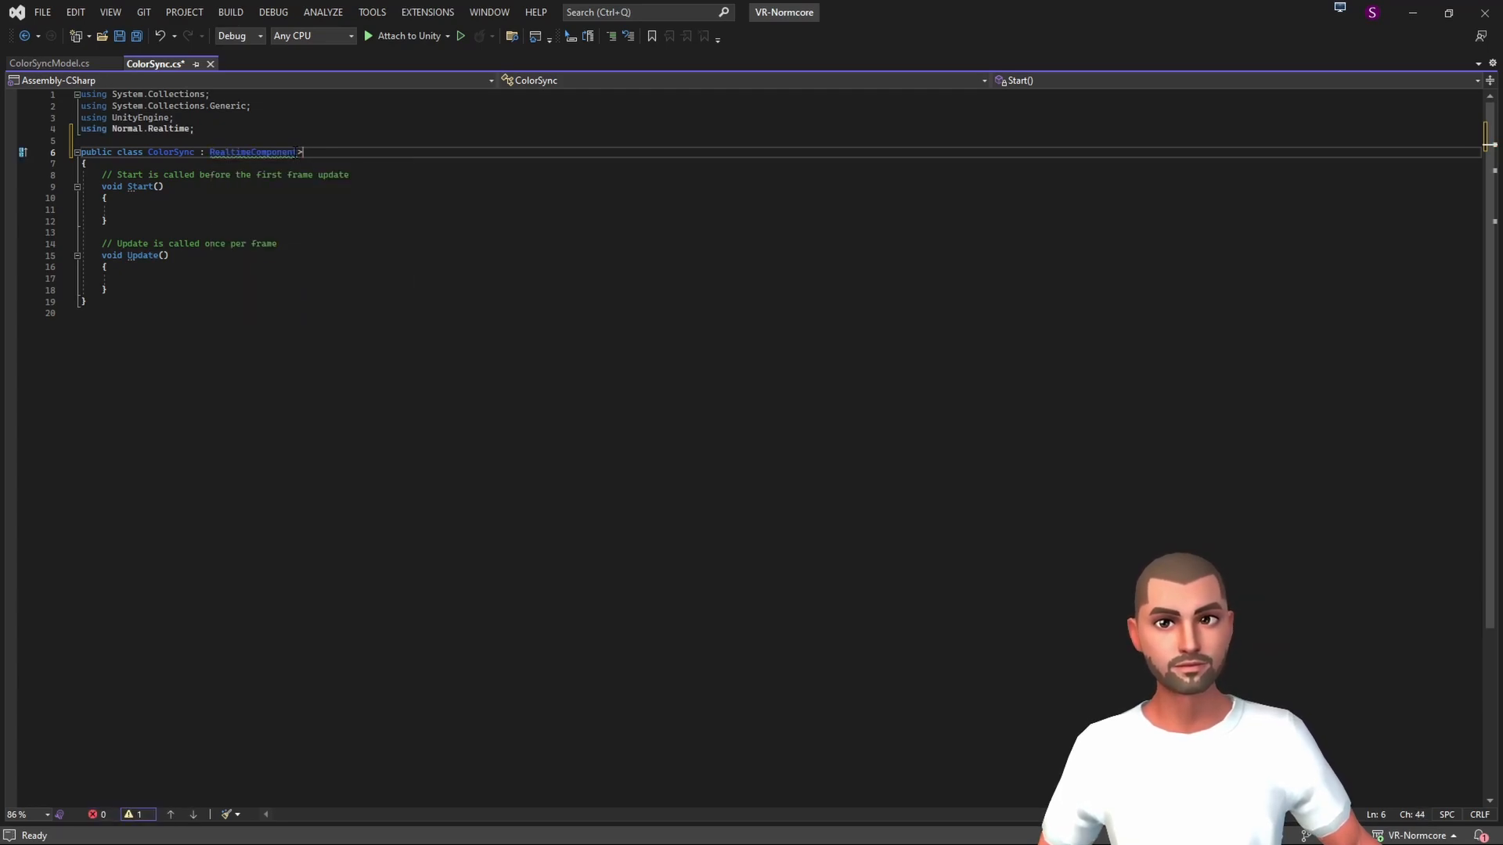
{"action": "type", "text": "<colorSyncModel"}
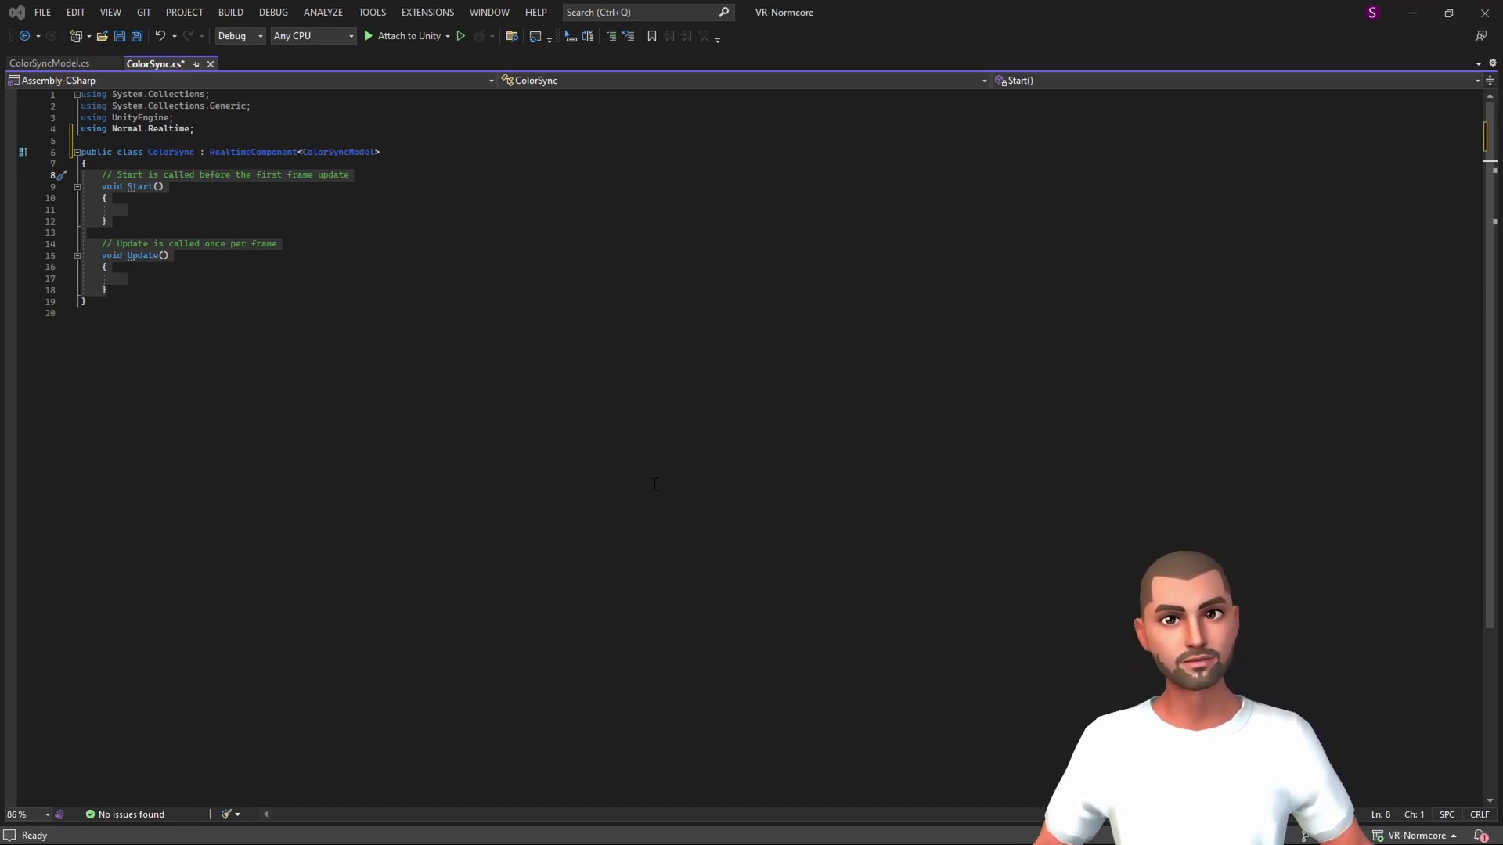
{"action": "mouse_move", "coordinate": [451, 405]}
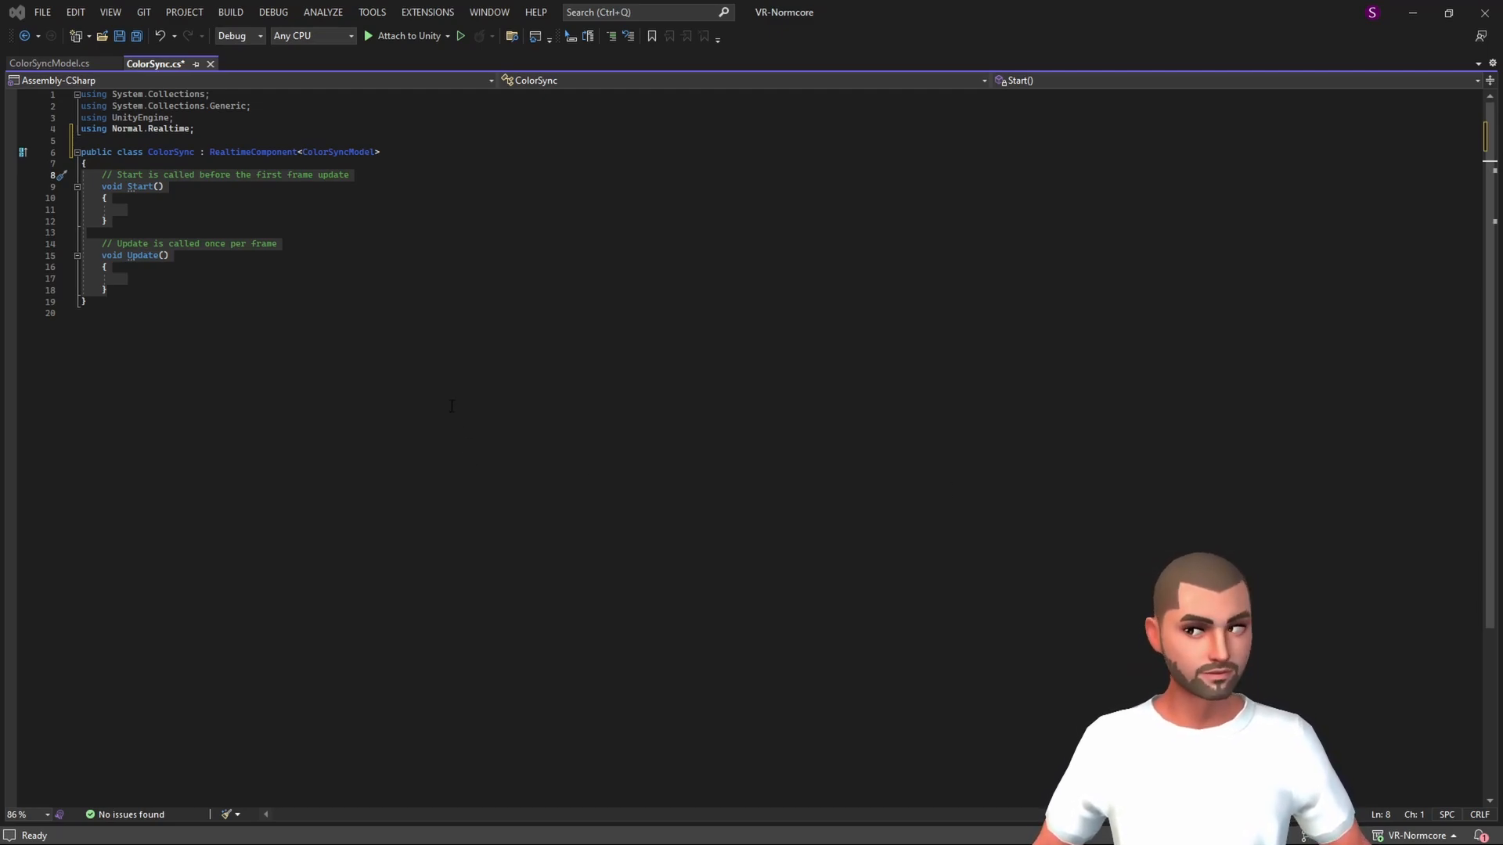
- Add a [SerializeField] MeshRenderer[] meshRenderers and an UpdateMeshRendererColor method looping over every renderer's materials
{"action": "type", "text": "[SerializeField]"}
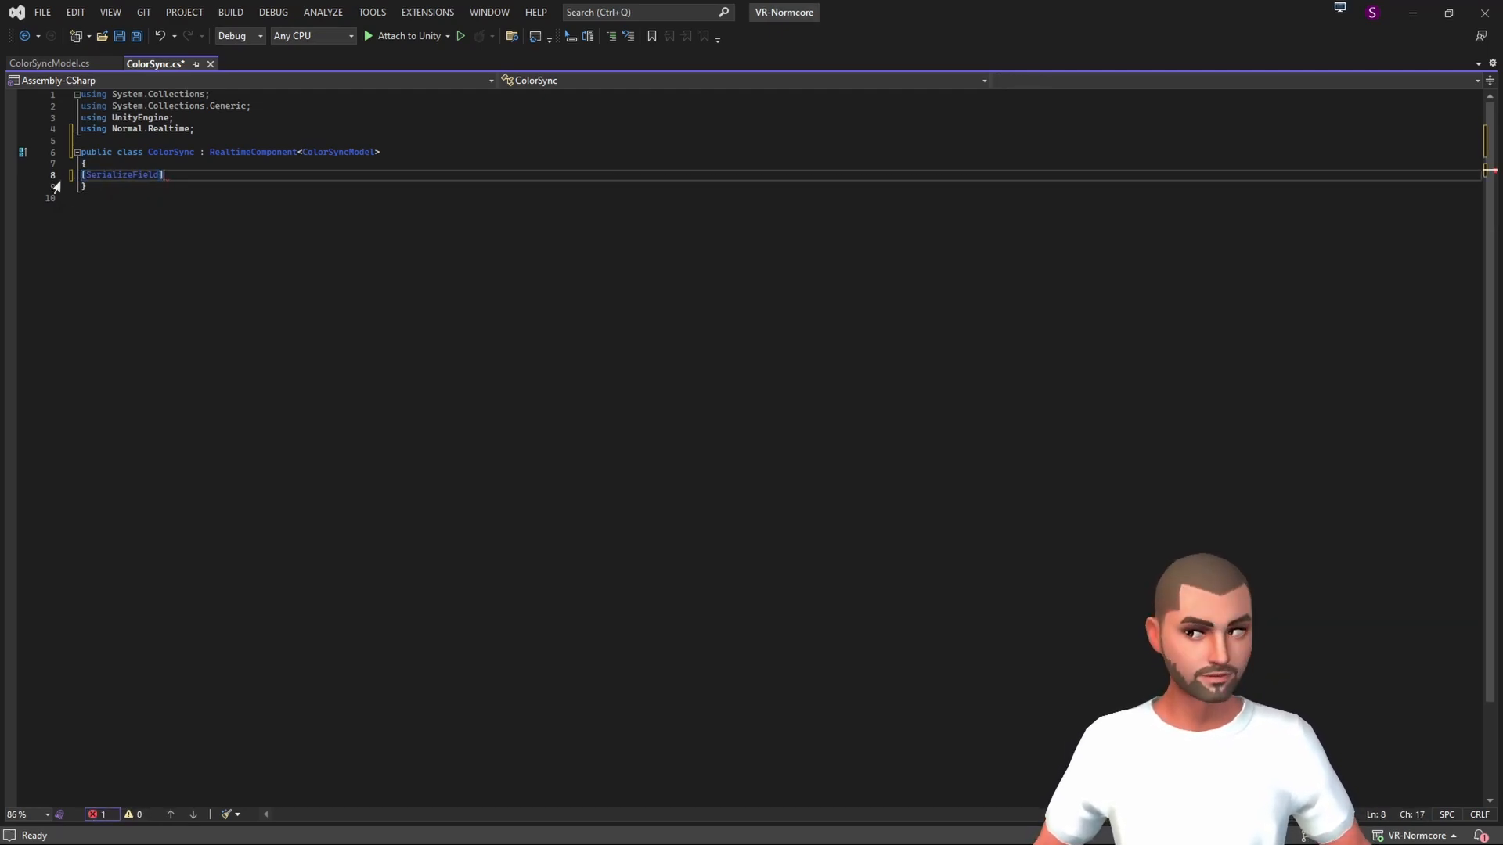
{"action": "type", "text": "private MeshRenderer[] meshRenderers;"}
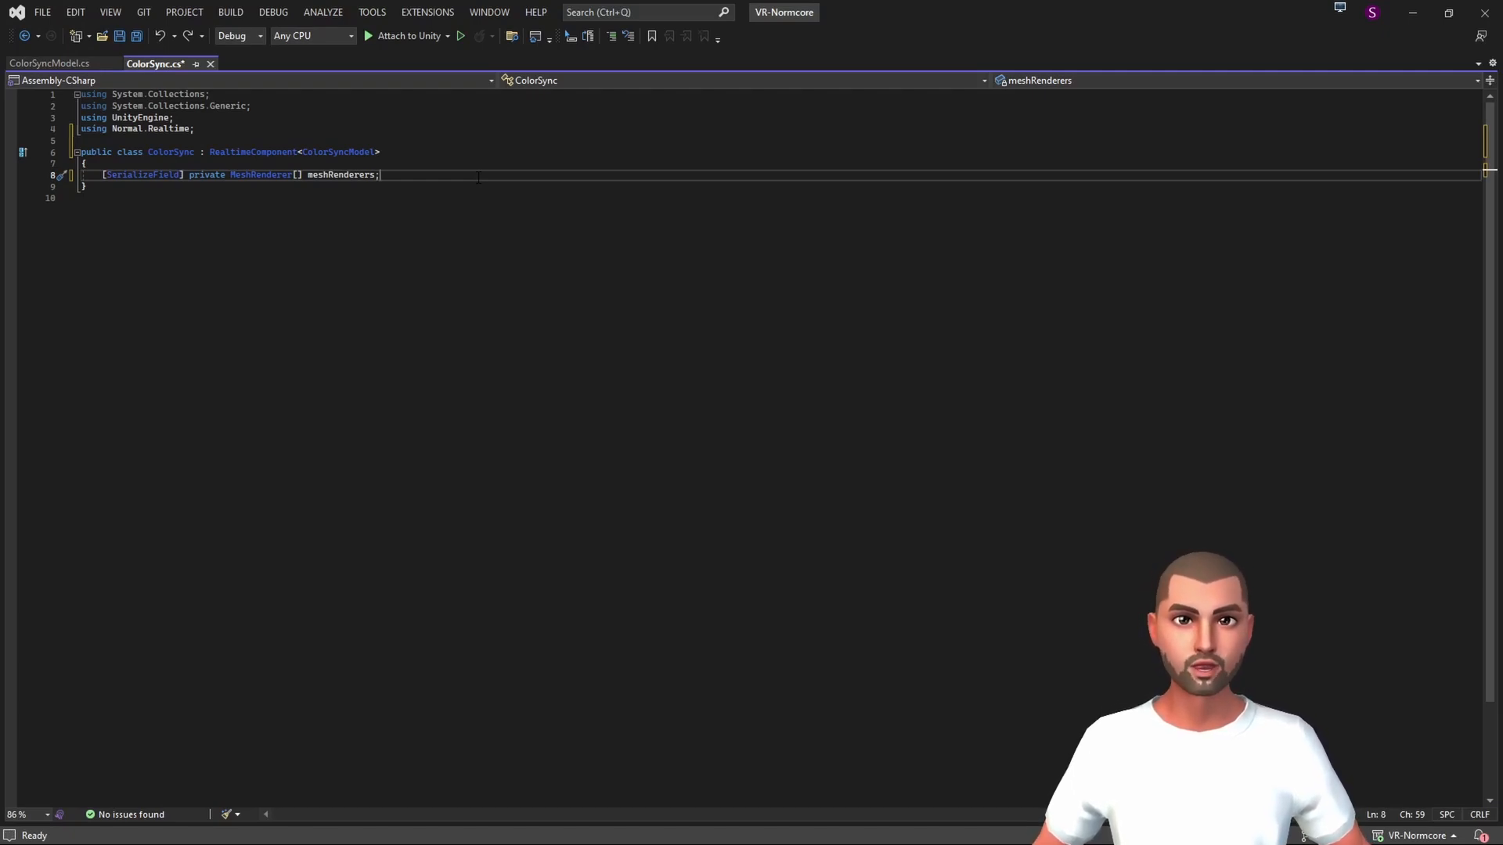
{"action": "type", "text": "private v"}
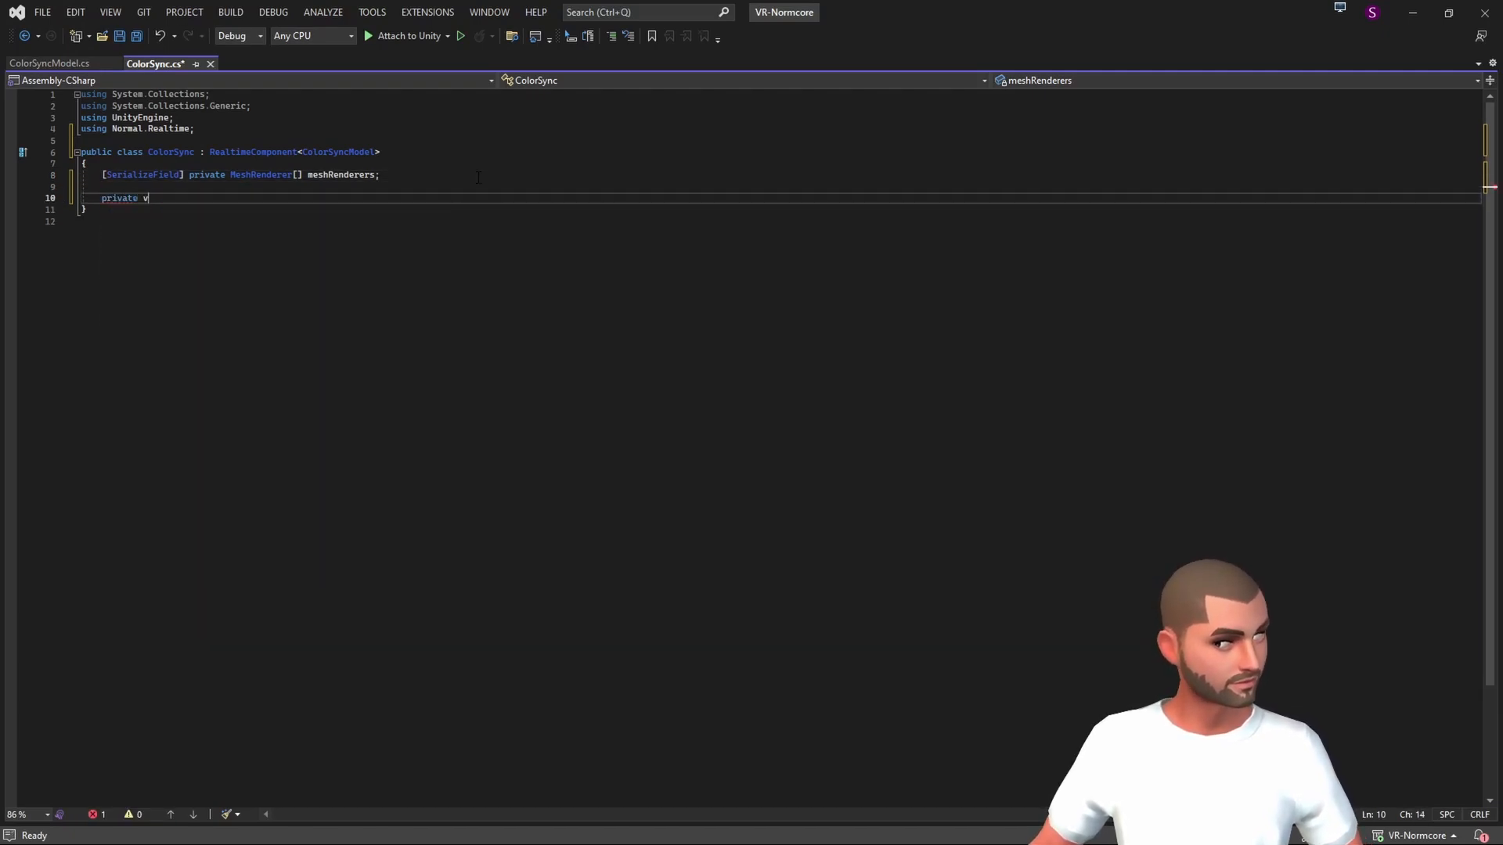
{"action": "type", "text": "oid UpdateMeshRendererCo"}
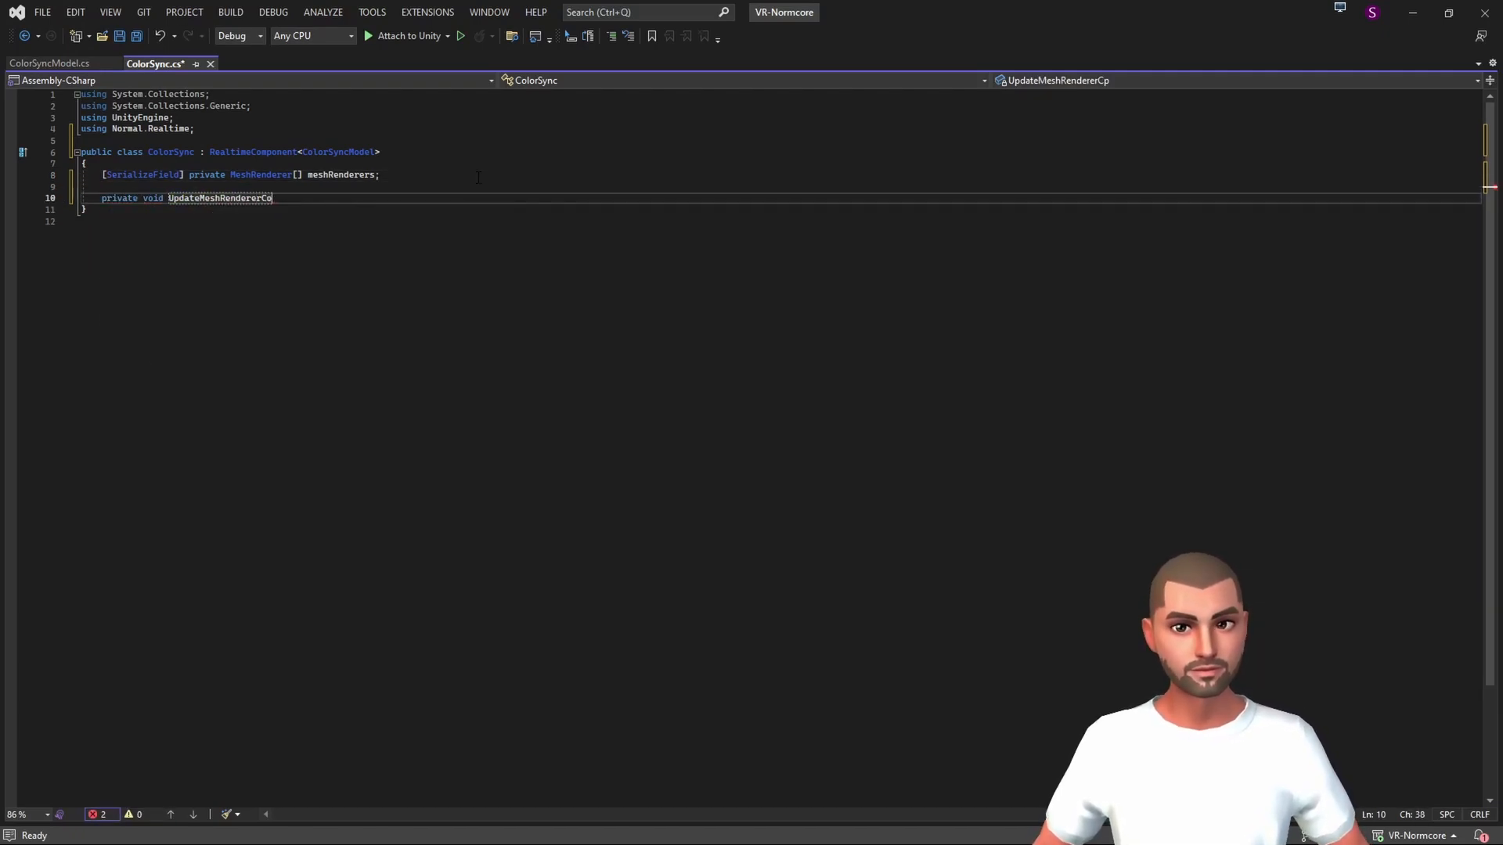
{"action": "type", "text": "lor()"}
{"action": "type", "text": "{"}
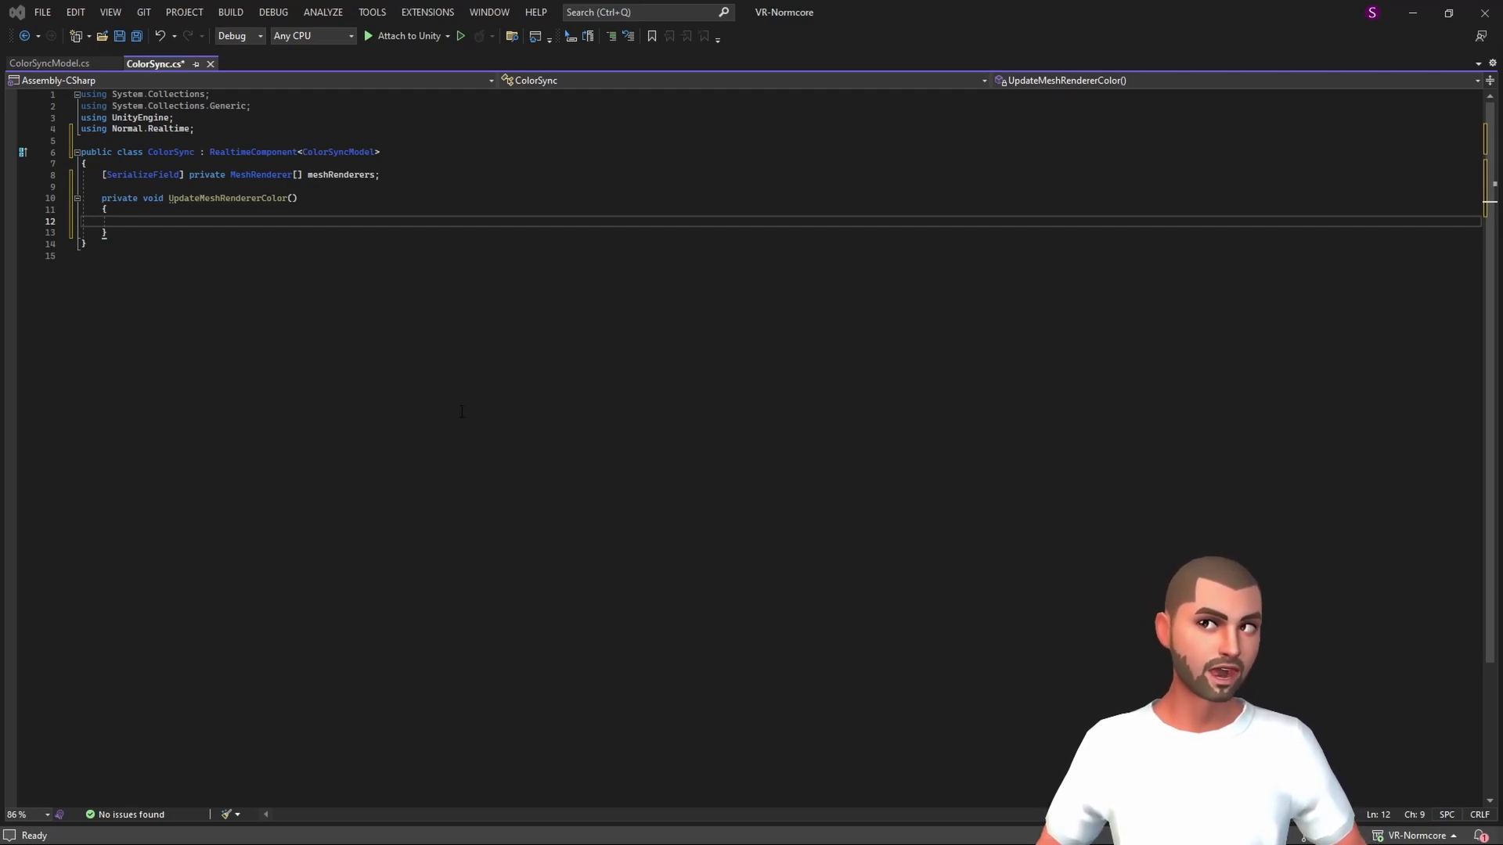
{"action": "type", "text": "for"}
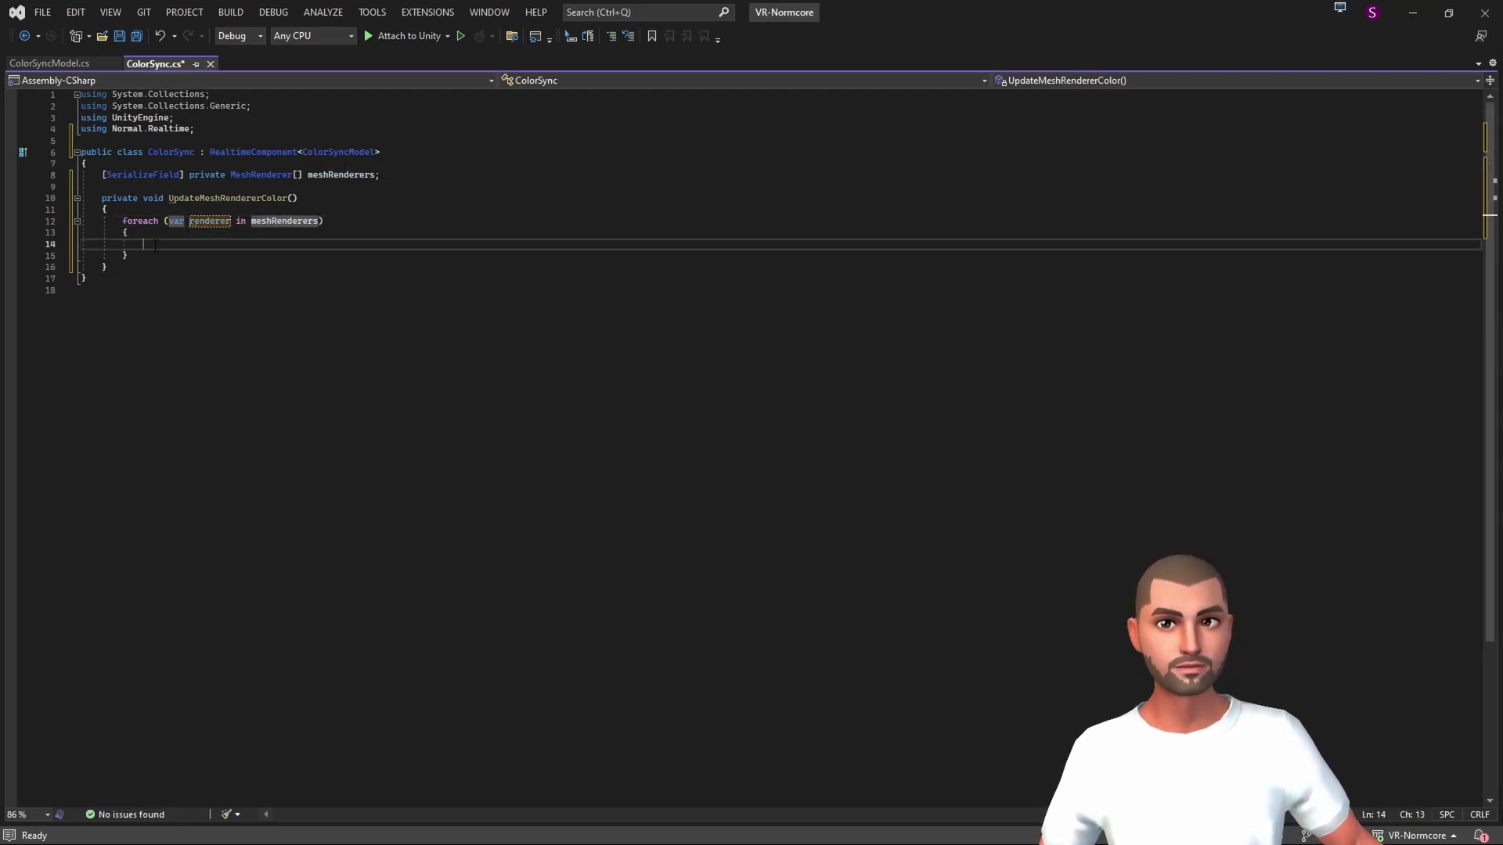
{"action": "type", "text": "foreach (var item in renderer.mae"}
{"action": "type", "text": "mat.color = model.color;"}
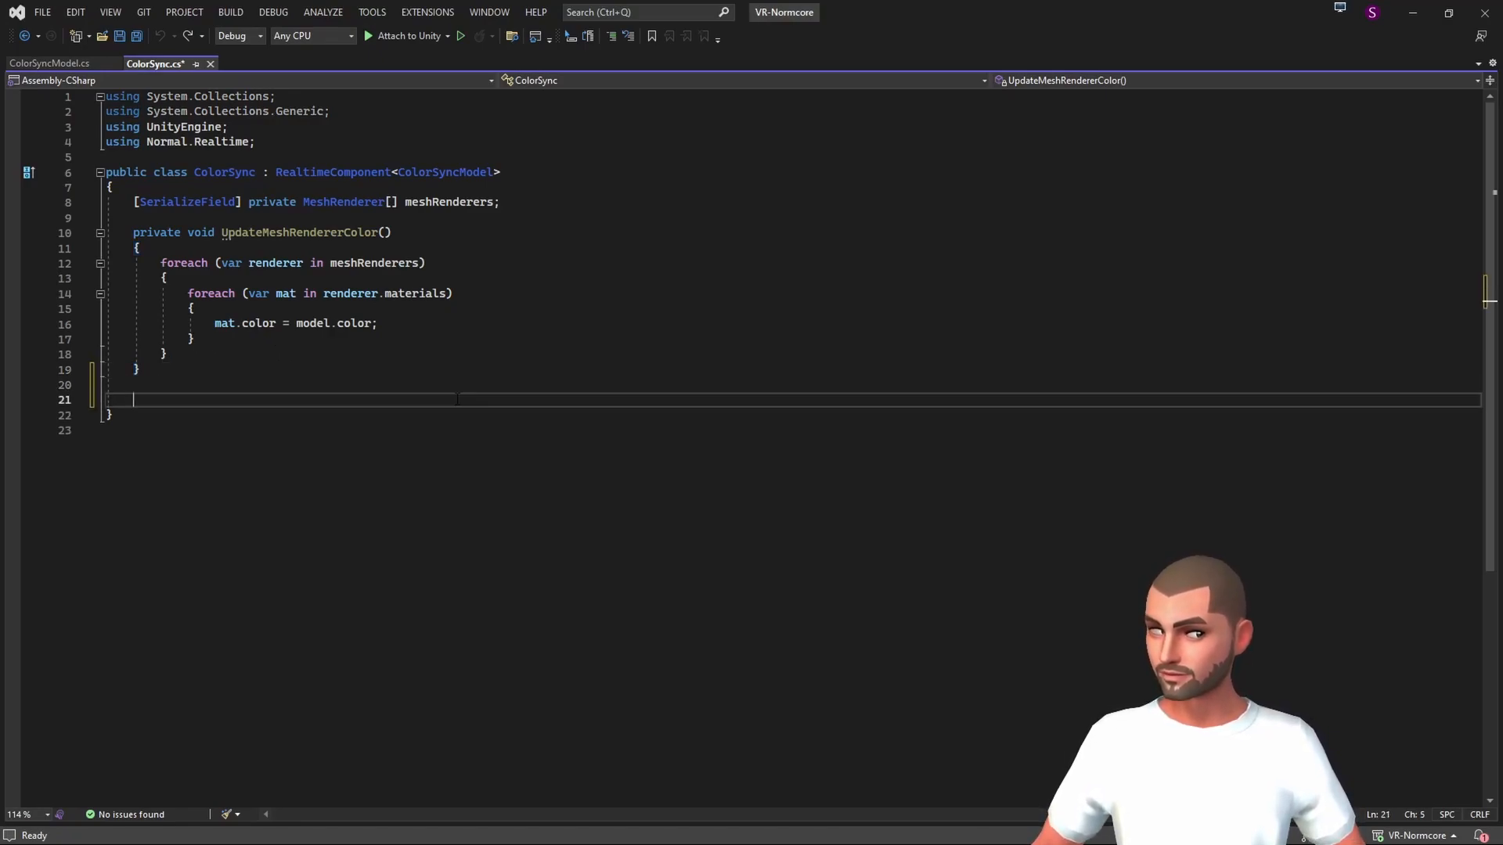
- Write DidColorChange(ColorSyncModel model, Color value) that calls UpdateMeshRendererColor()
{"action": "type", "text": "private void DidColorC"}
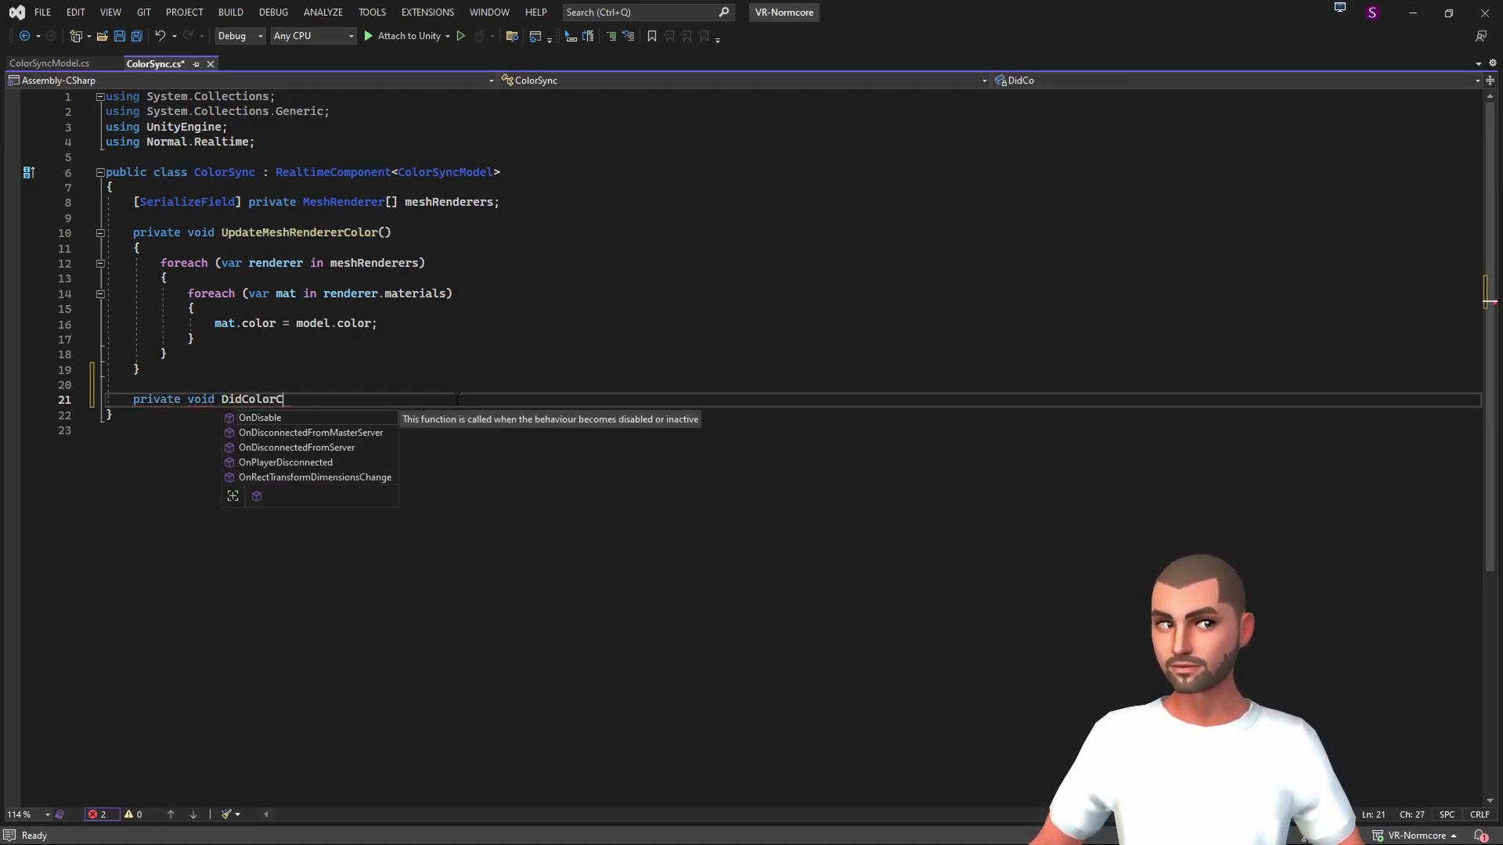
{"action": "type", "text": "hange()"}
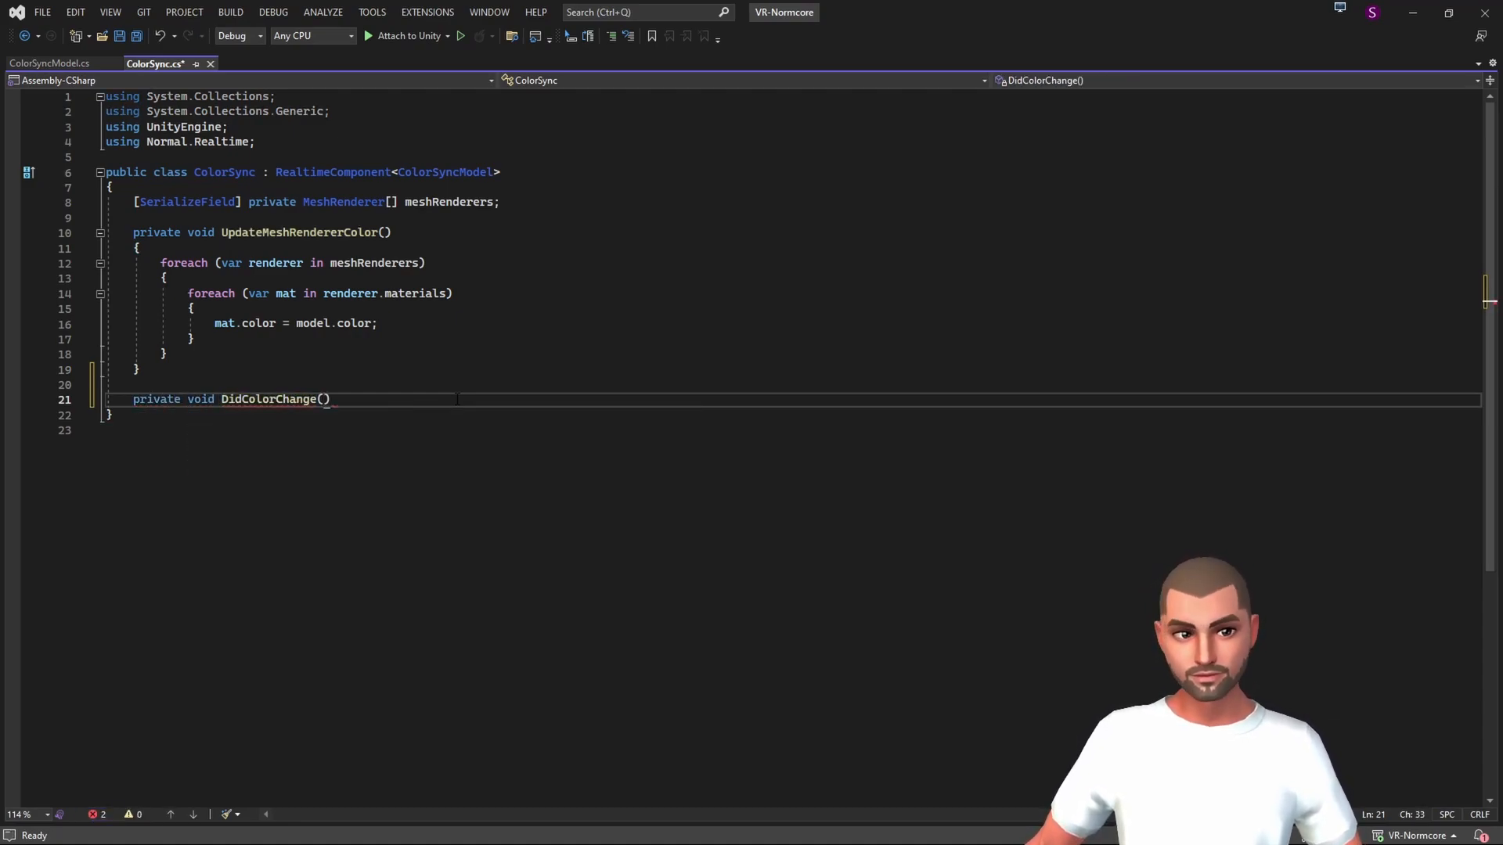
{"action": "type", "text": "colorsy"}
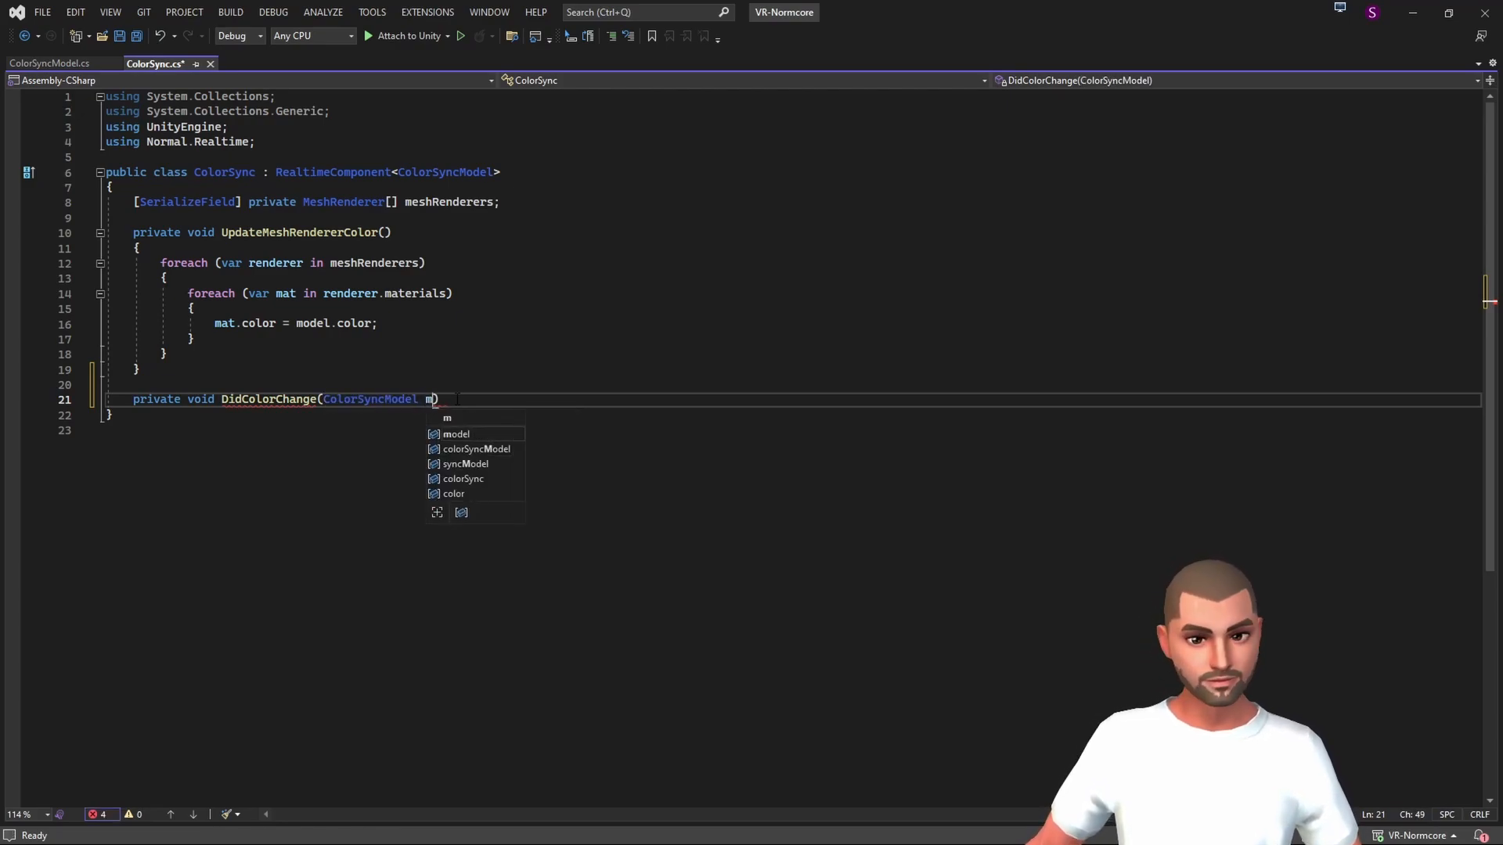
{"action": "type", "text": "odel, Color value"}
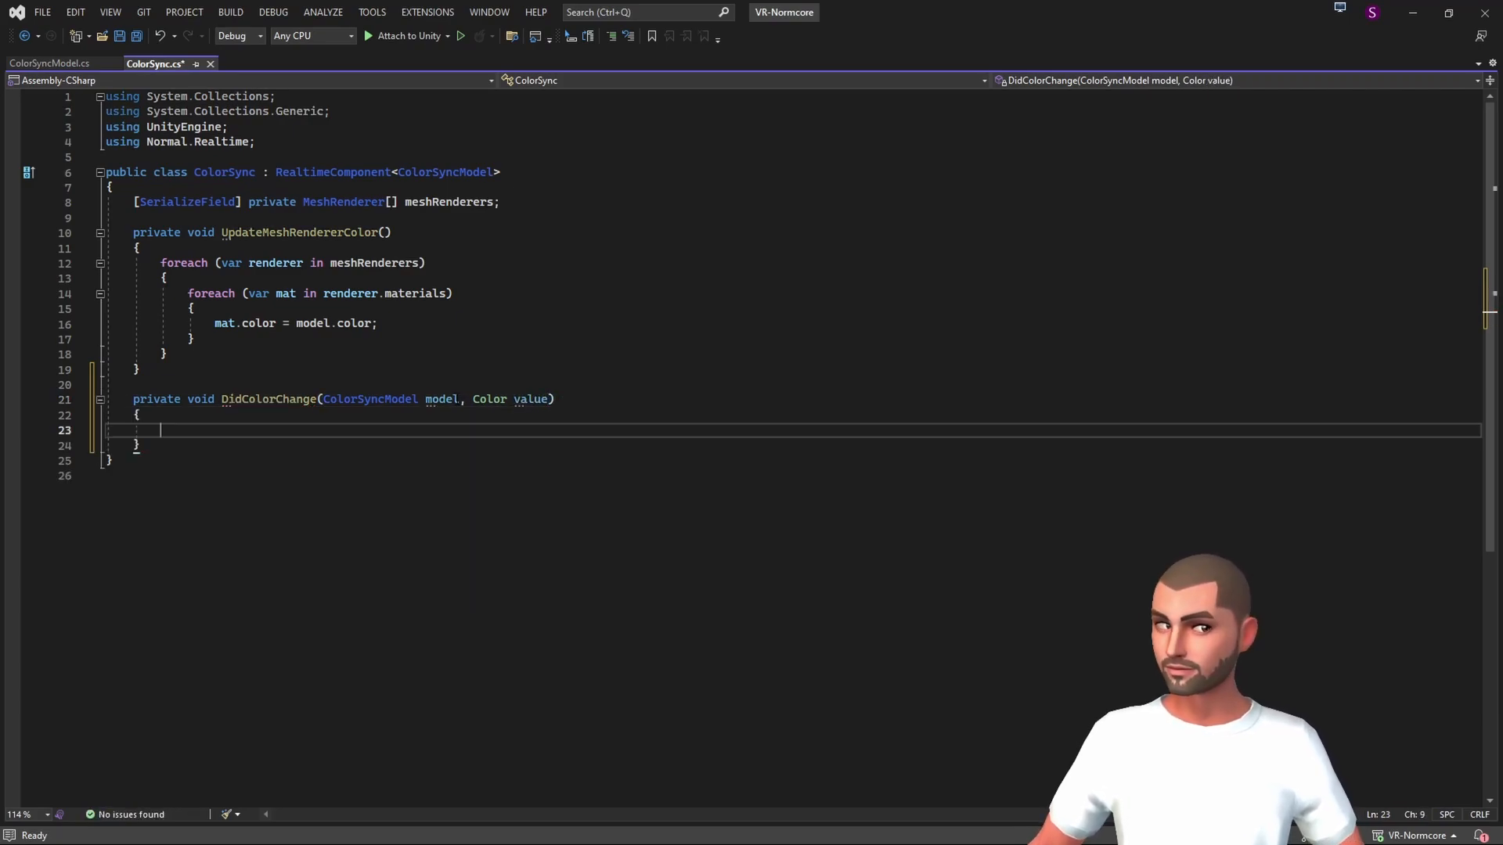
{"action": "type", "text": "UpdateMeshRendererColor"}
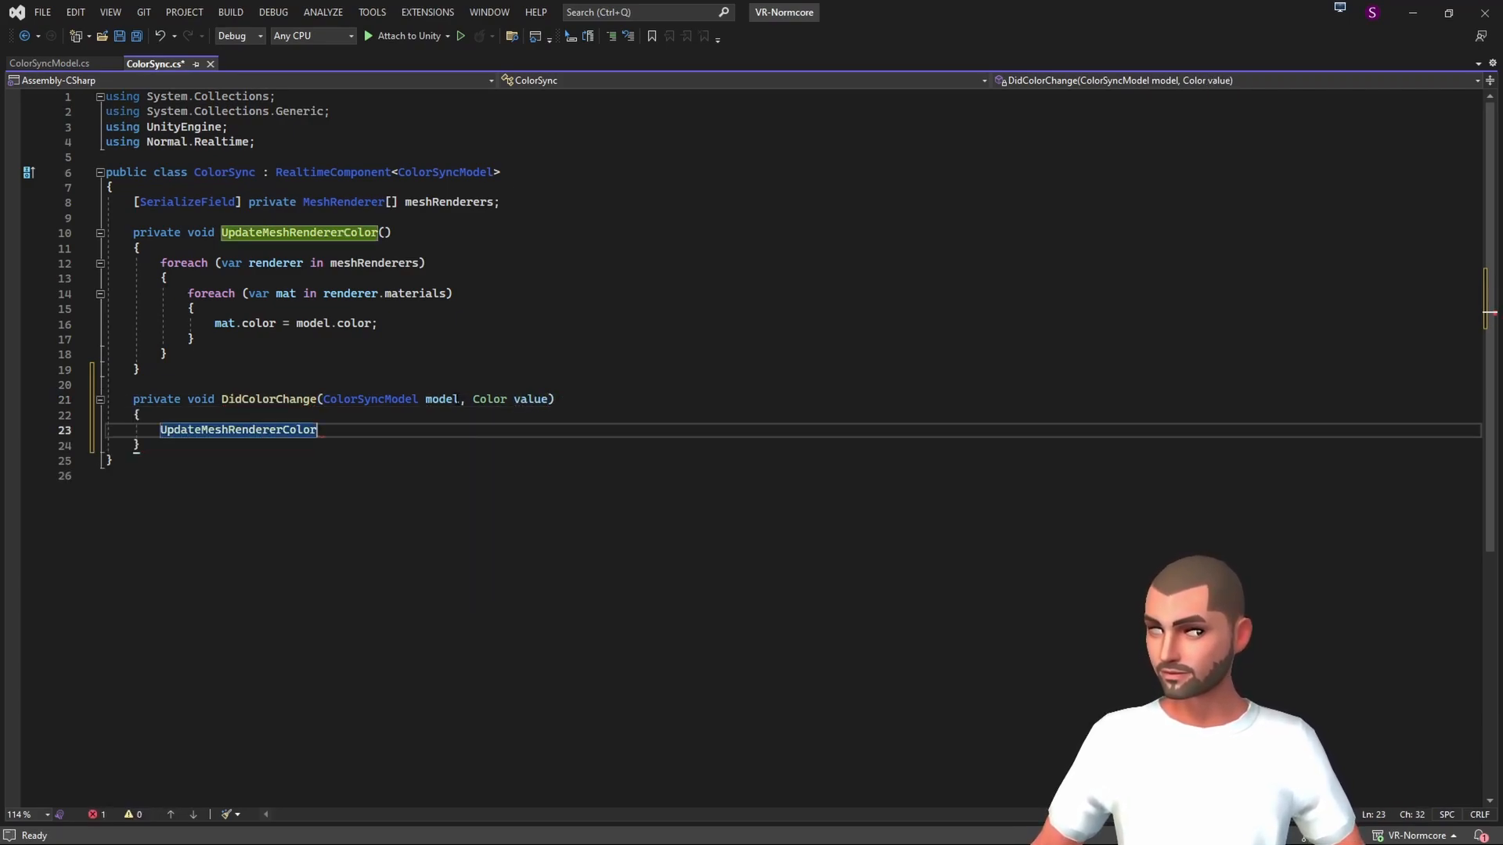
{"action": "type", "text": "();"}
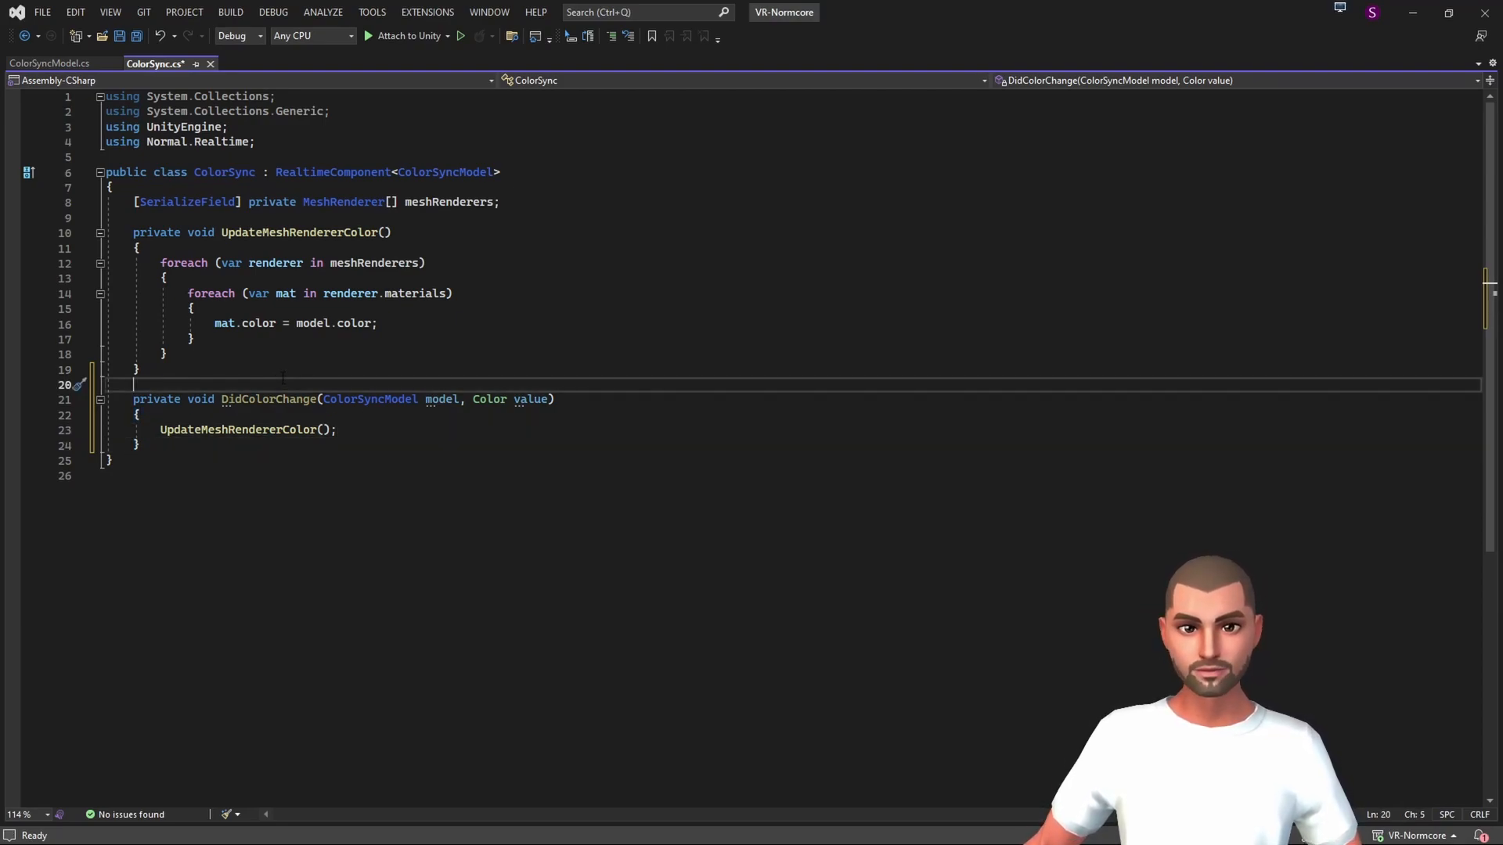
- Add an empty protected override OnRealtimeModelReplaced(previousModel, currentModel) with the base call removed
{"action": "type", "text": "protected override"}
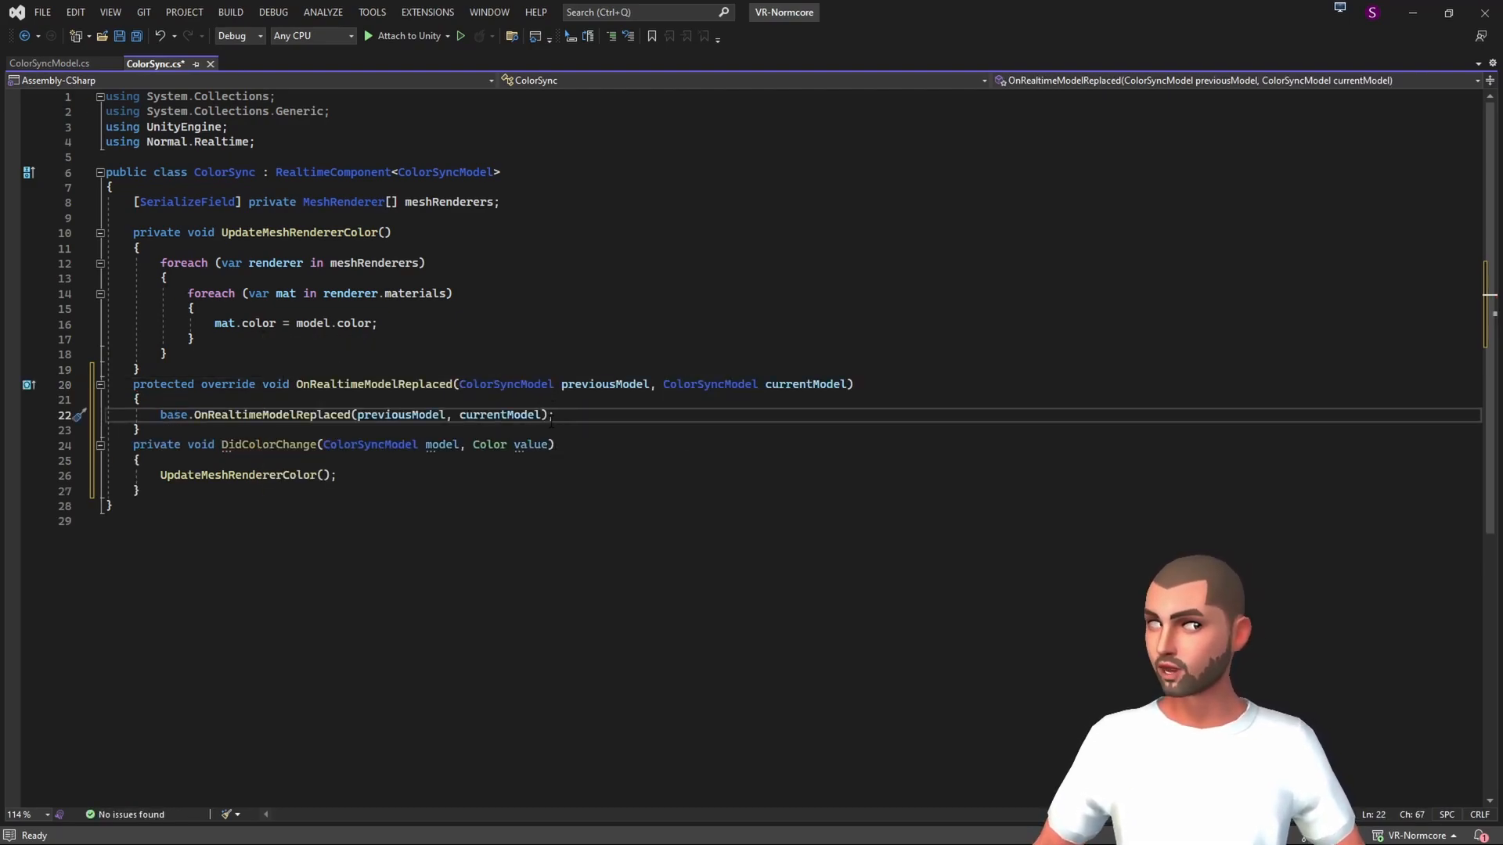
{"action": "triple_click", "coordinate": [354, 414]}
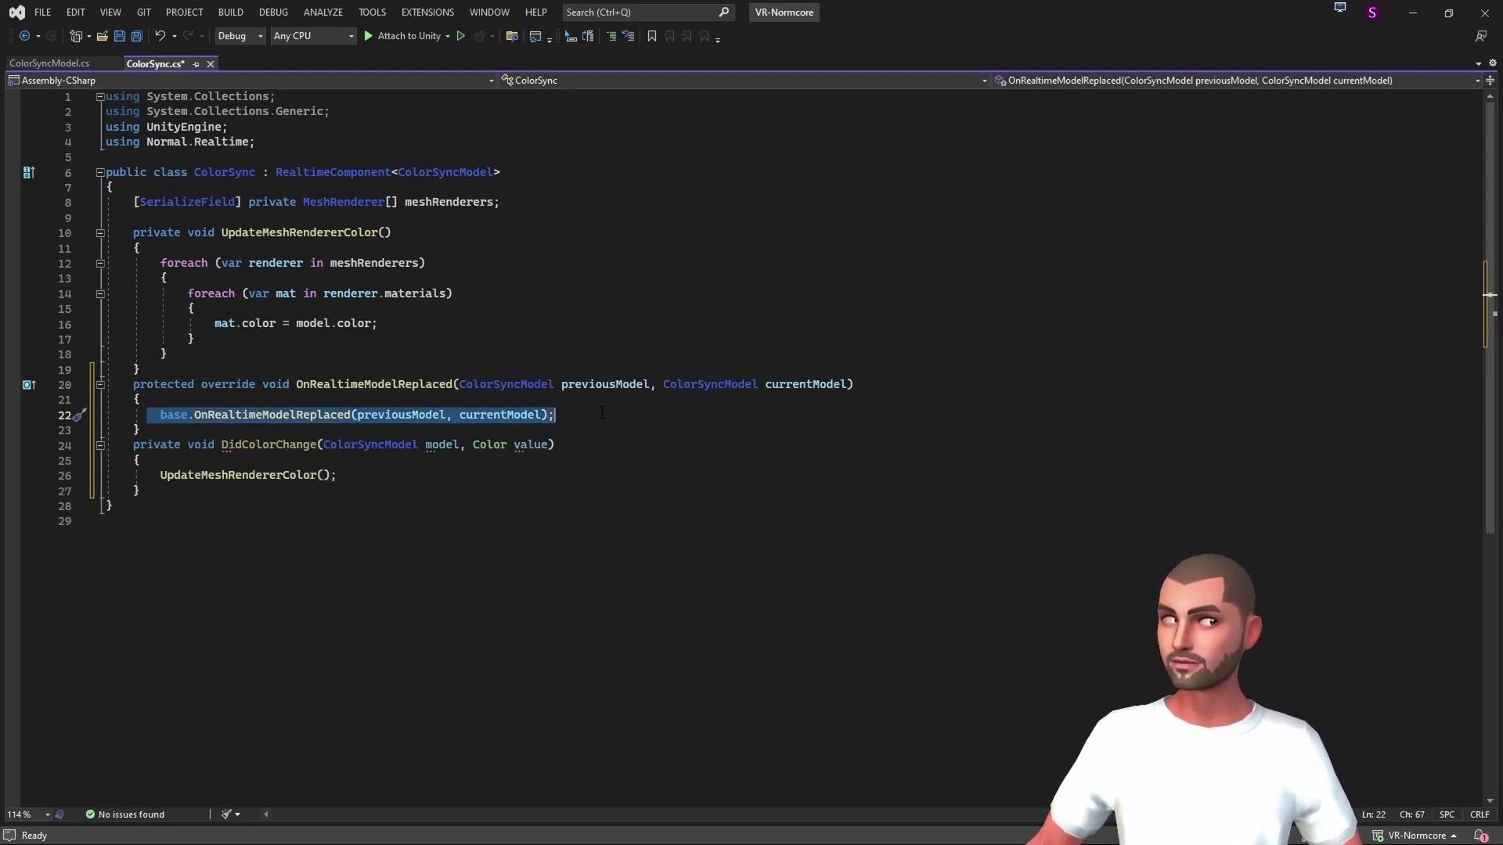
{"action": "key", "text": "Delete"}
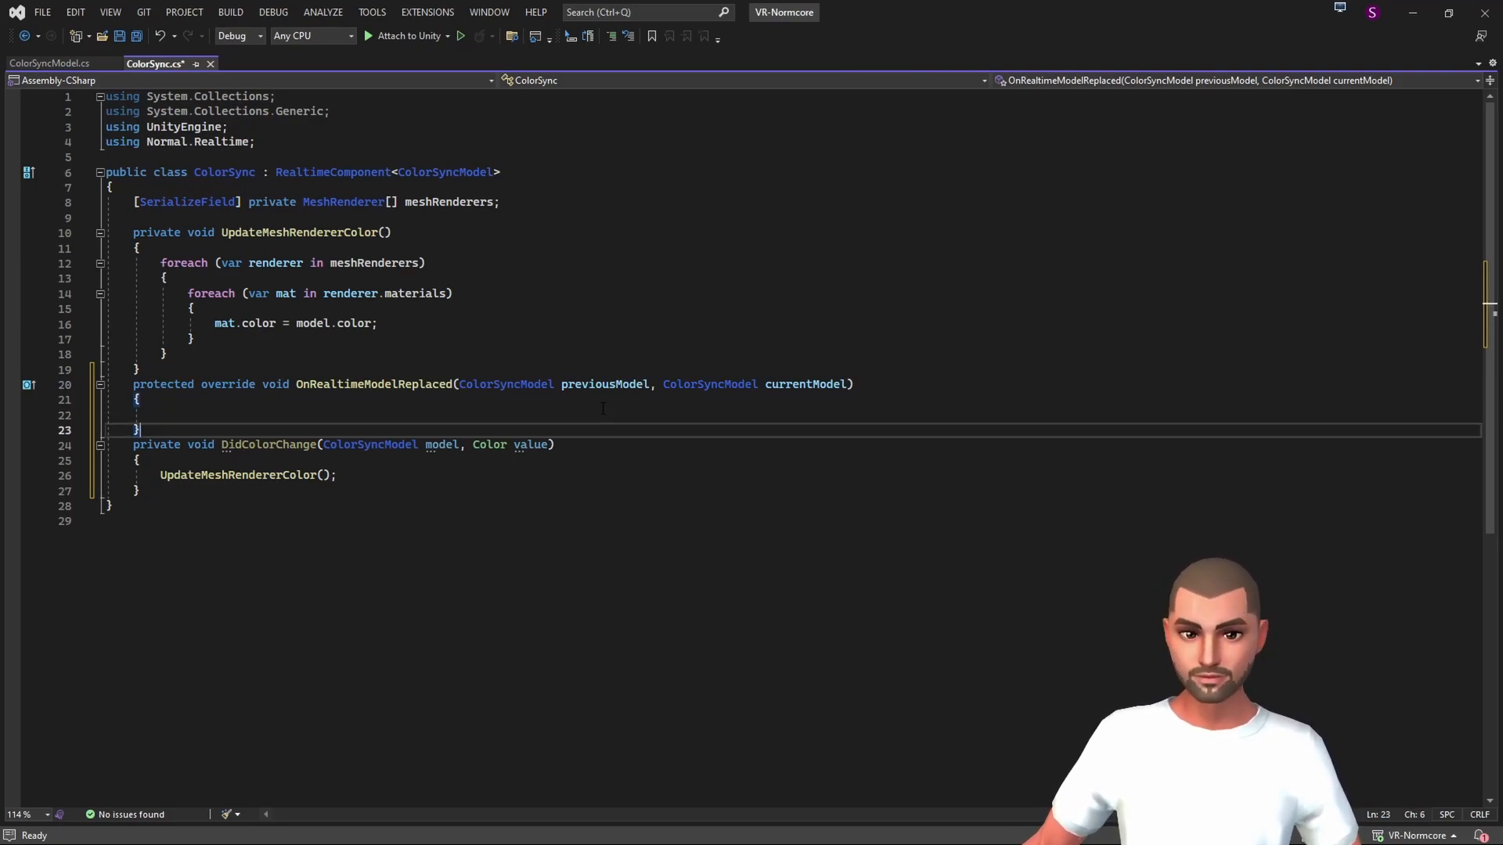
{"action": "key", "text": "Enter"}
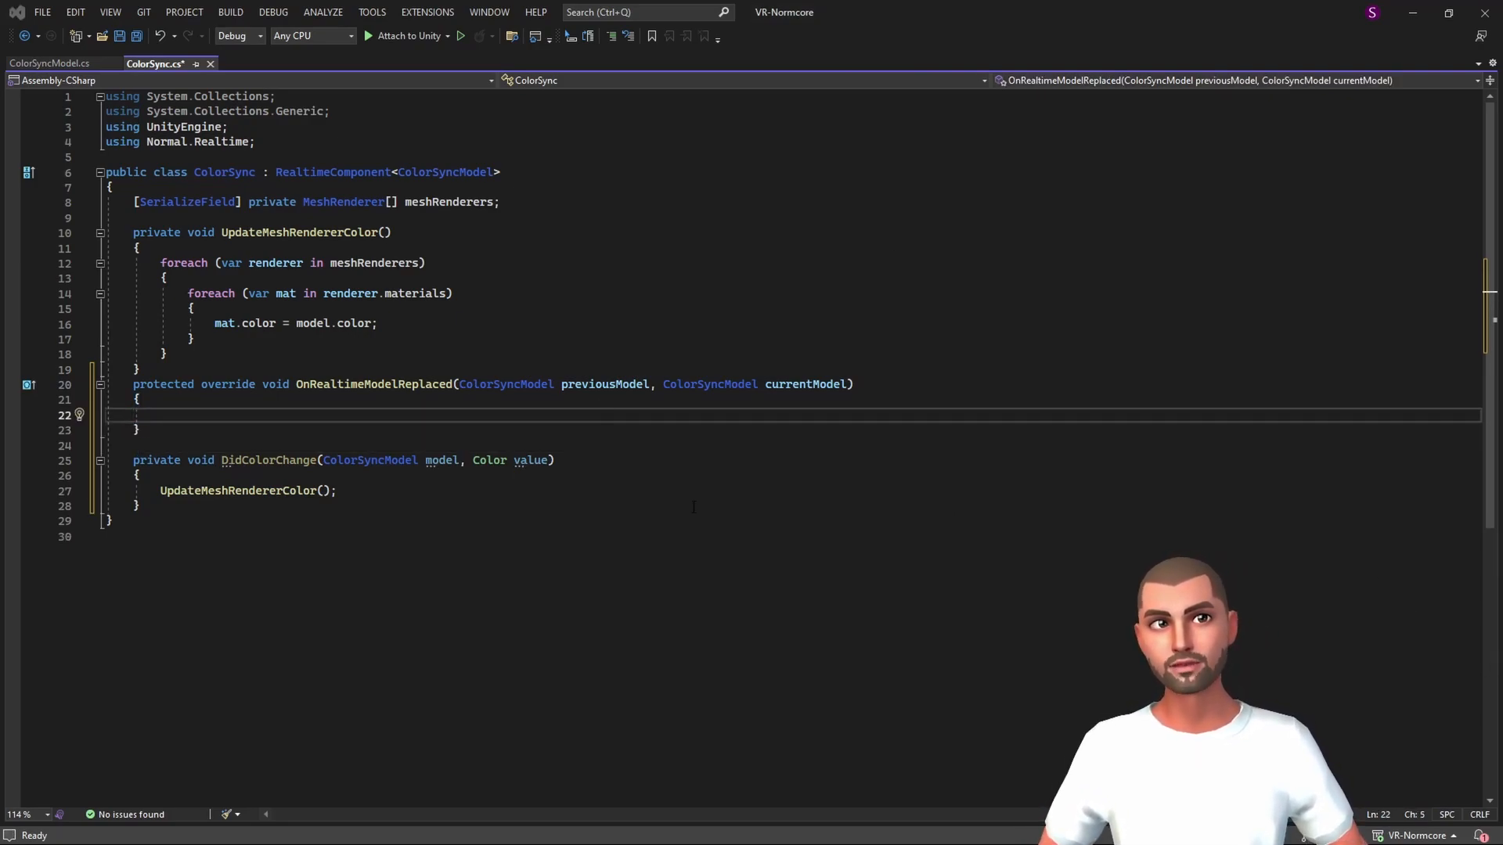
{"action": "mouse_move", "coordinate": [811, 383]}
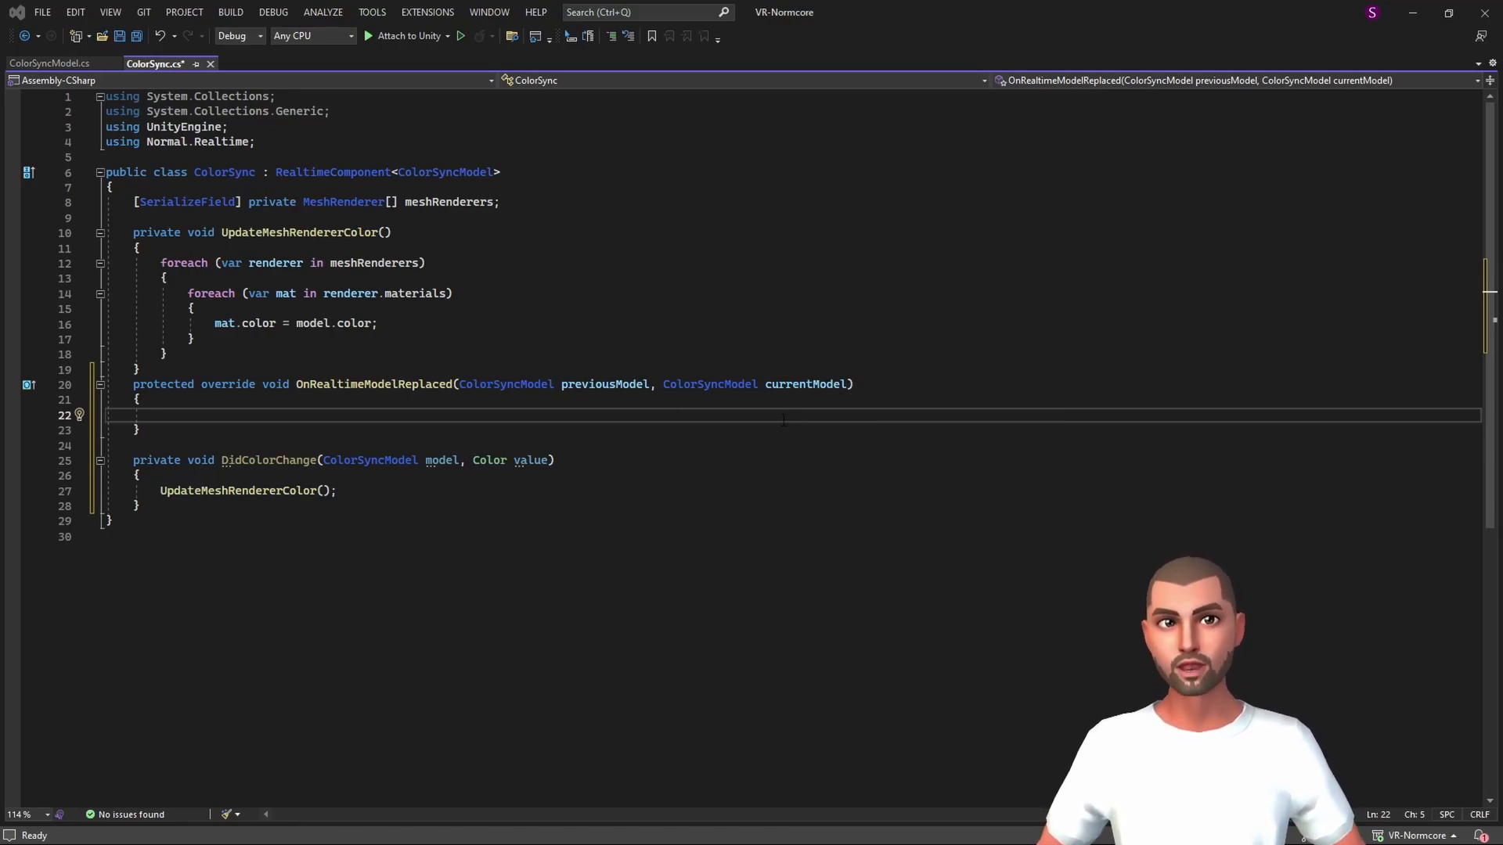
{"action": "mouse_move", "coordinate": [725, 433]}
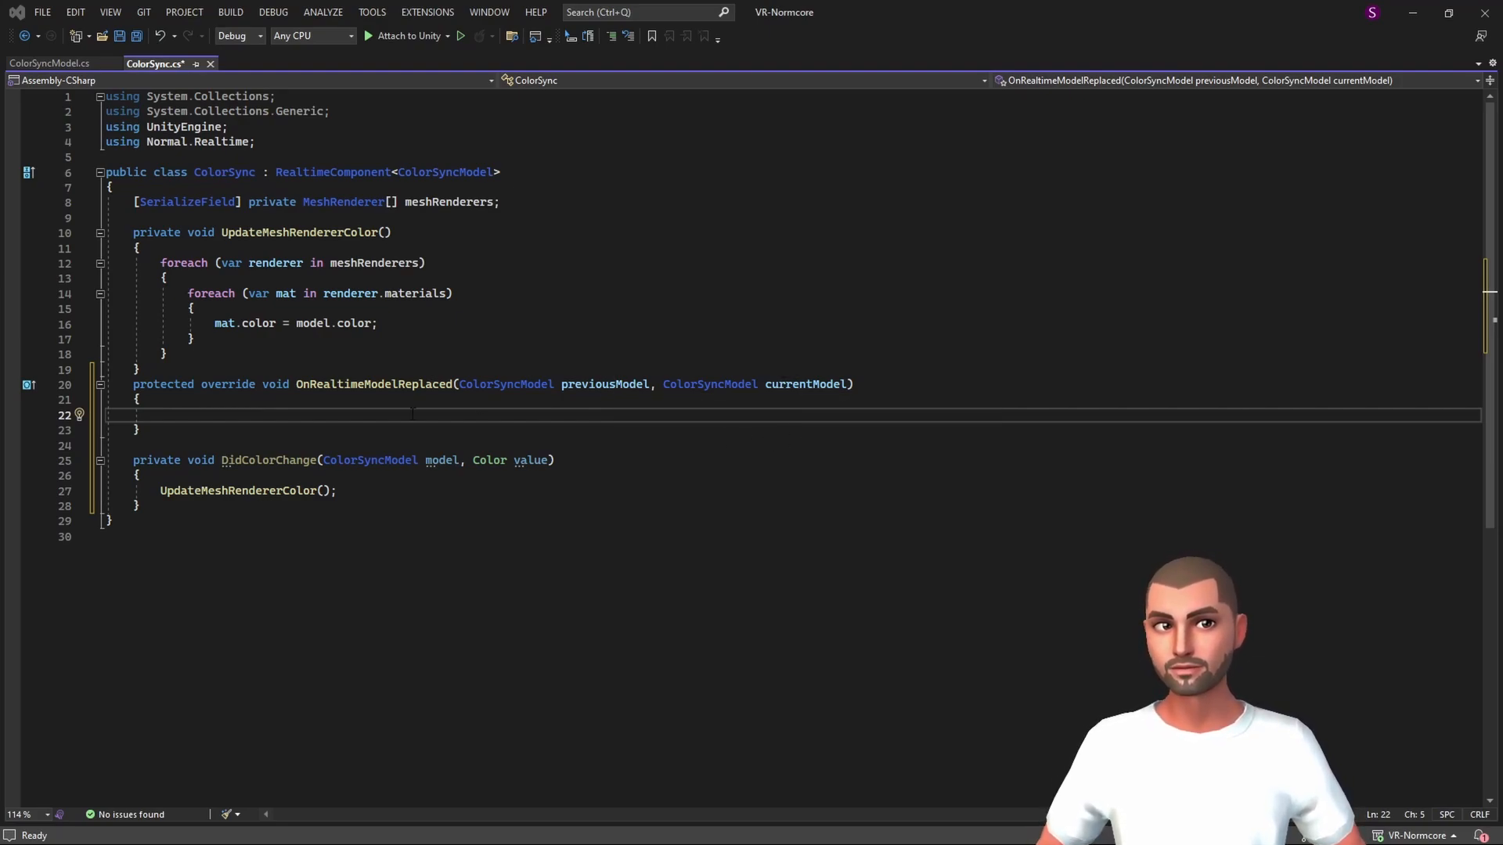
- Unsubscribe DidColorChange from previousModel.colorDidChange when previousModel is not null
{"action": "type", "text": "if"}
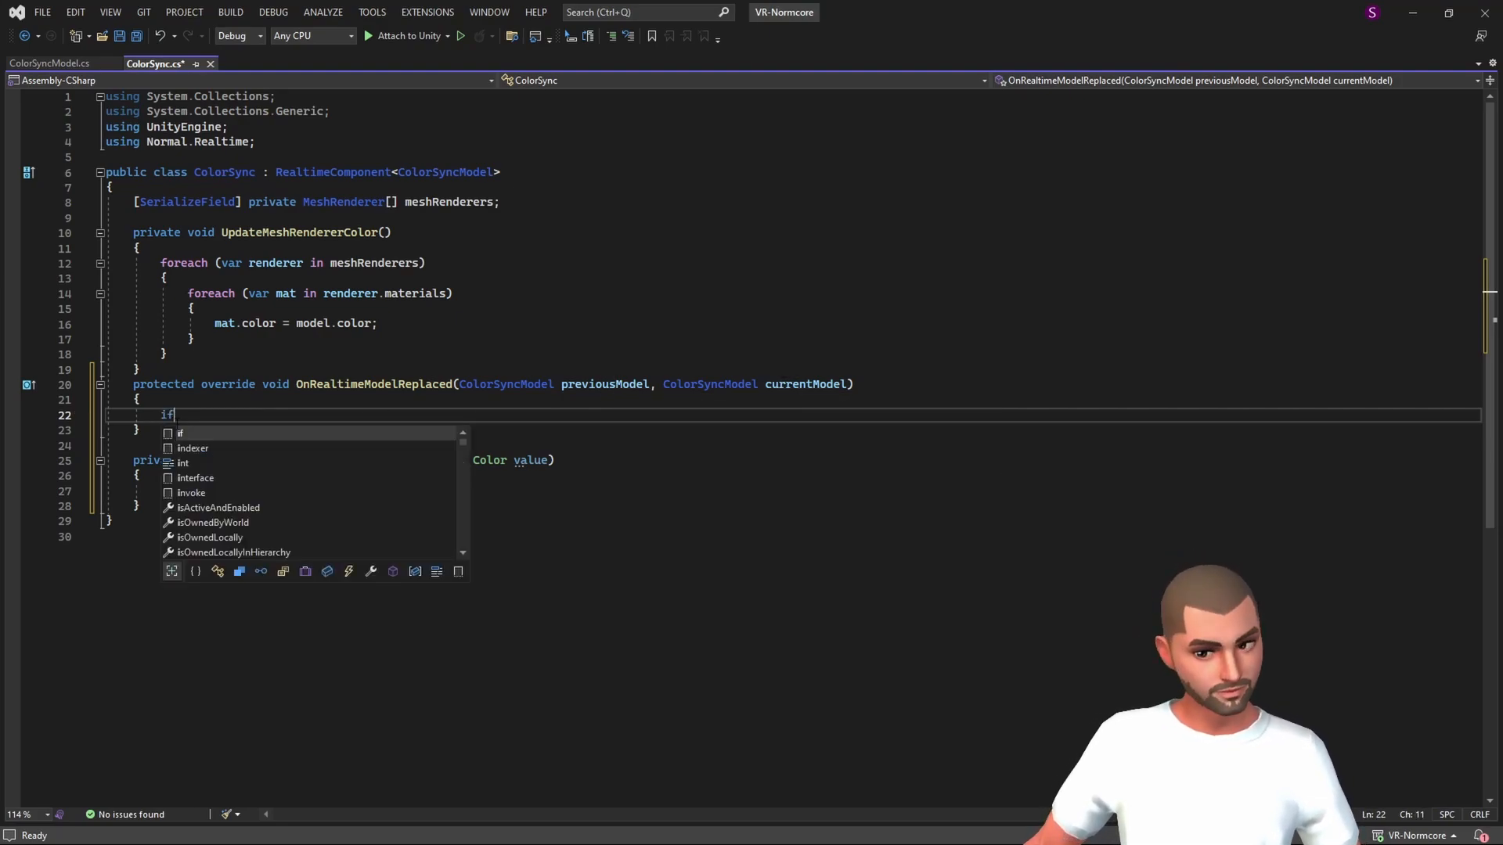
{"action": "type", "text": "(previousModel )"}
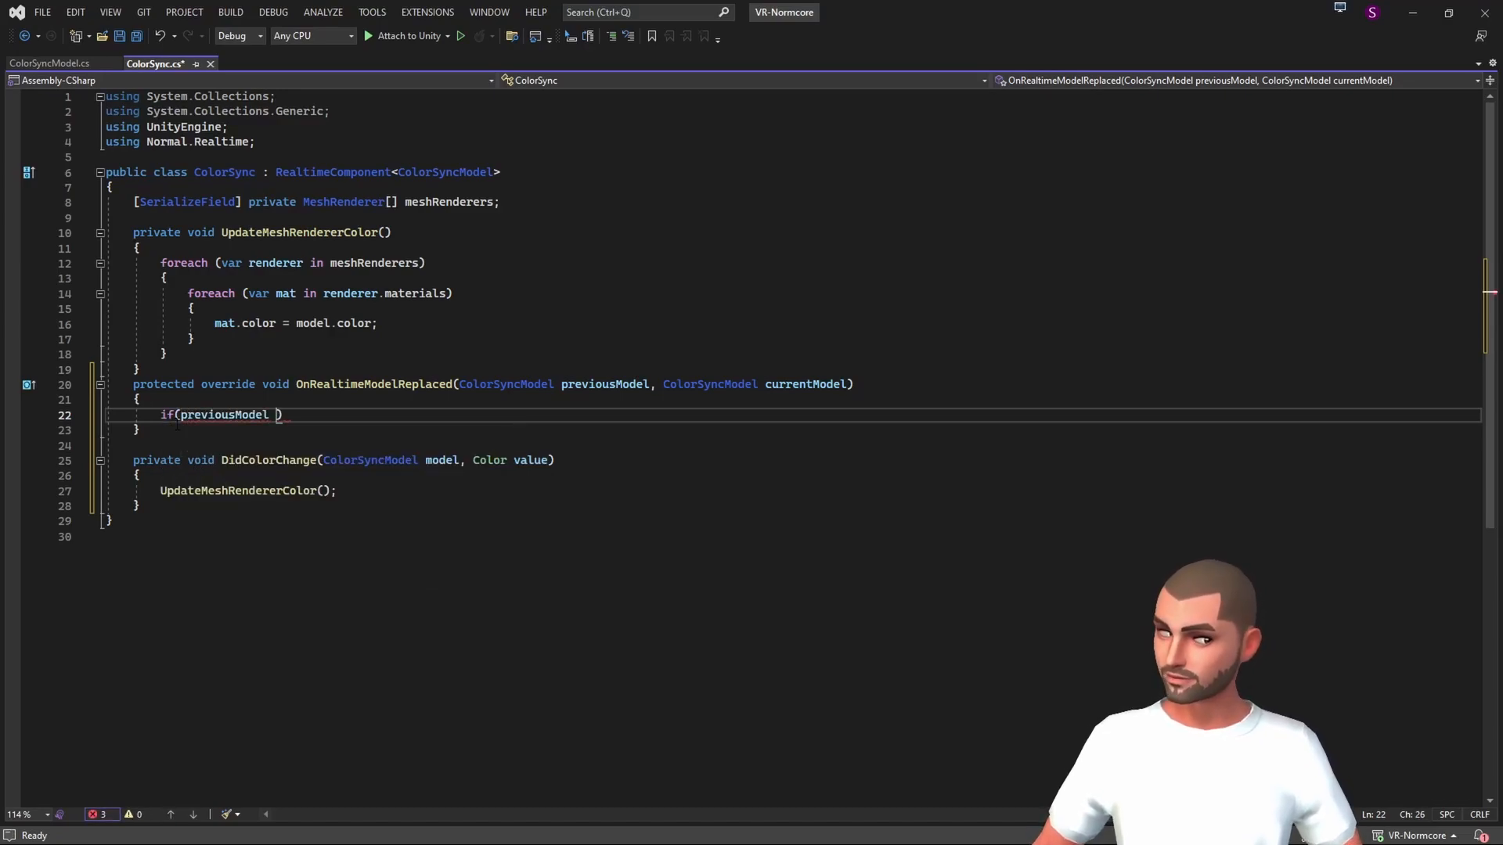
{"action": "type", "text": "!= null"}
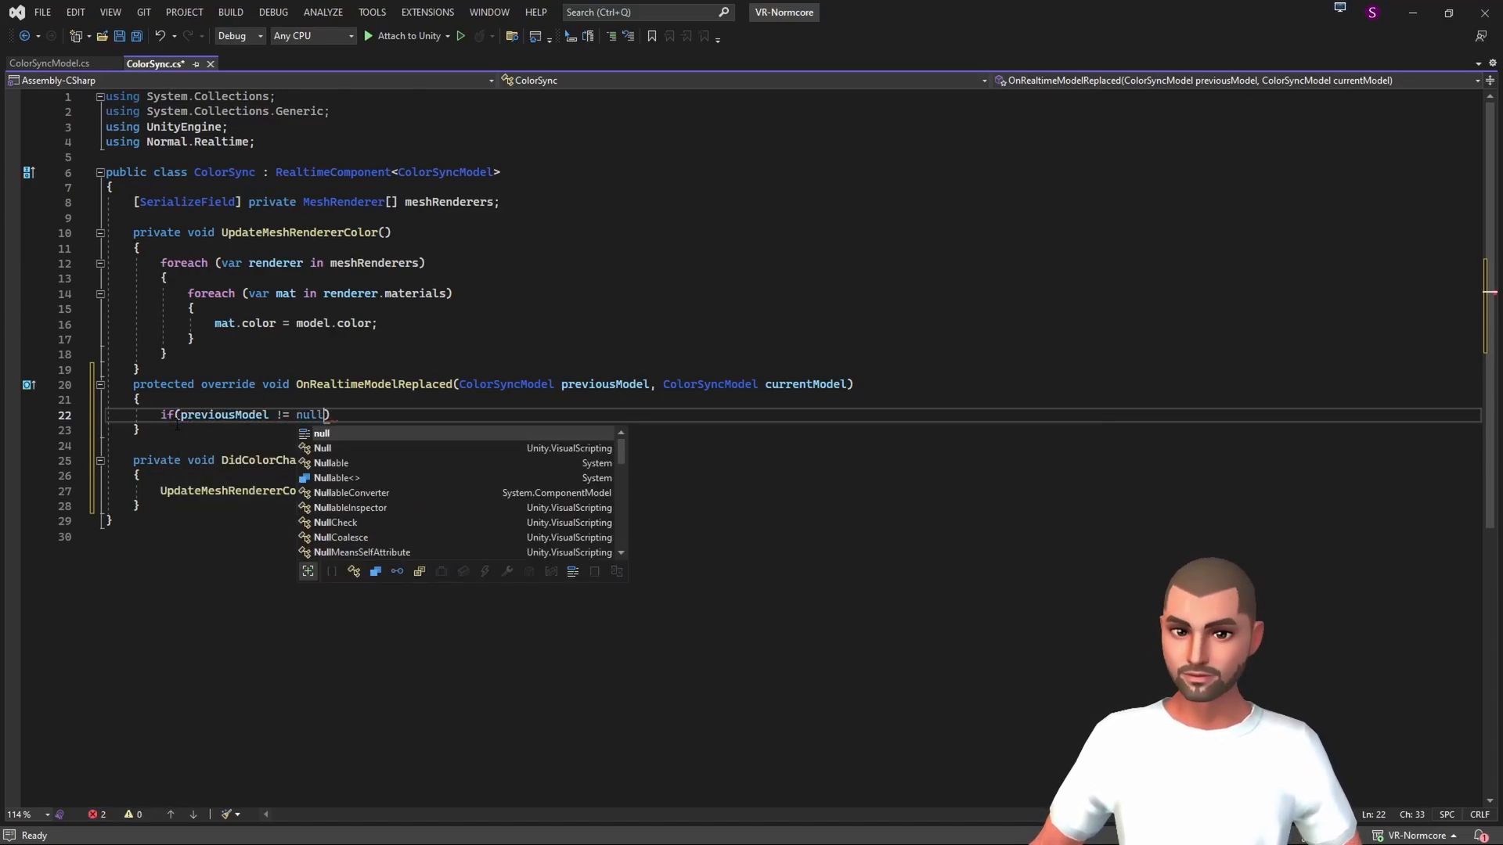
{"action": "type", "text": "previousModel.colorDidChange -"}
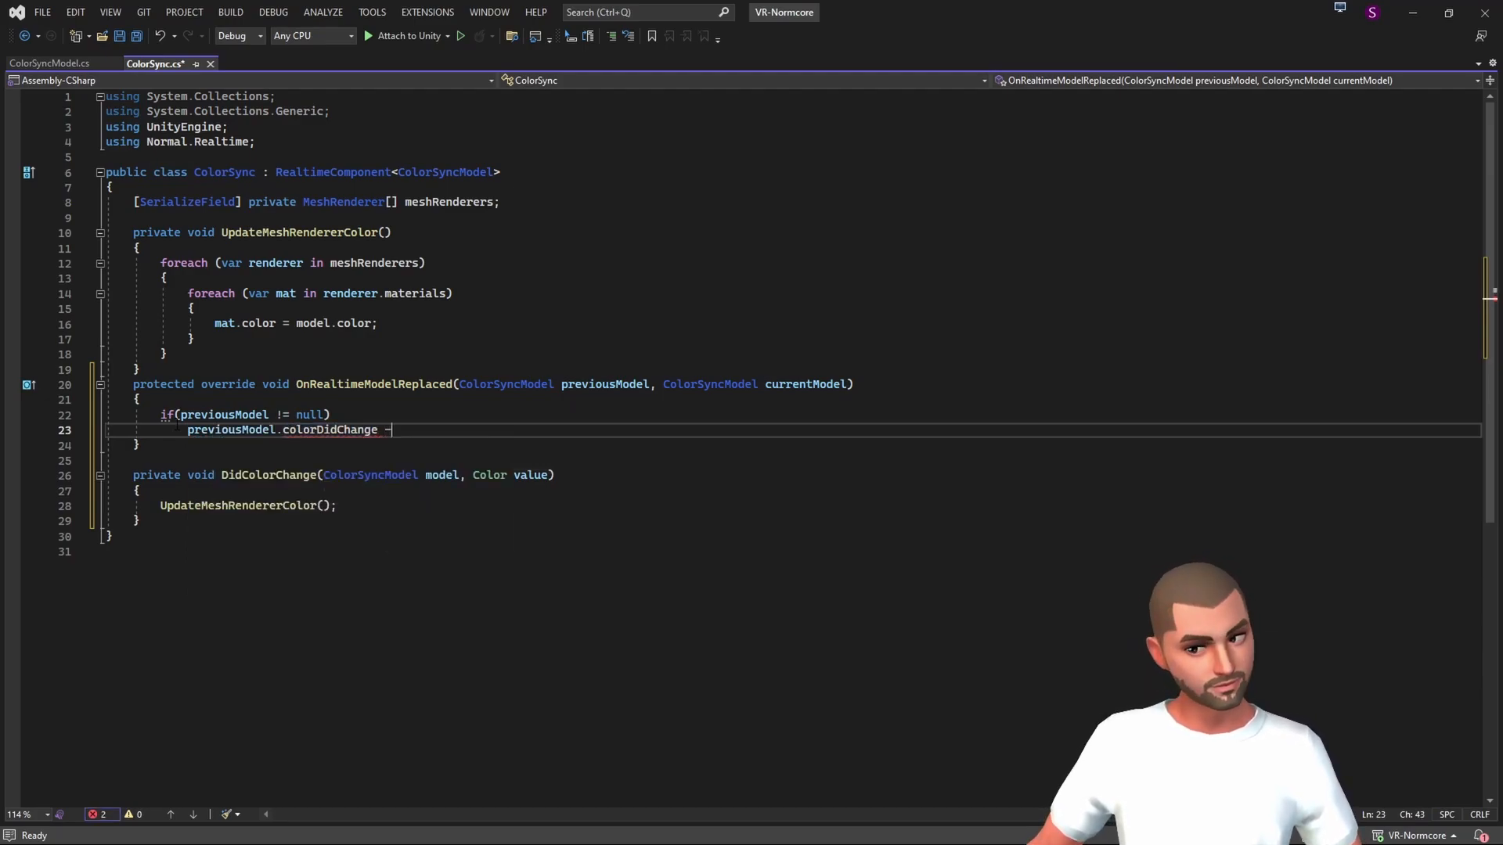
{"action": "type", "text": "= DidColorChange;"}
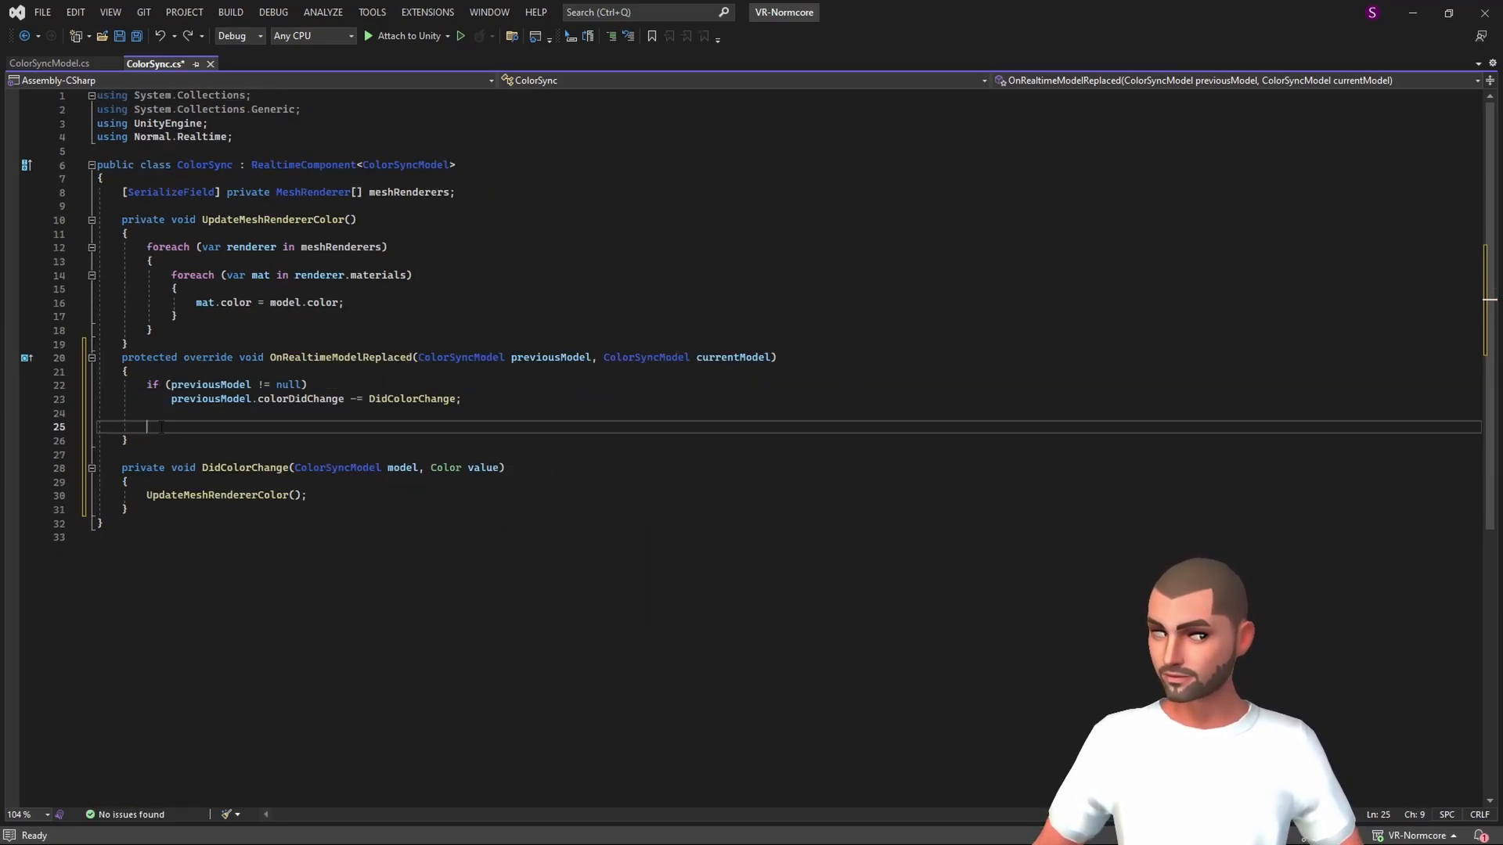
- When currentModel.isFreshModel, set currentModel.color to meshRenderers[0].material.color
{"action": "type", "text": "if(currentModel."}
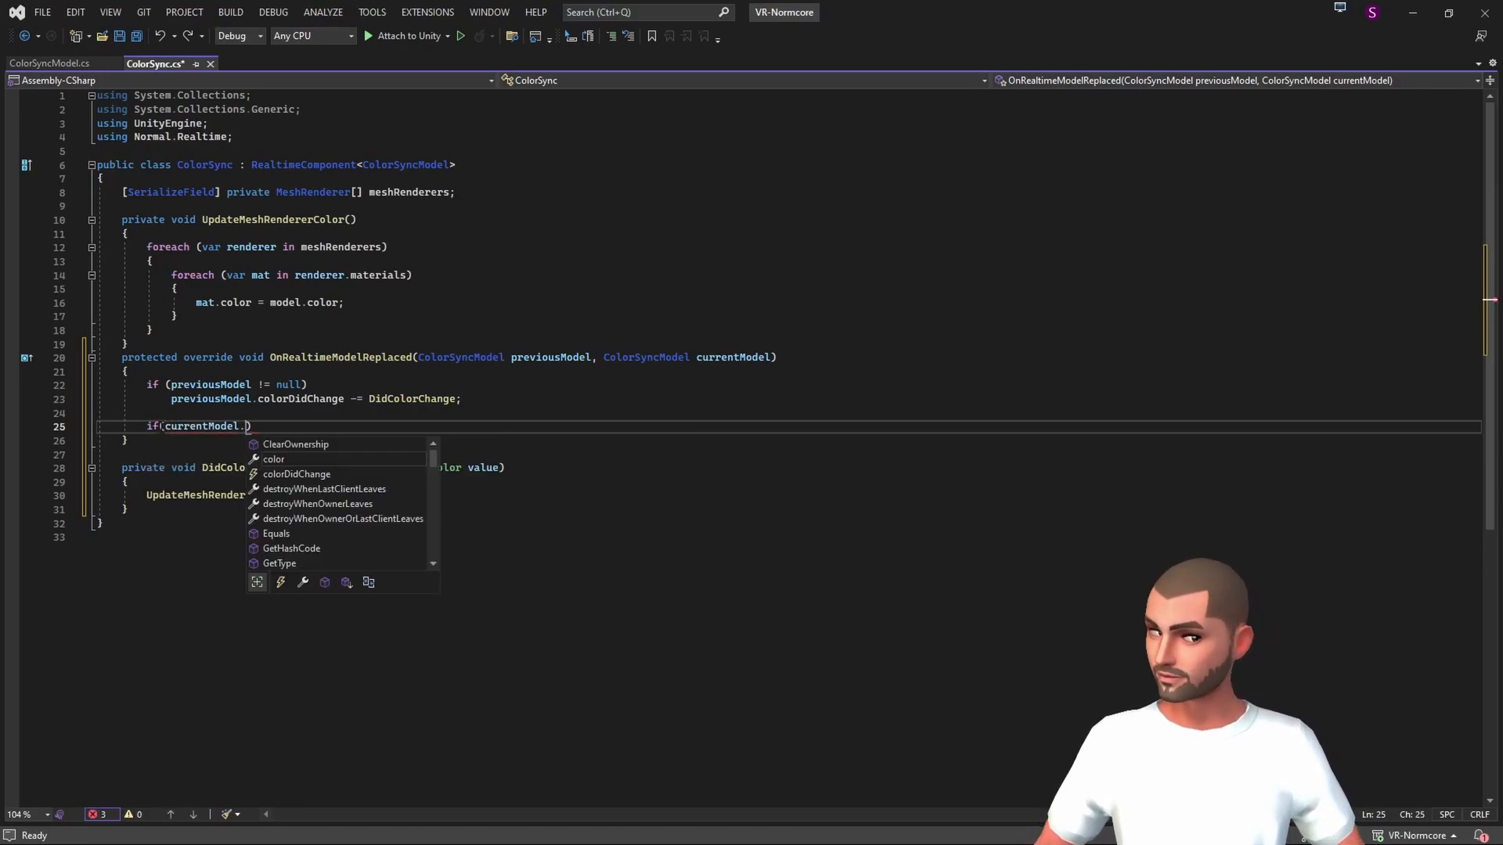
{"action": "type", "text": "isFreshModel"}
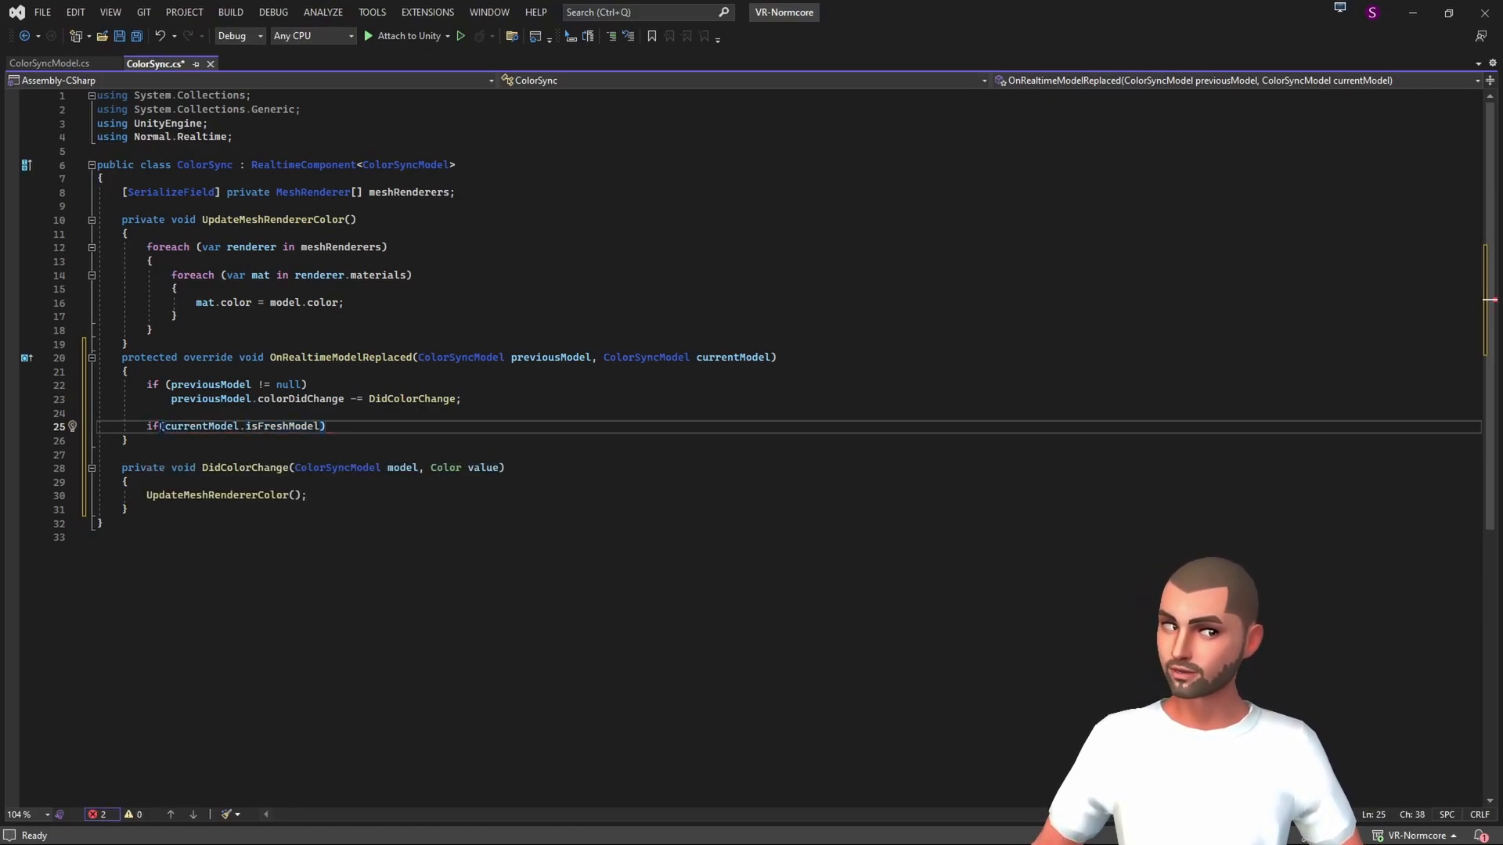
{"action": "key", "text": "Return"}
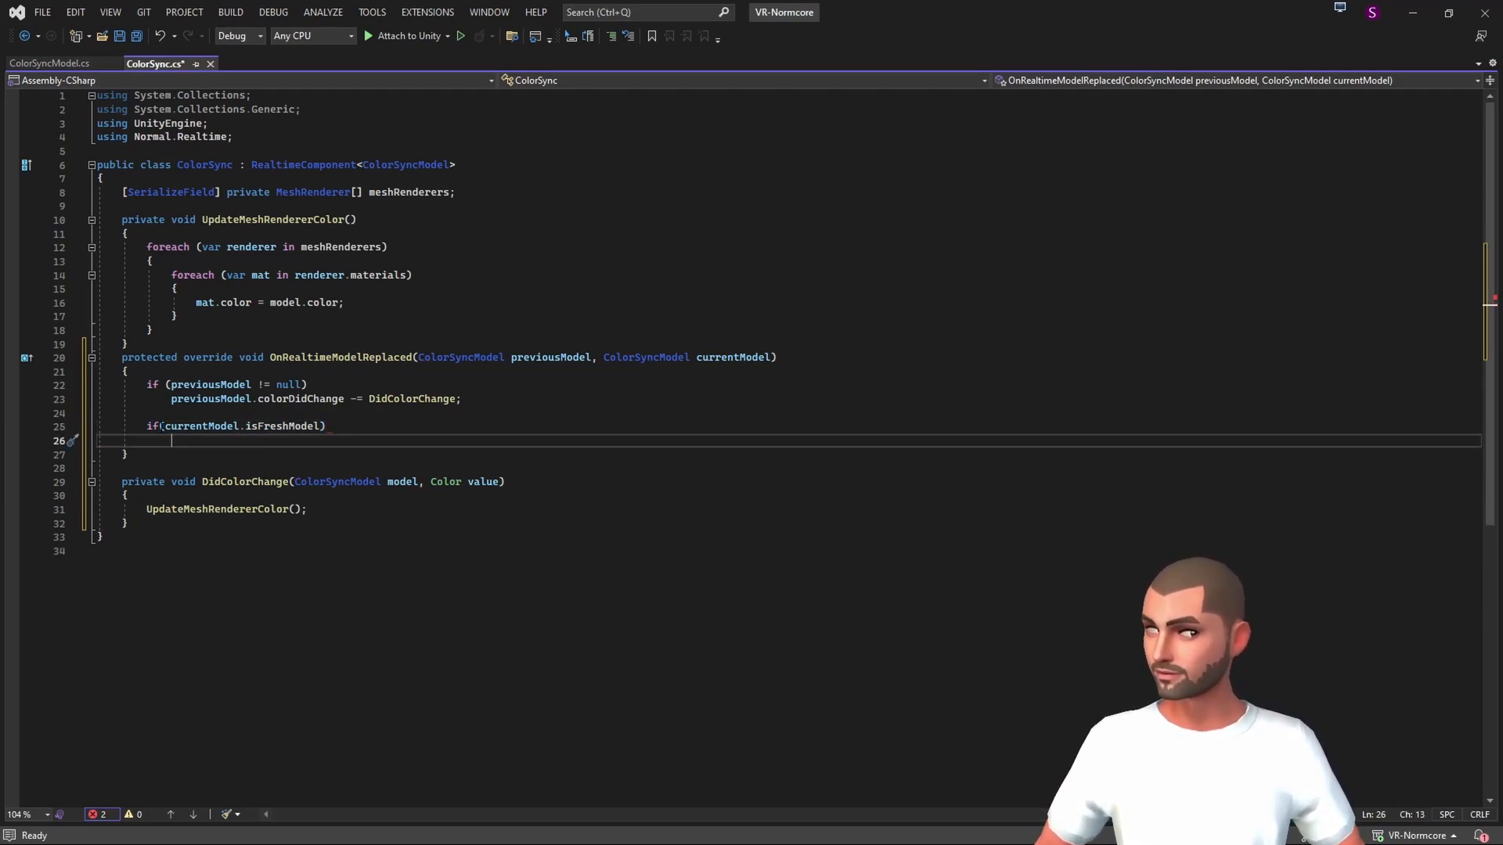
{"action": "type", "text": "currentModel"}
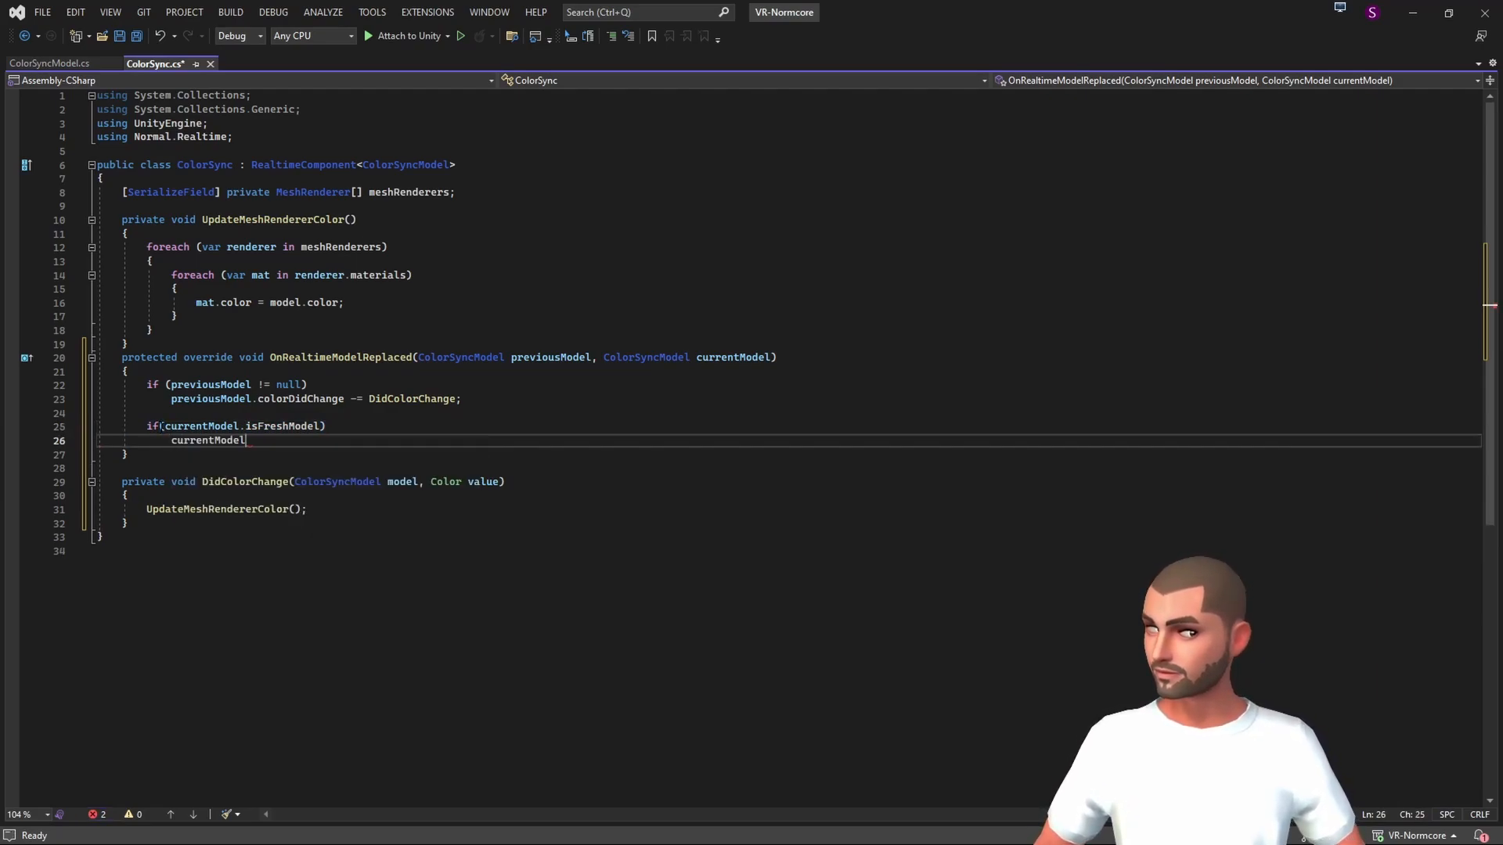
{"action": "type", "text": ".color ="}
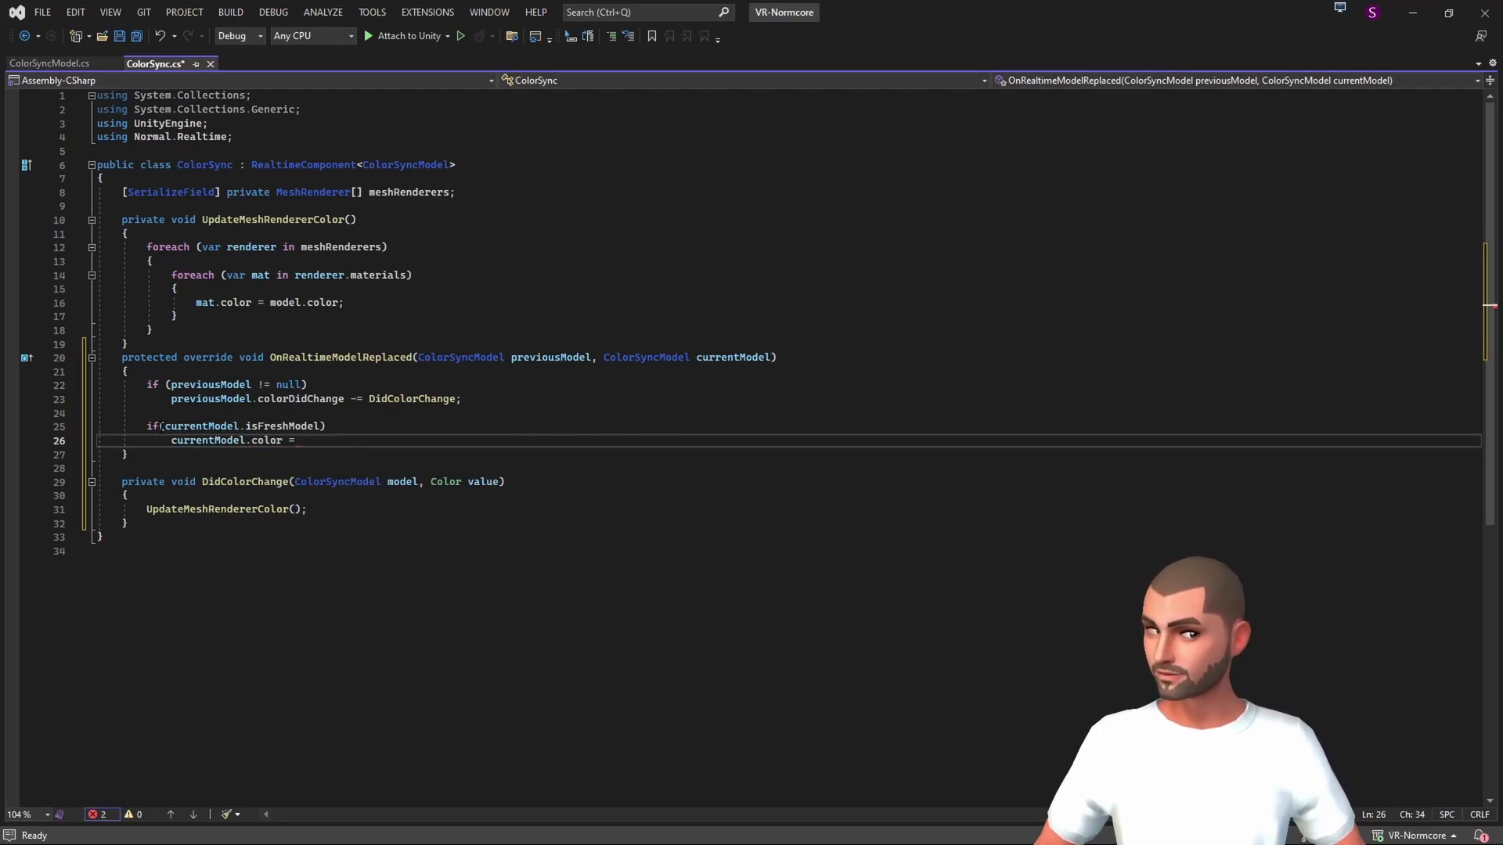
{"action": "type", "text": "meshRenderers"}
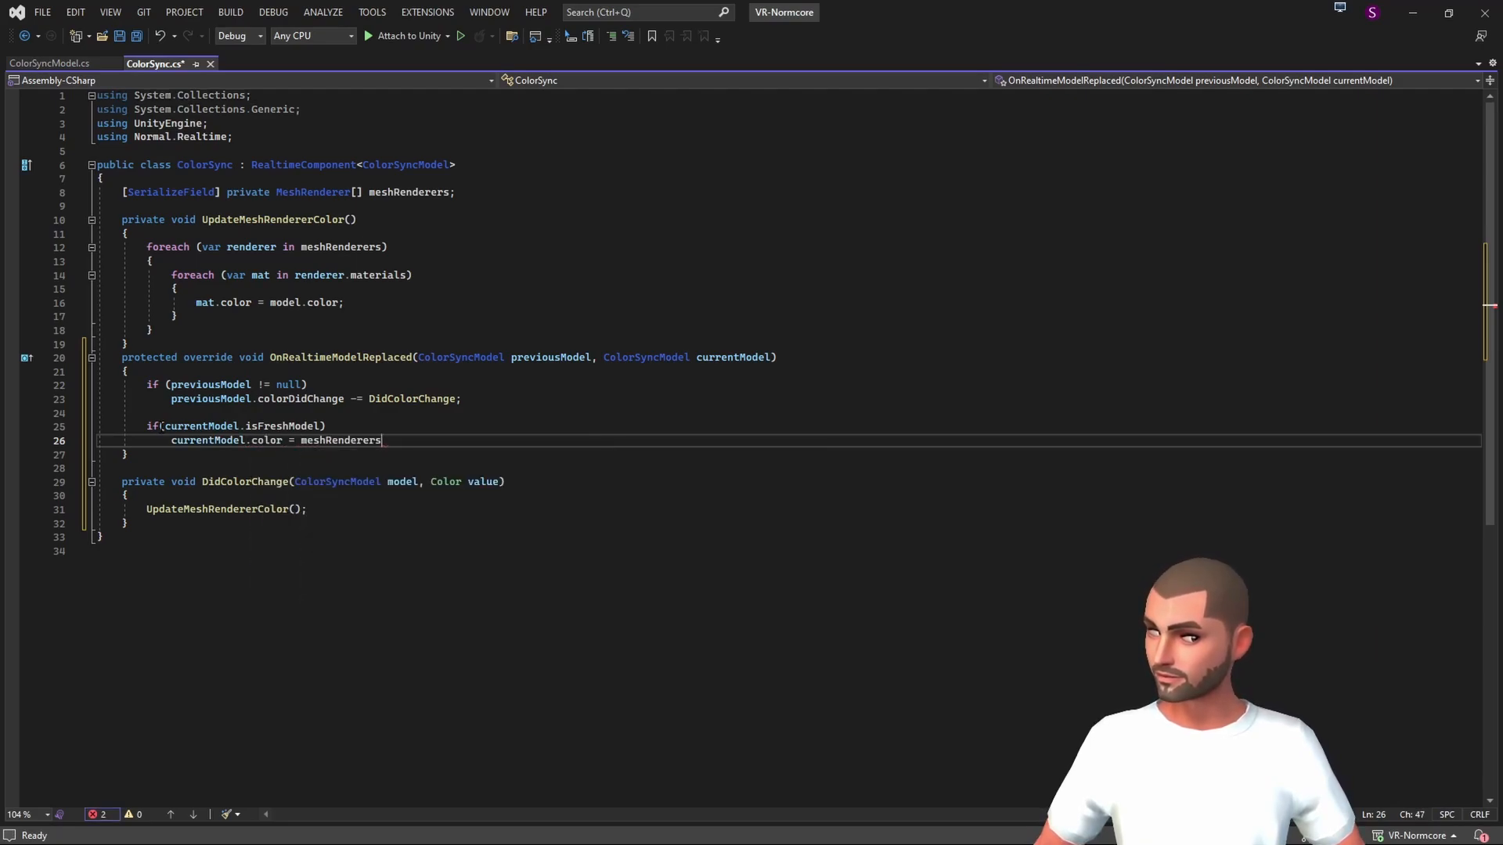
{"action": "type", "text": "[0]"}
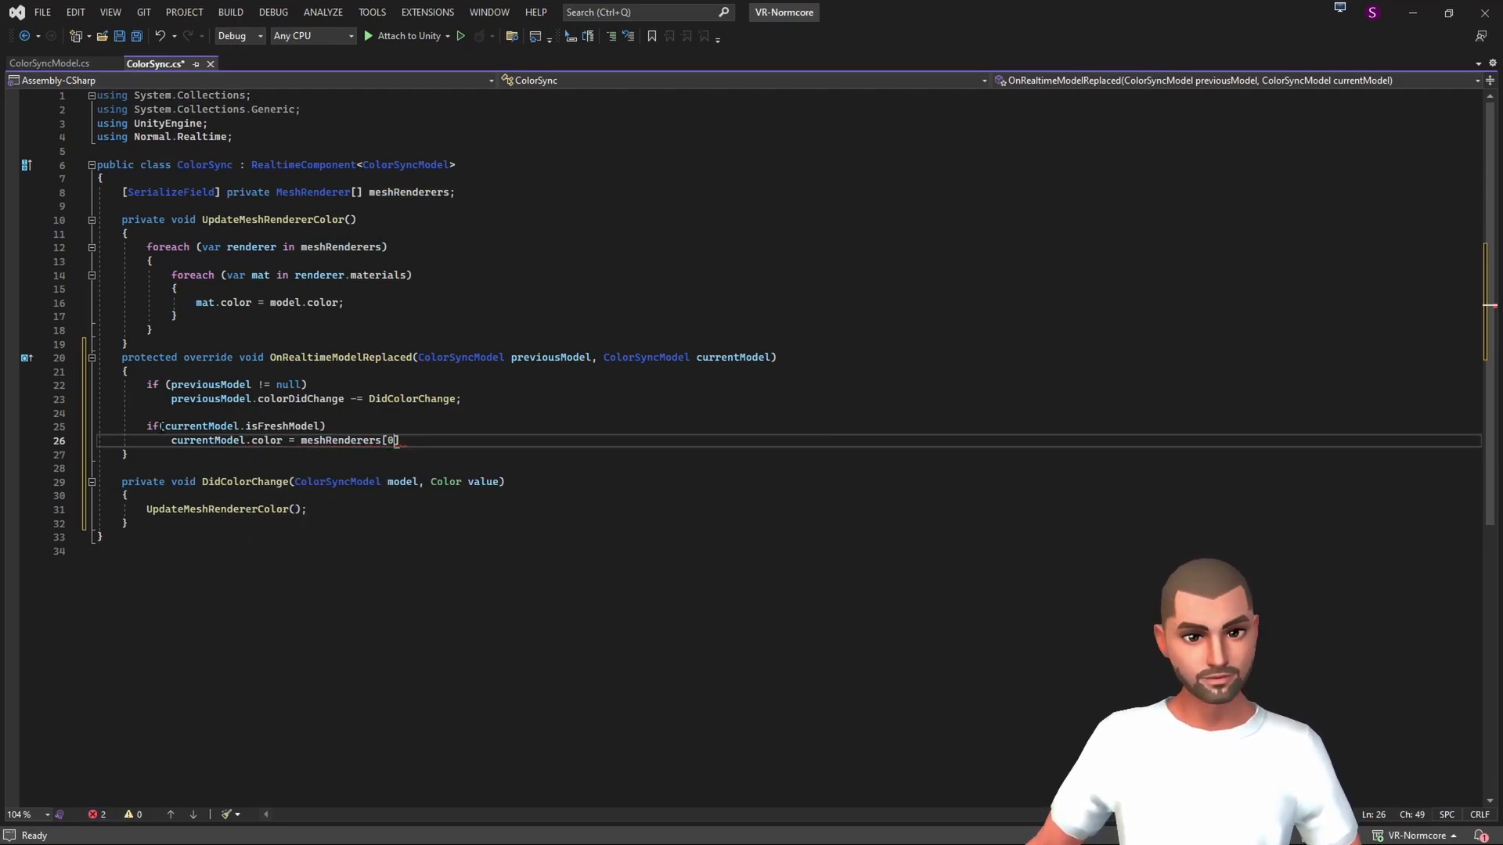
{"action": "type", "text": ".material"}
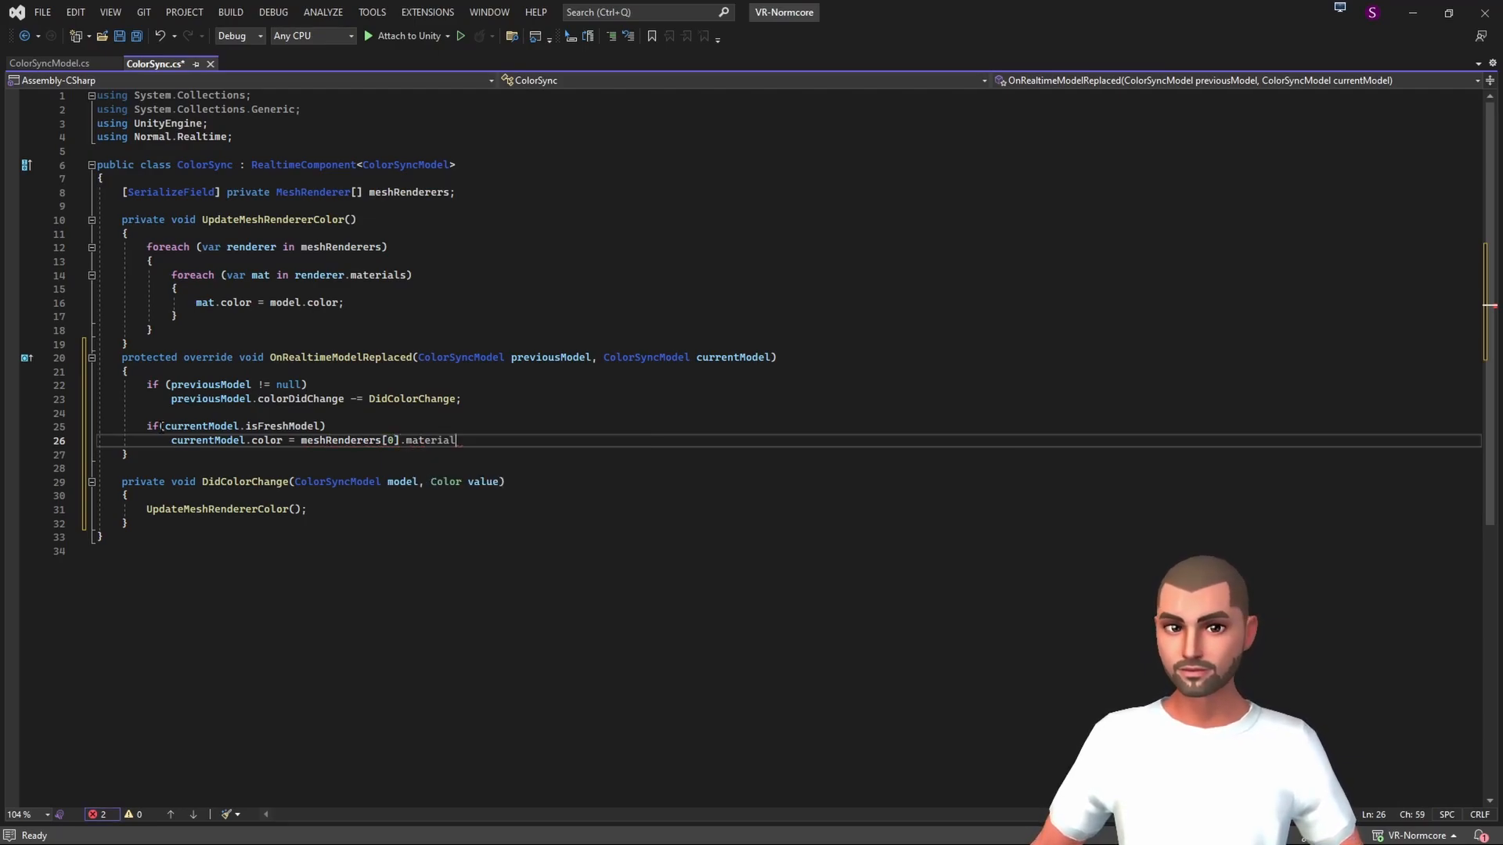
{"action": "type", "text": ".color;"}
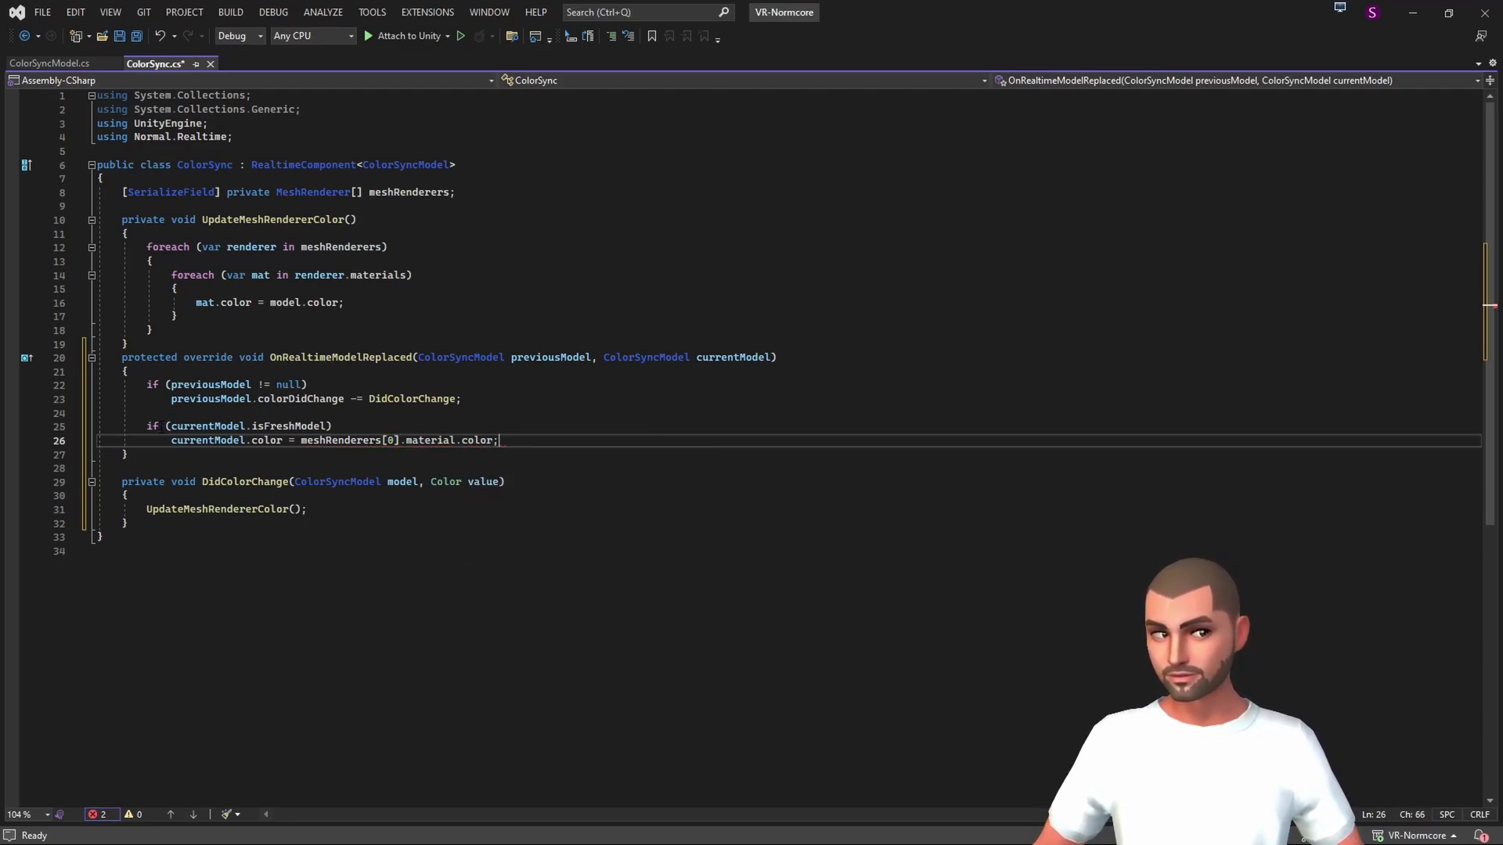
{"action": "key", "text": "enter"}
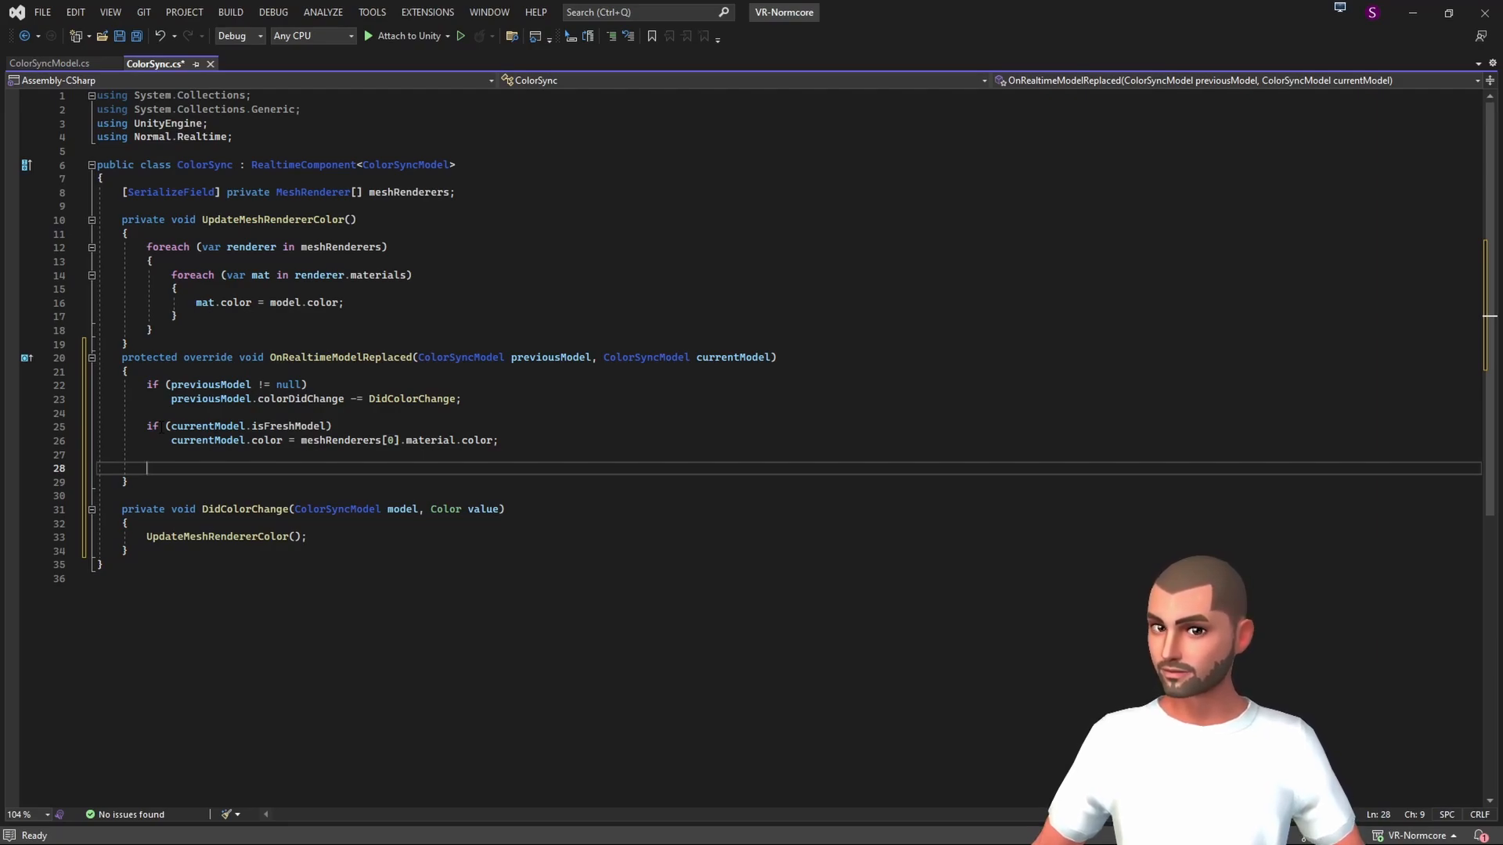
- Make OnRealtimeModelReplaced call UpdateMeshRendererColor and subscribe DidColorChange to currentModel.colorDidChange, then save
{"action": "type", "text": "up"}
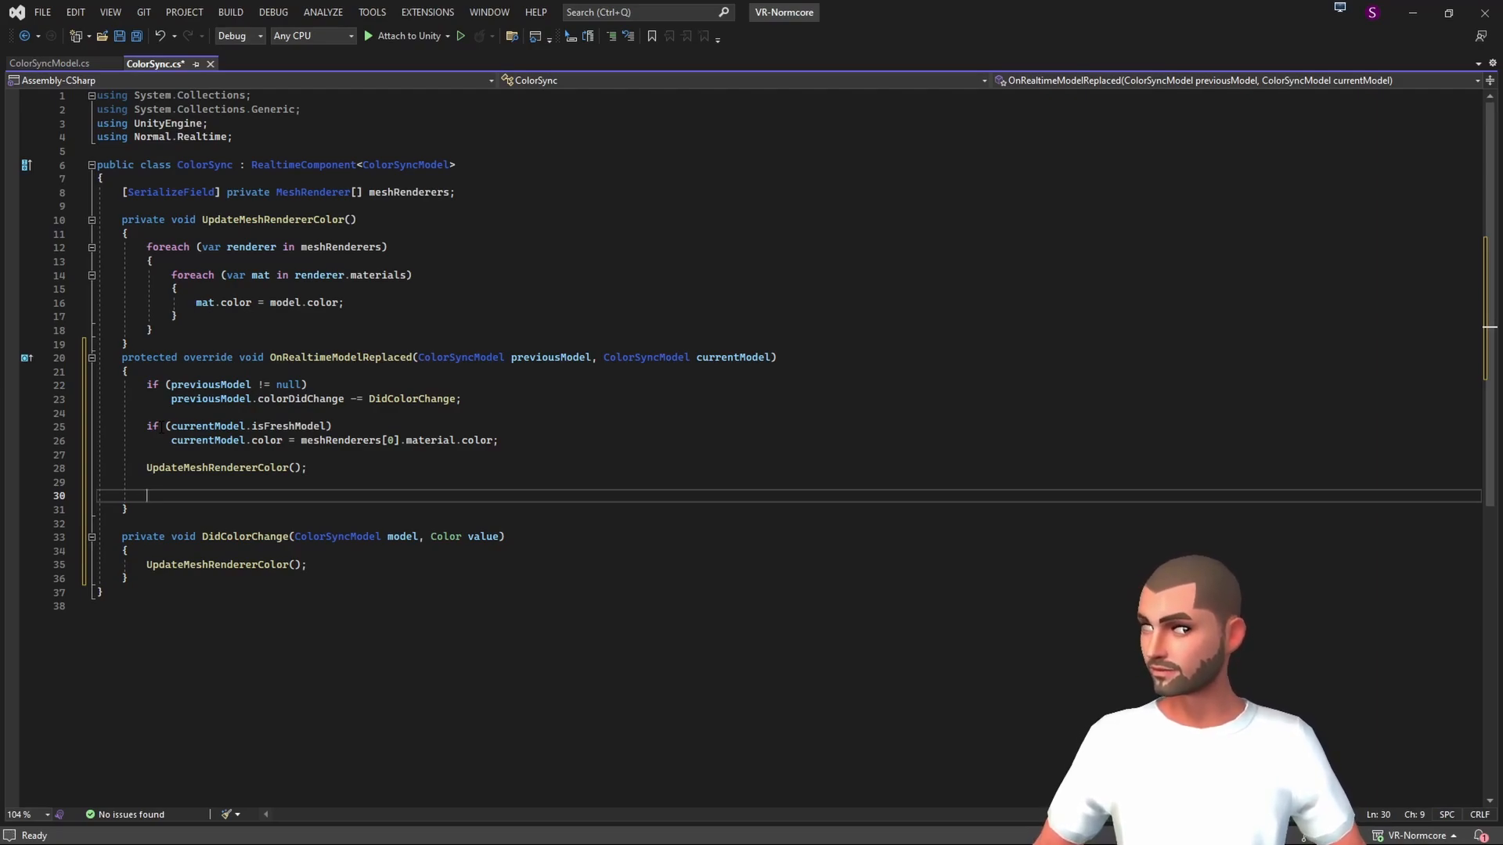
{"action": "type", "text": "currentModel.colorDidChange += DidColorChange;"}
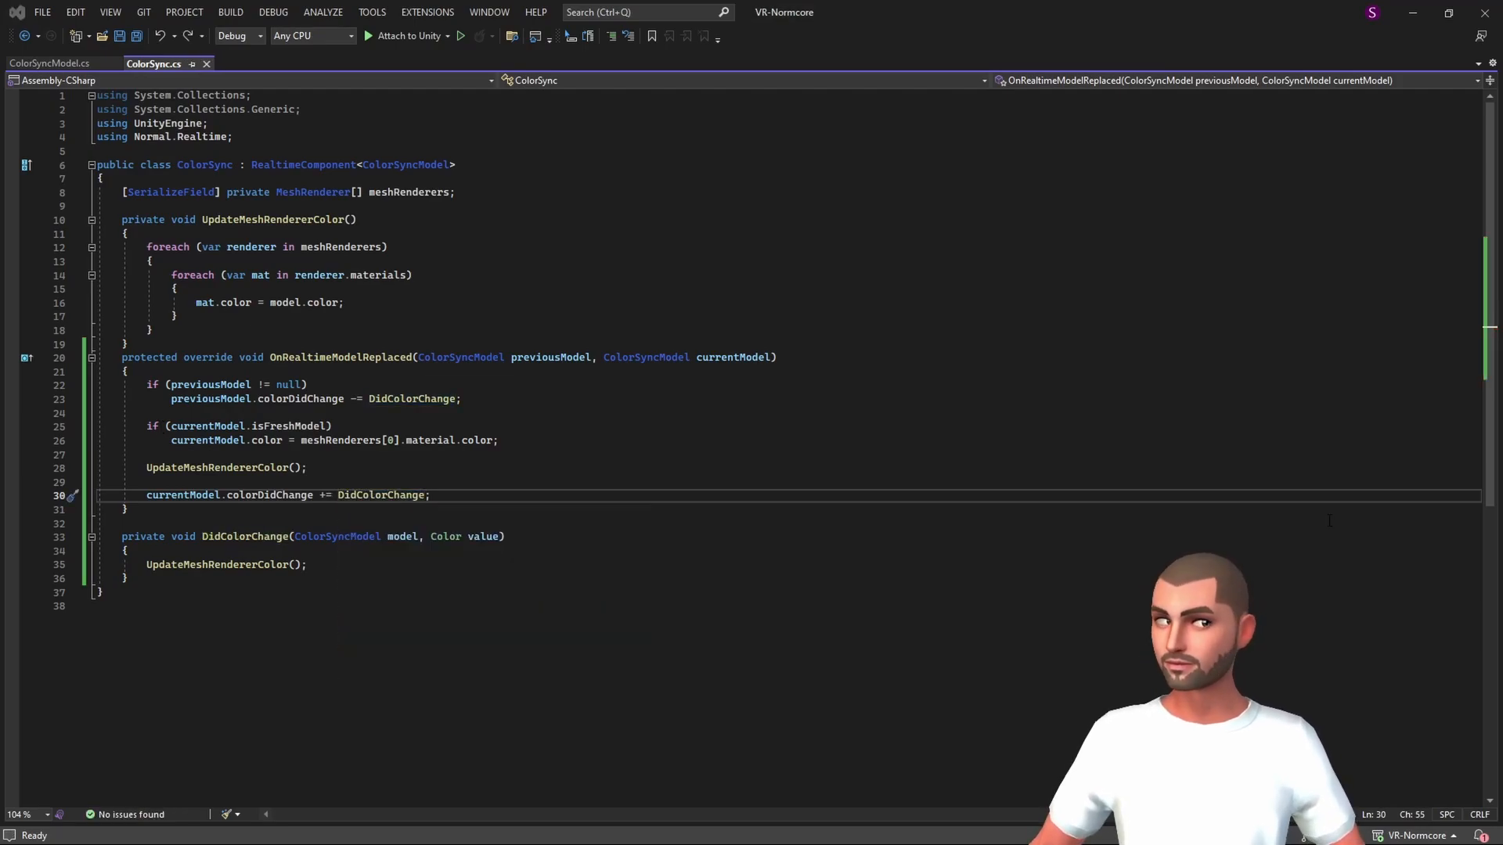
{"action": "left_click", "coordinate": [127, 343]}
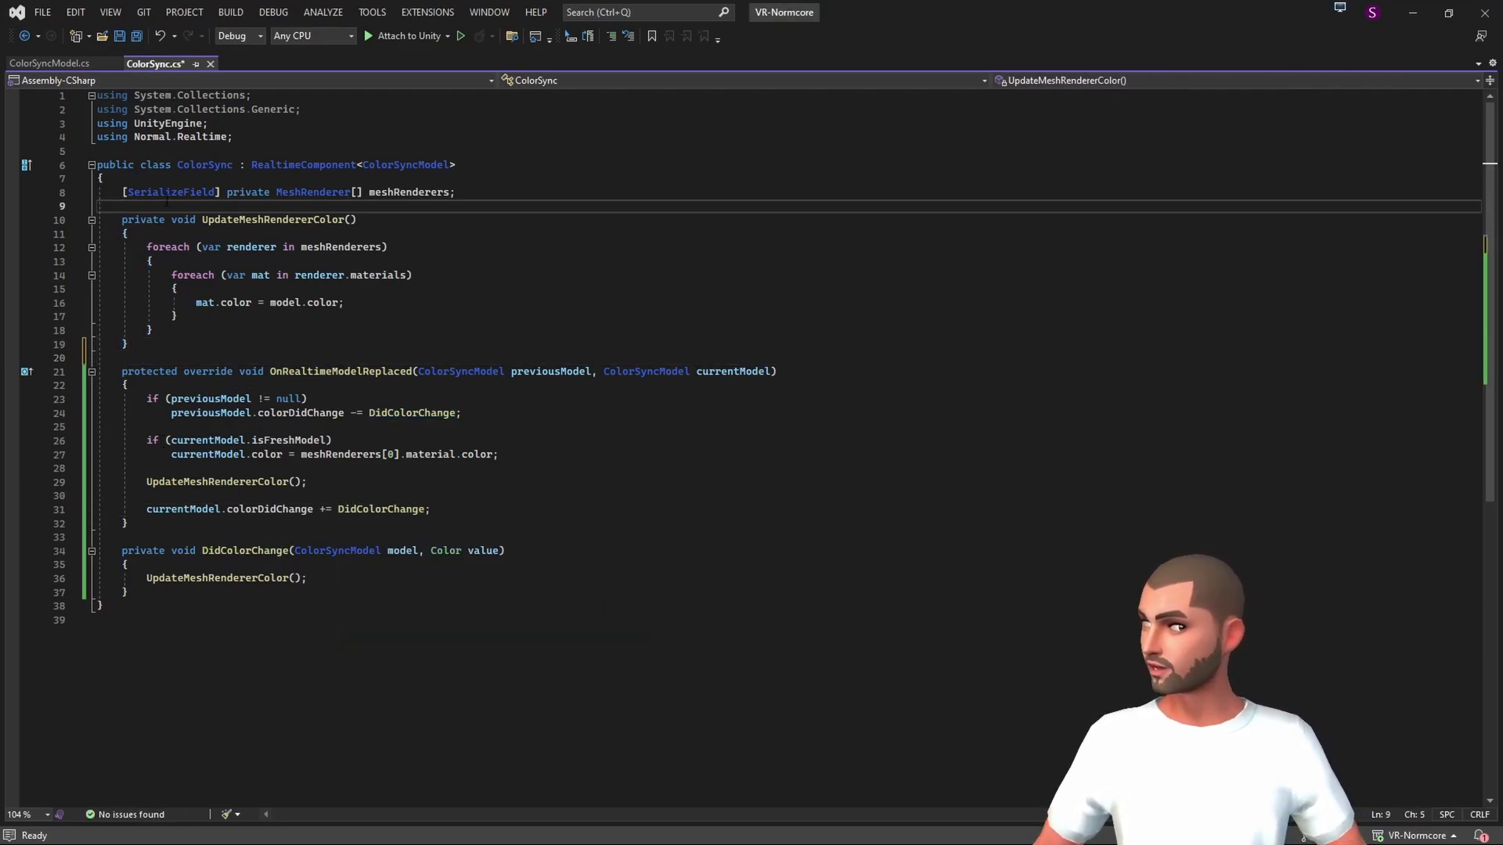
- Declare [SerializeField] private Color color; beneath the meshRenderers array
{"action": "type", "text": "[SerializeField]"}
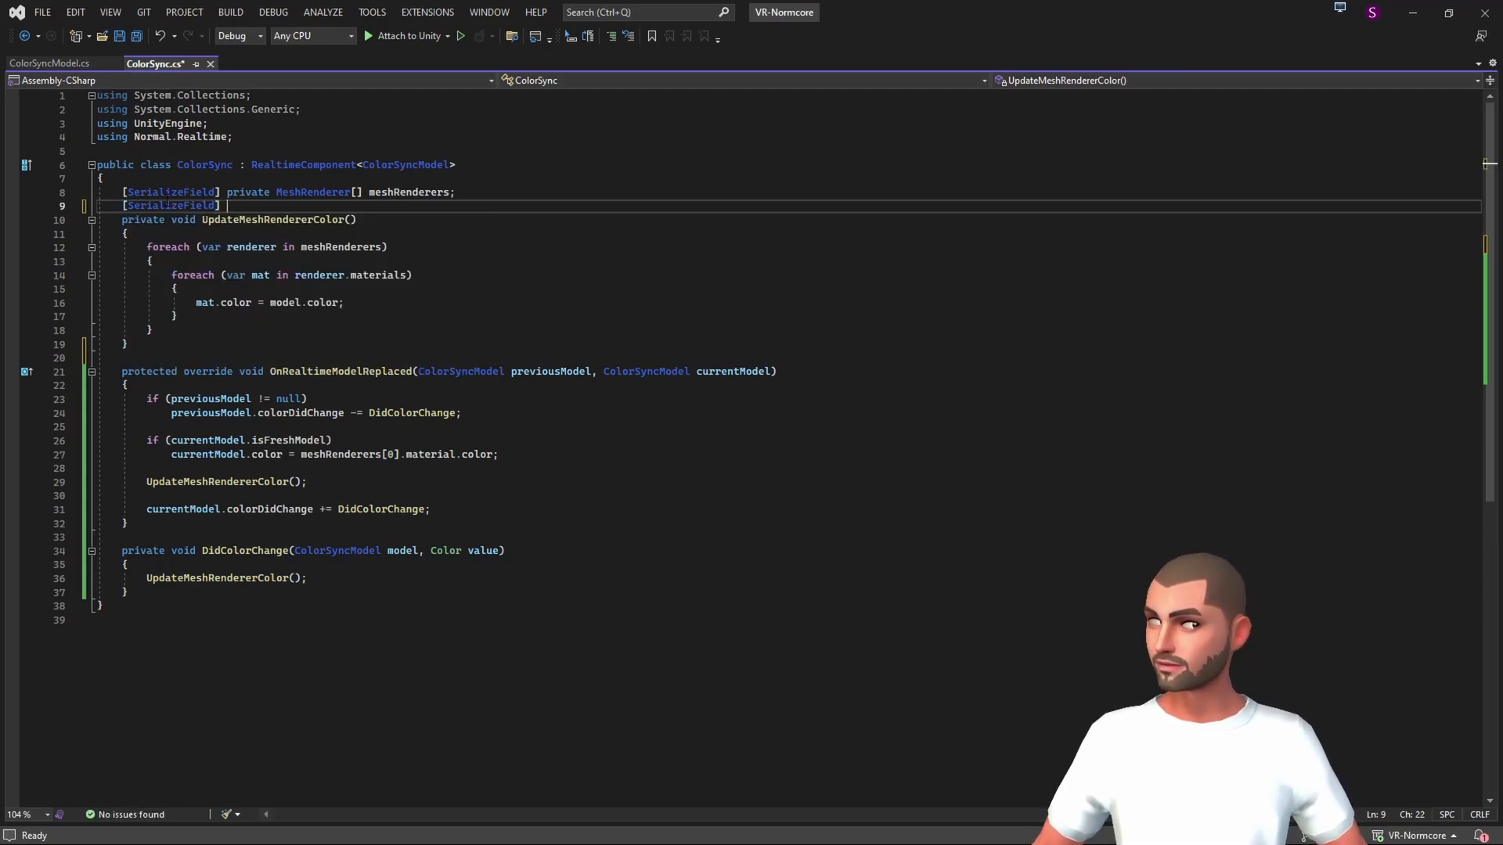
{"action": "type", "text": "private cik"}
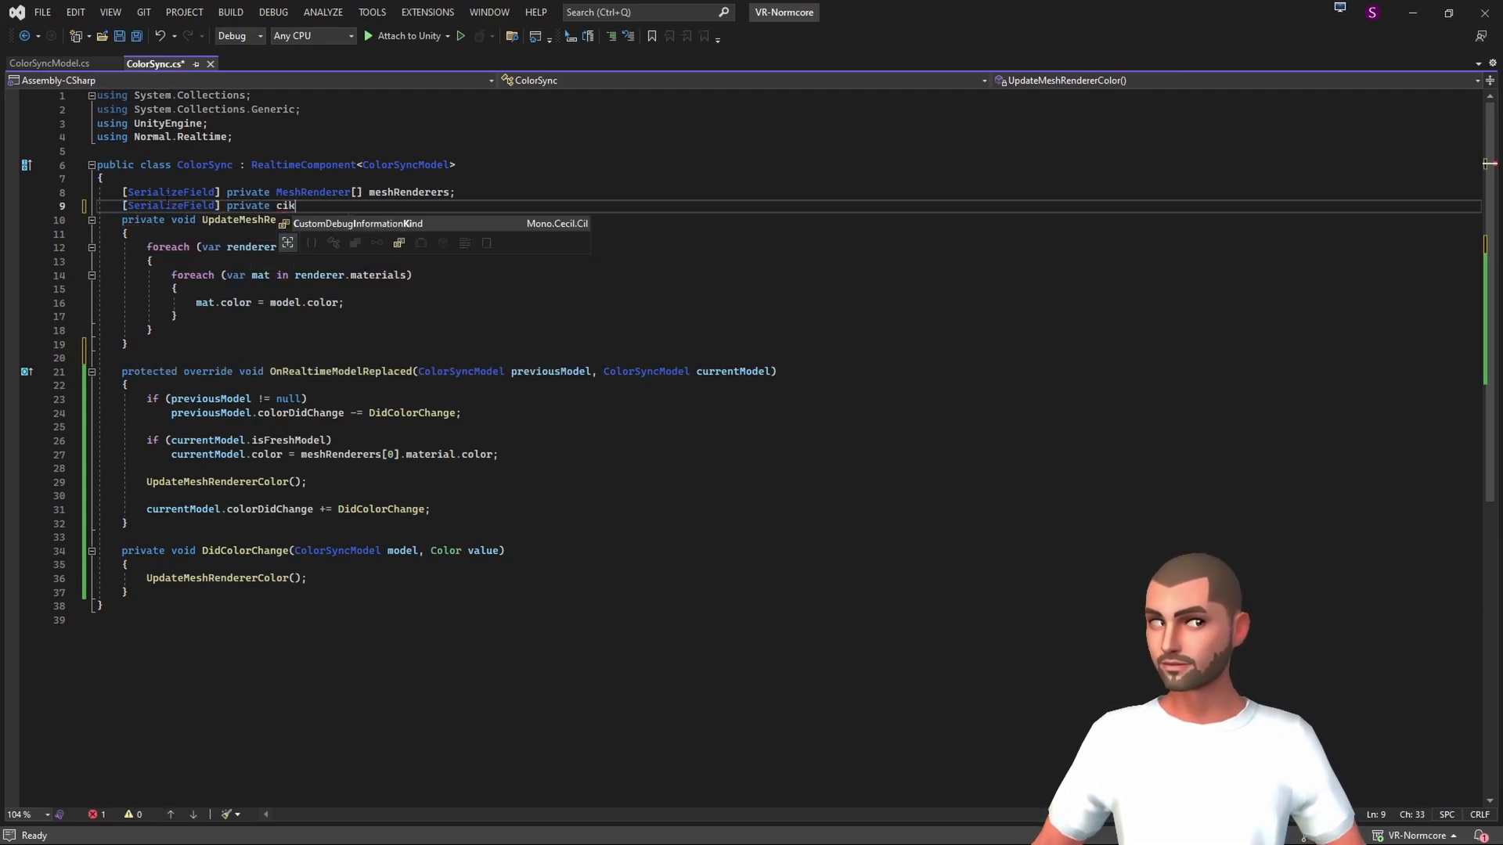
{"action": "type", "text": "olor color;"}
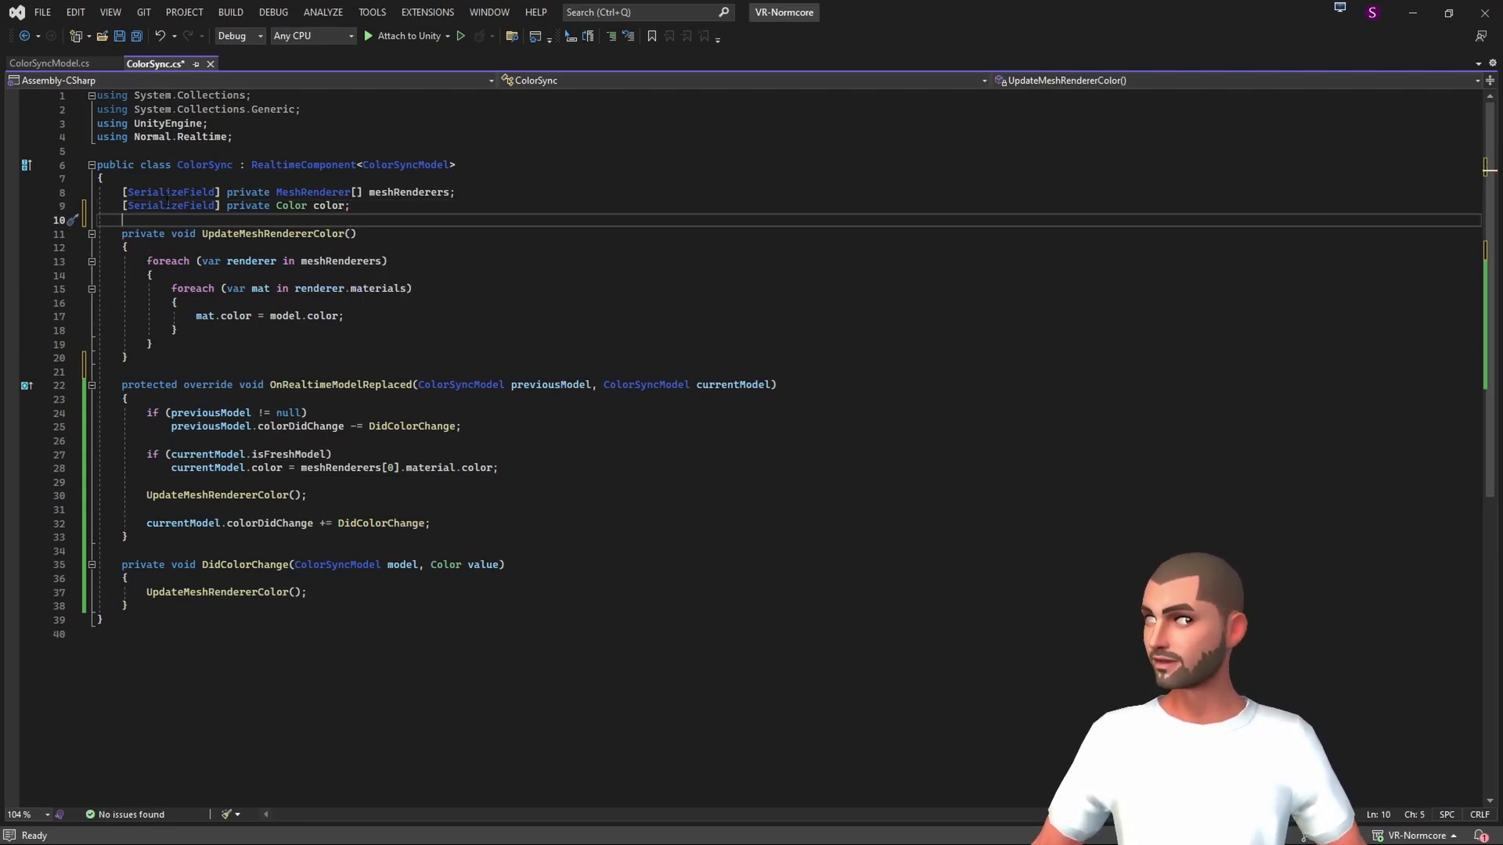
{"action": "type", "text": "pr"}
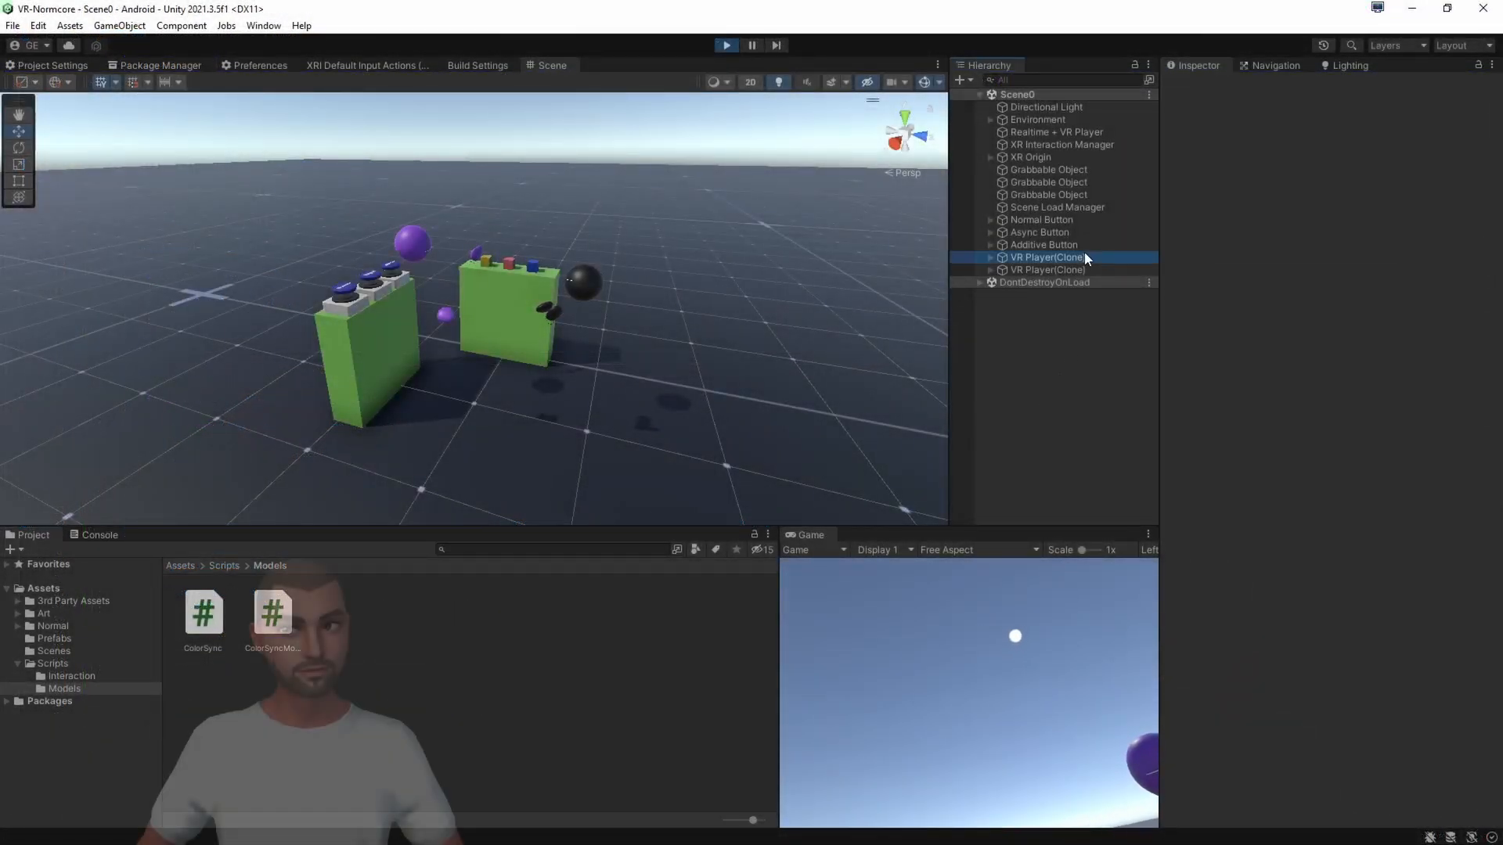
- Set the spawned VR Player clone's Color Sync color to red E0464E in Play mode
{"action": "left_click", "coordinate": [1047, 256]}
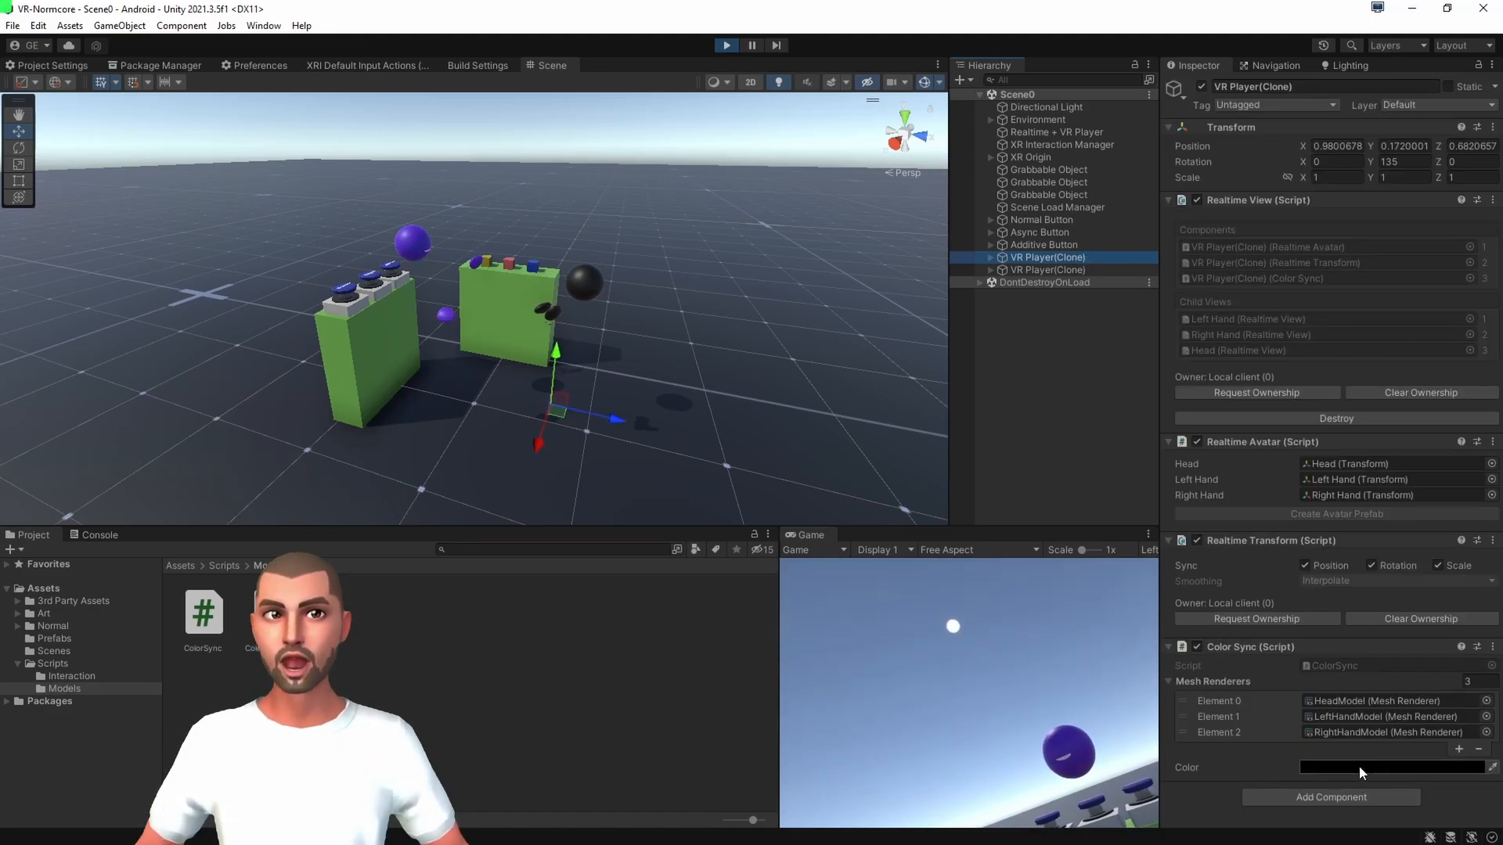
{"action": "left_click", "coordinate": [1391, 768]}
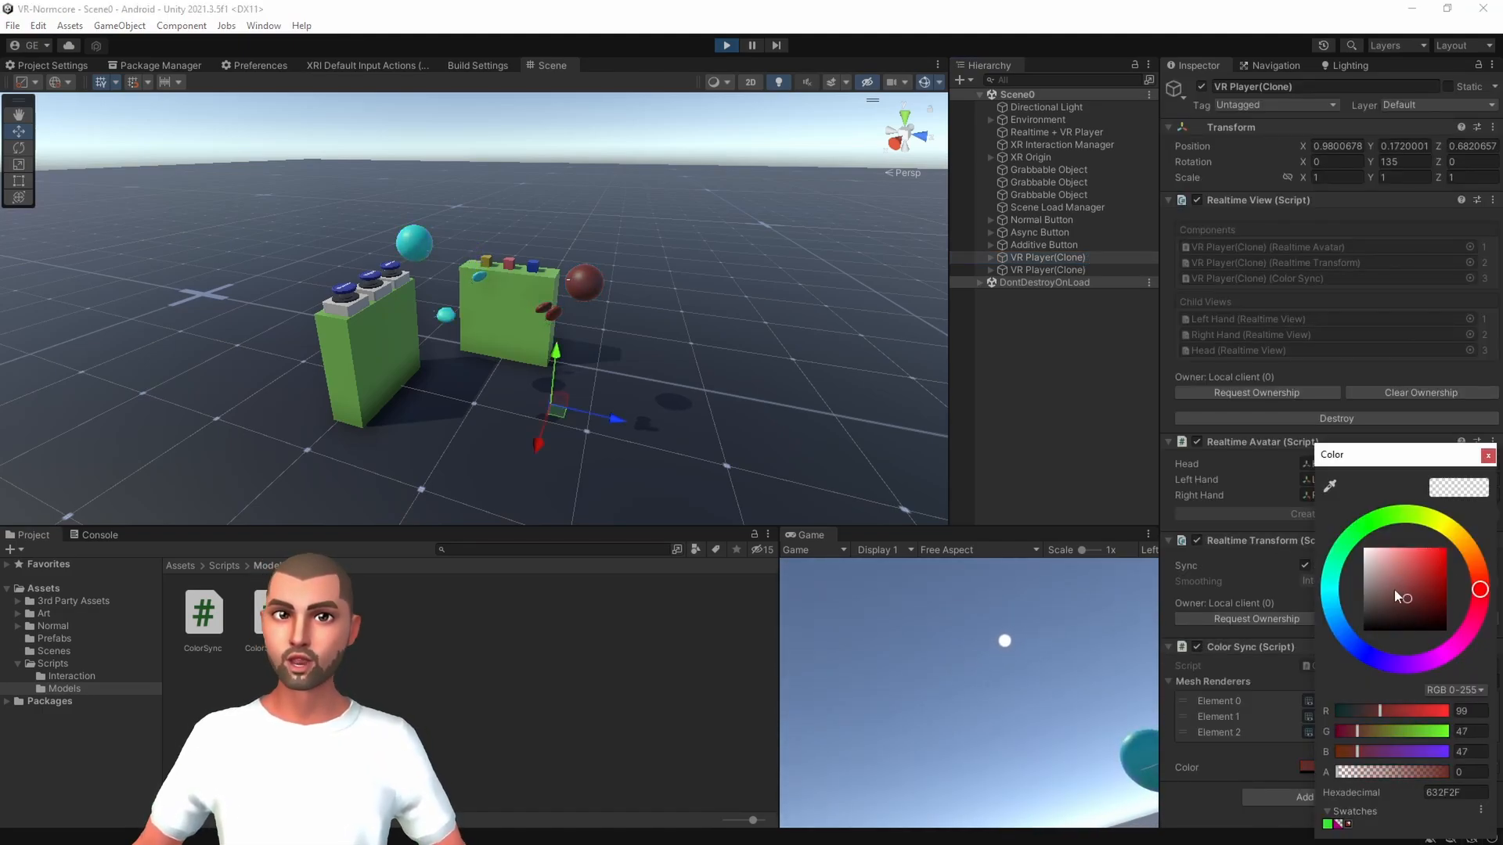
{"action": "left_click", "coordinate": [1444, 553]}
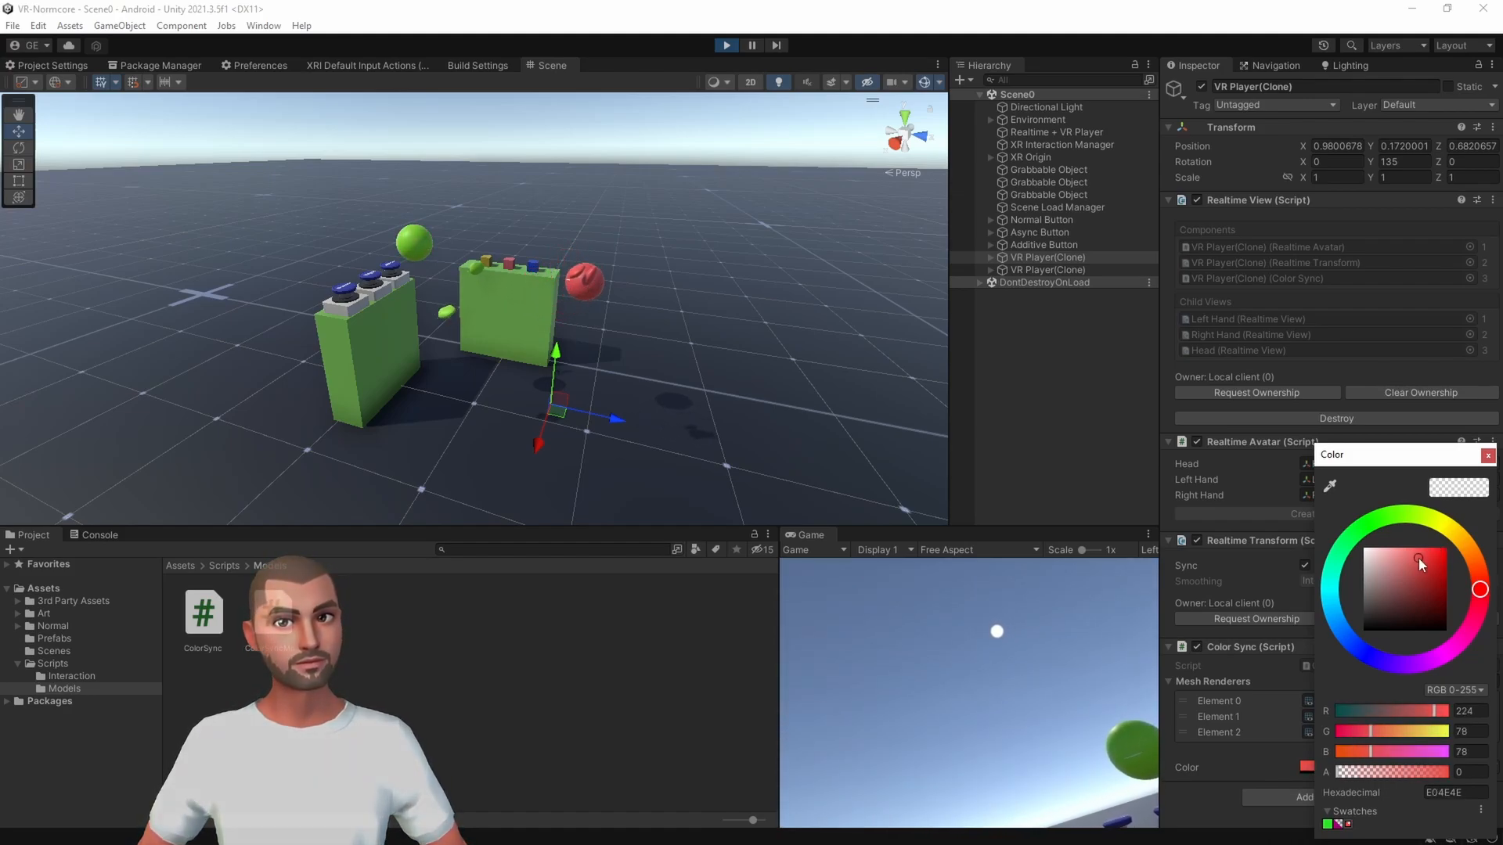
{"action": "left_click", "coordinate": [1417, 569]}
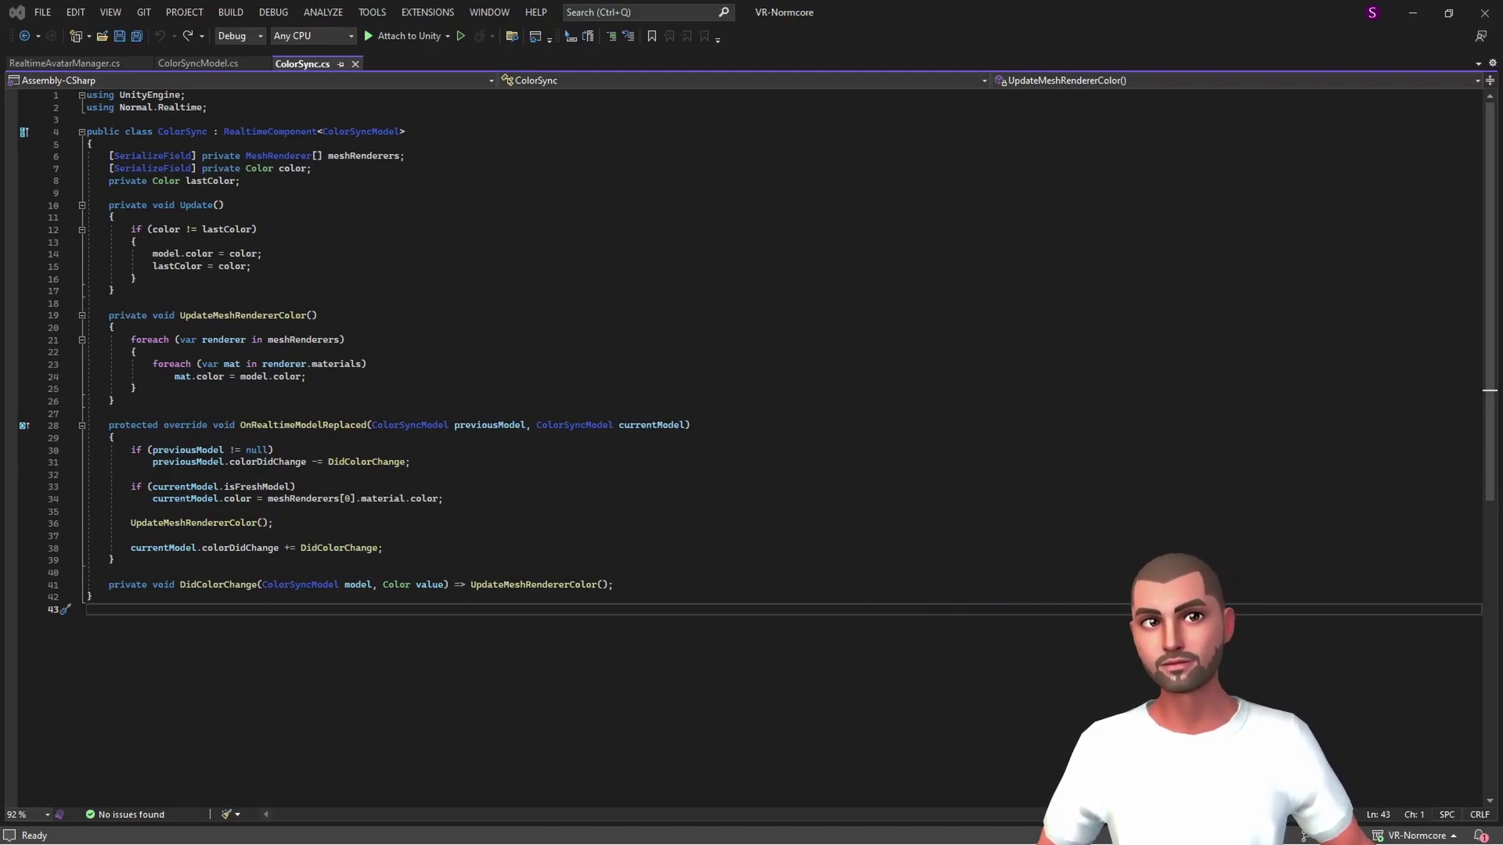
- In Start(), create var randomColor = new Color(Random.value, Random.value, Random.value)
{"action": "left_click", "coordinate": [112, 290]}
{"action": "type", "text": "private void Start("}
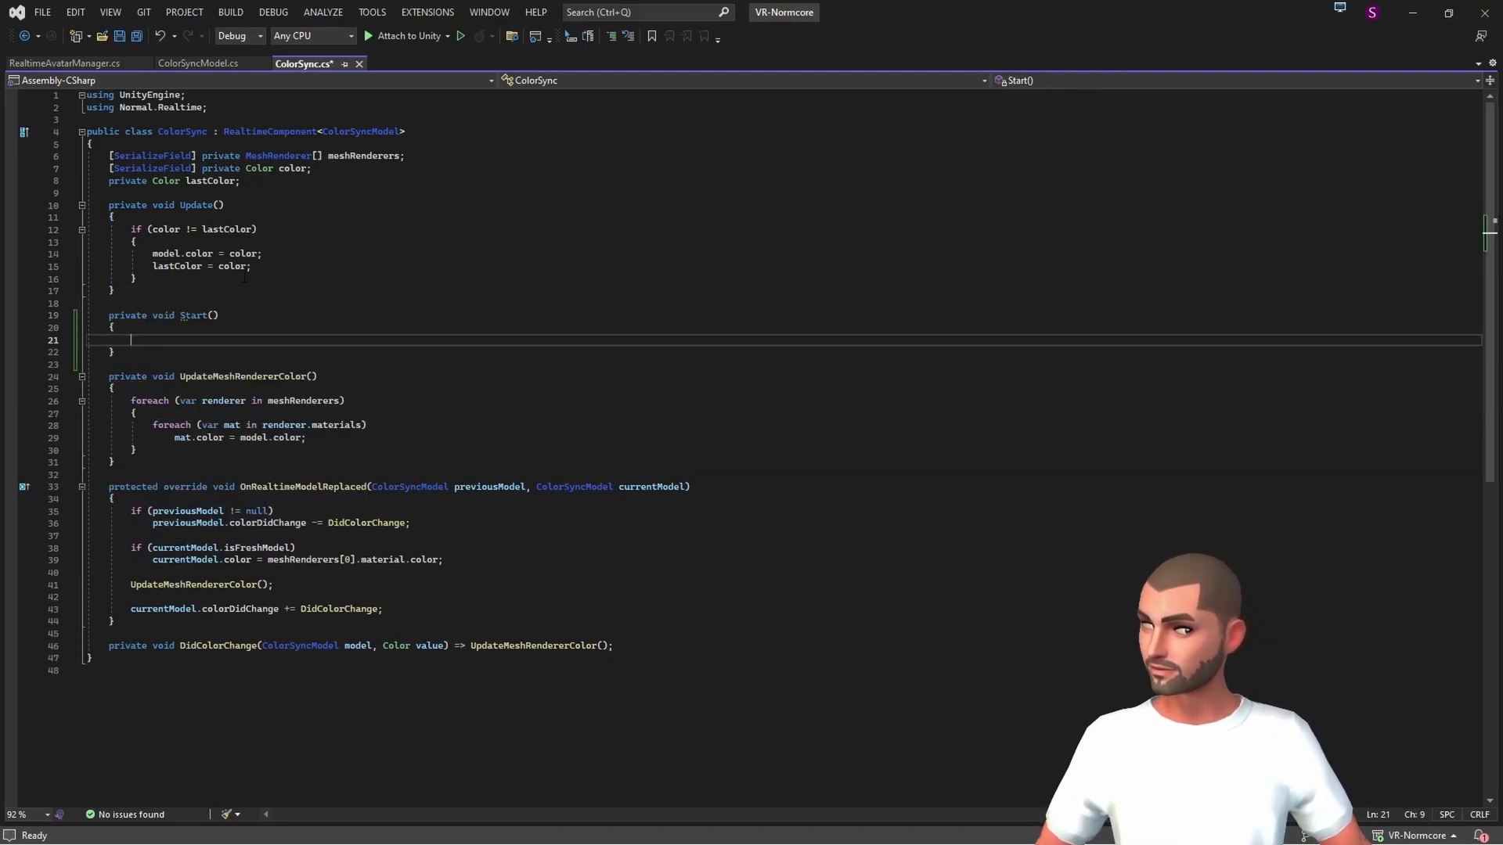
{"action": "type", "text": "var"}
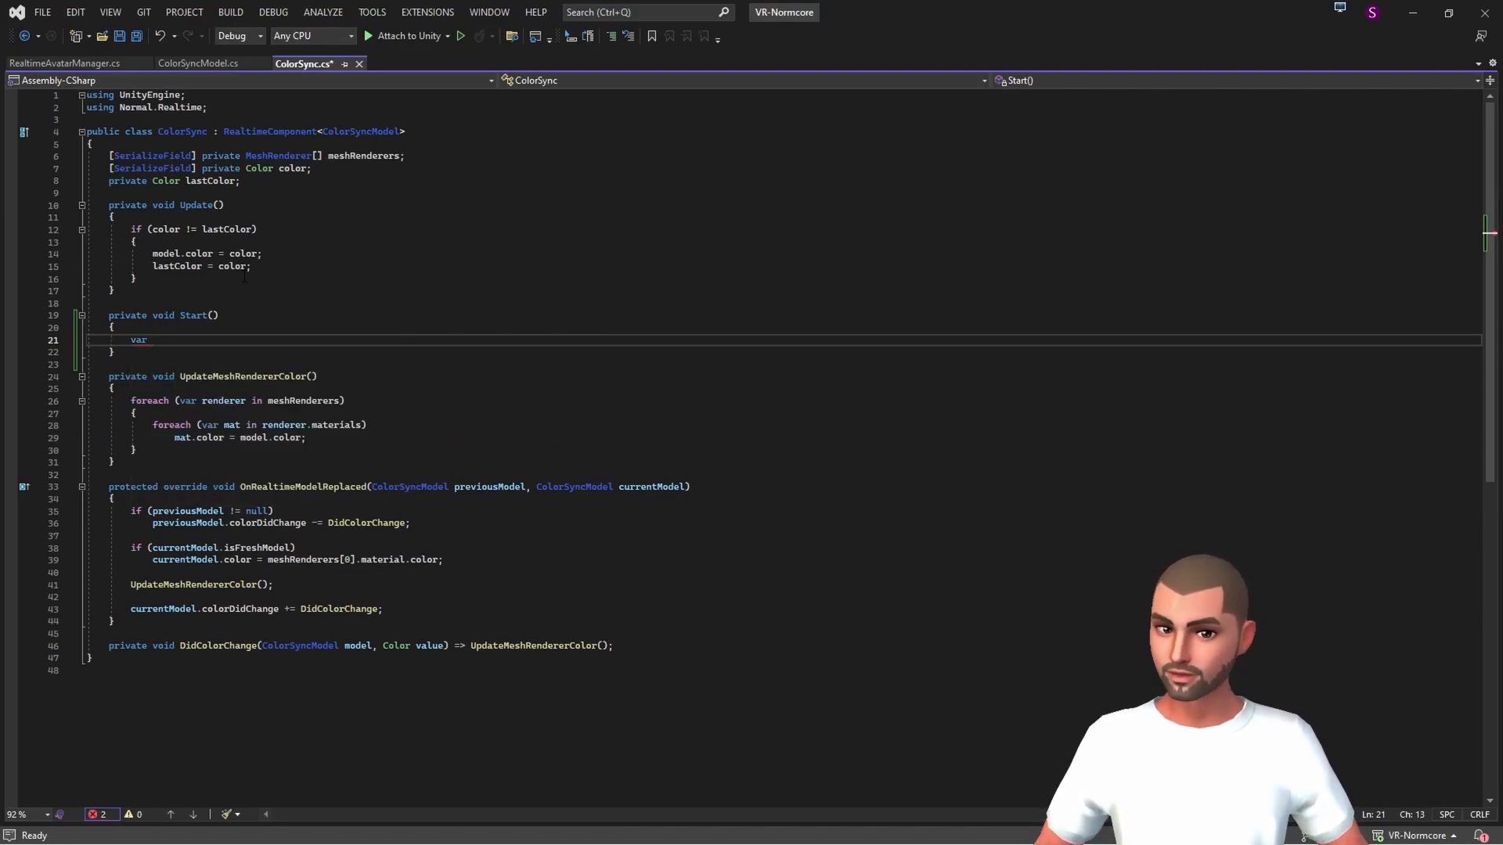
{"action": "type", "text": "r"}
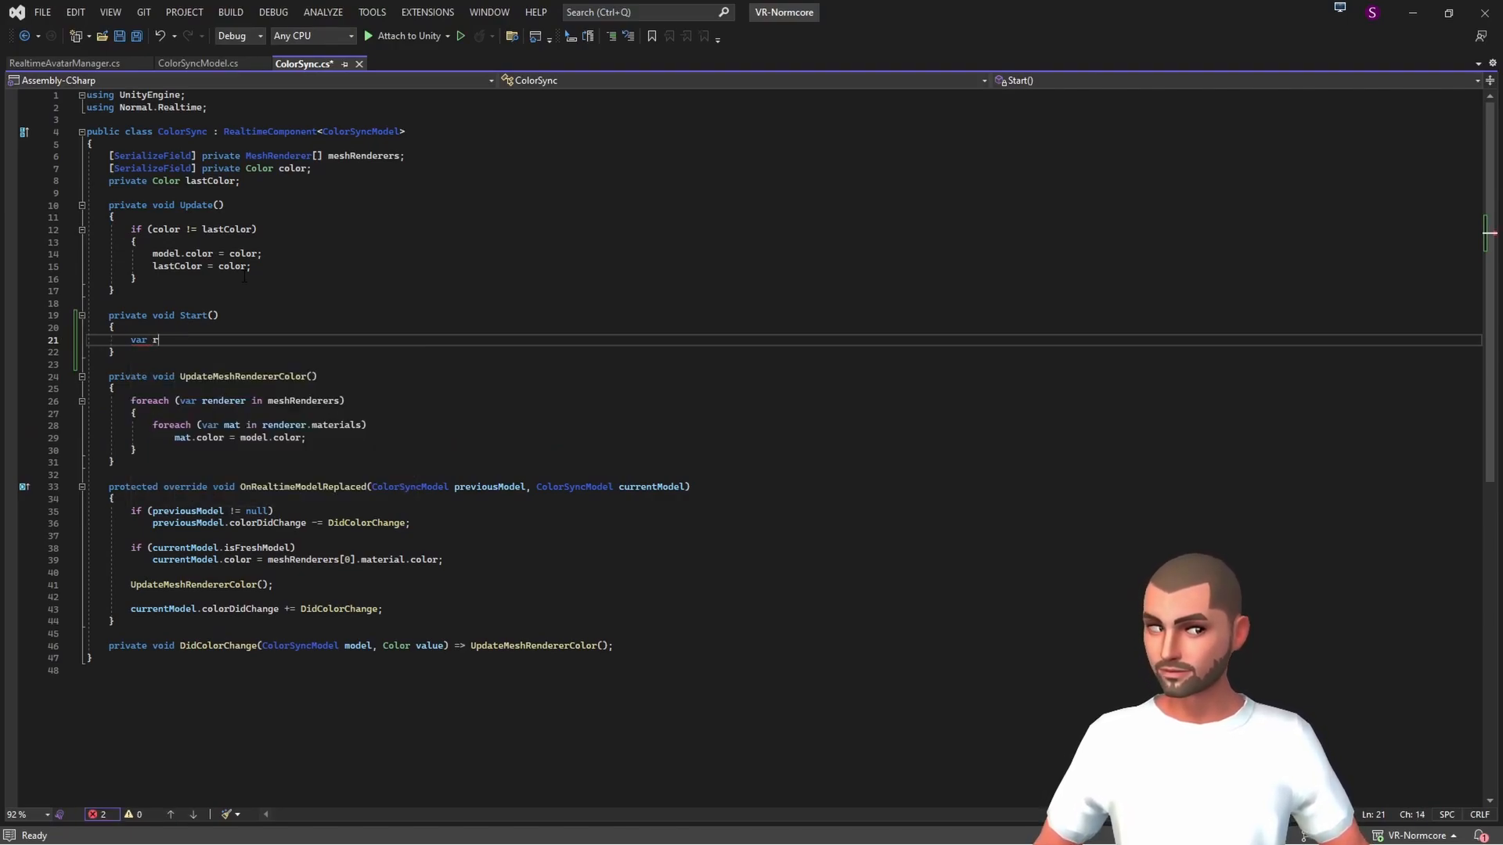
{"action": "type", "text": "andomColor = new Color"}
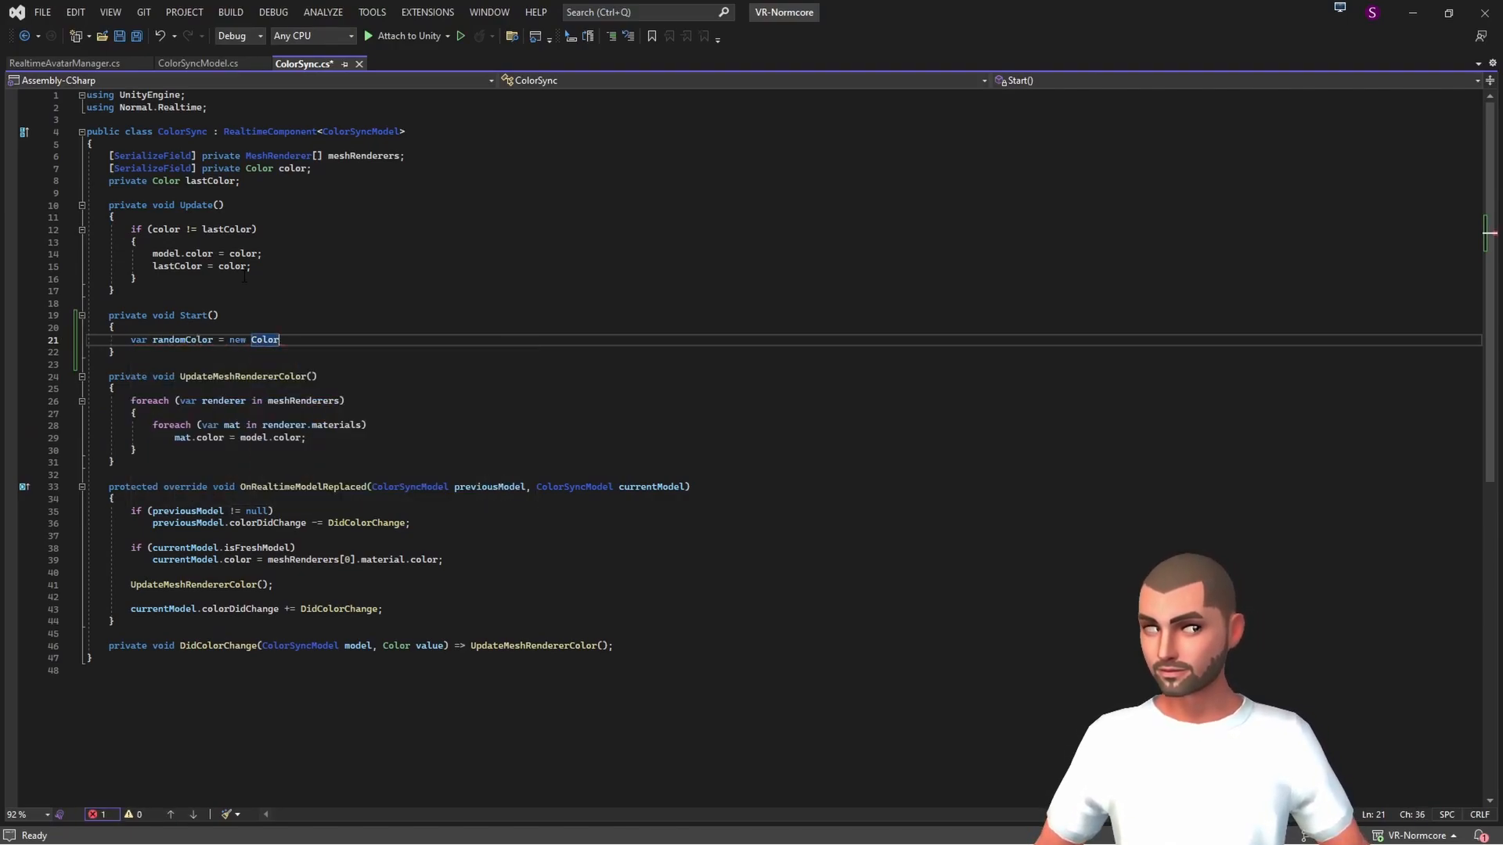
{"action": "type", "text": "(Random.value);"}
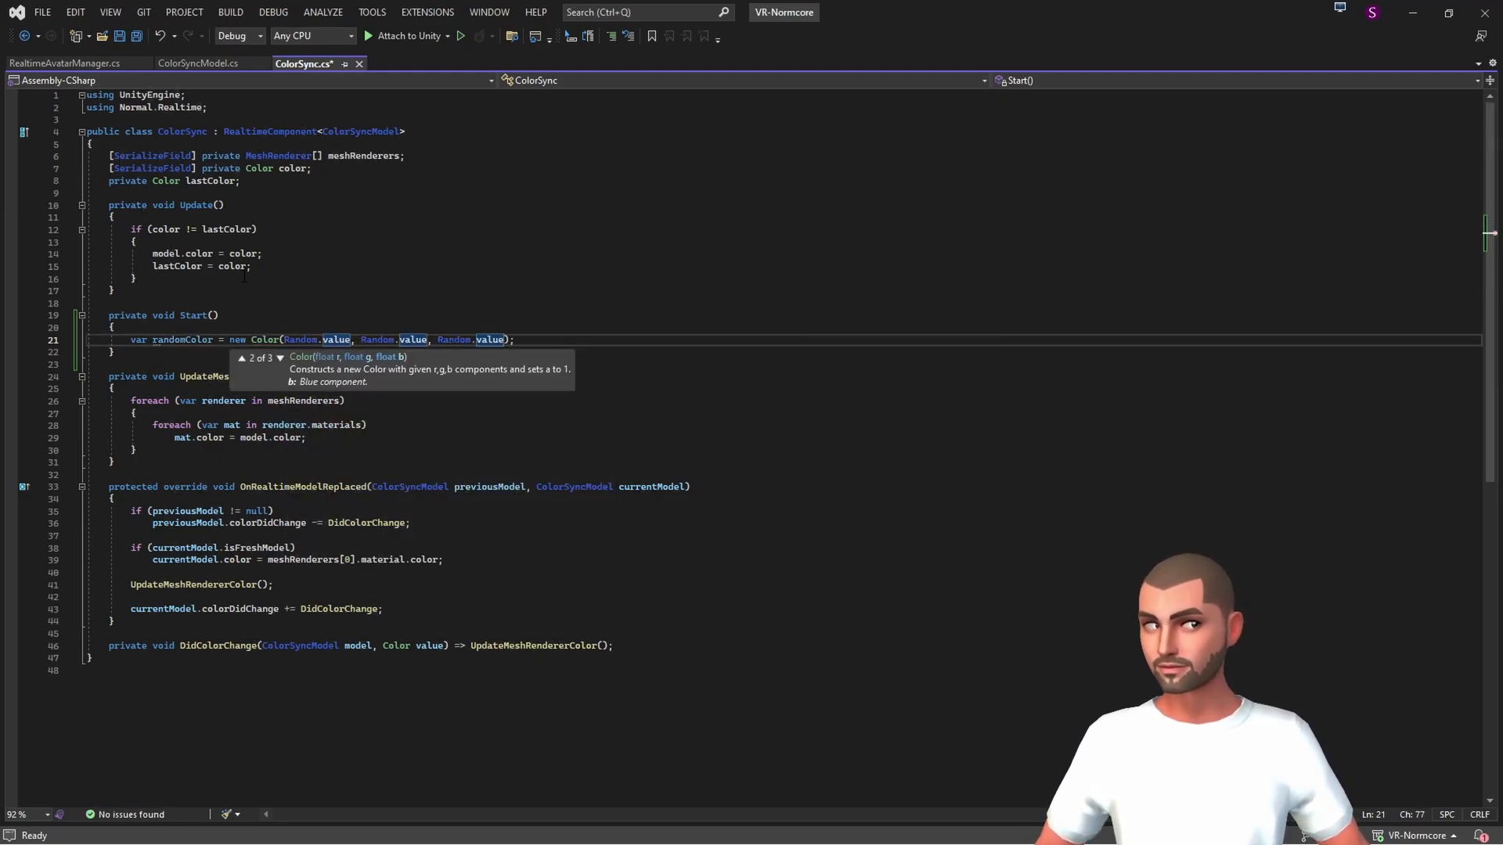
{"action": "key", "text": "enter"}
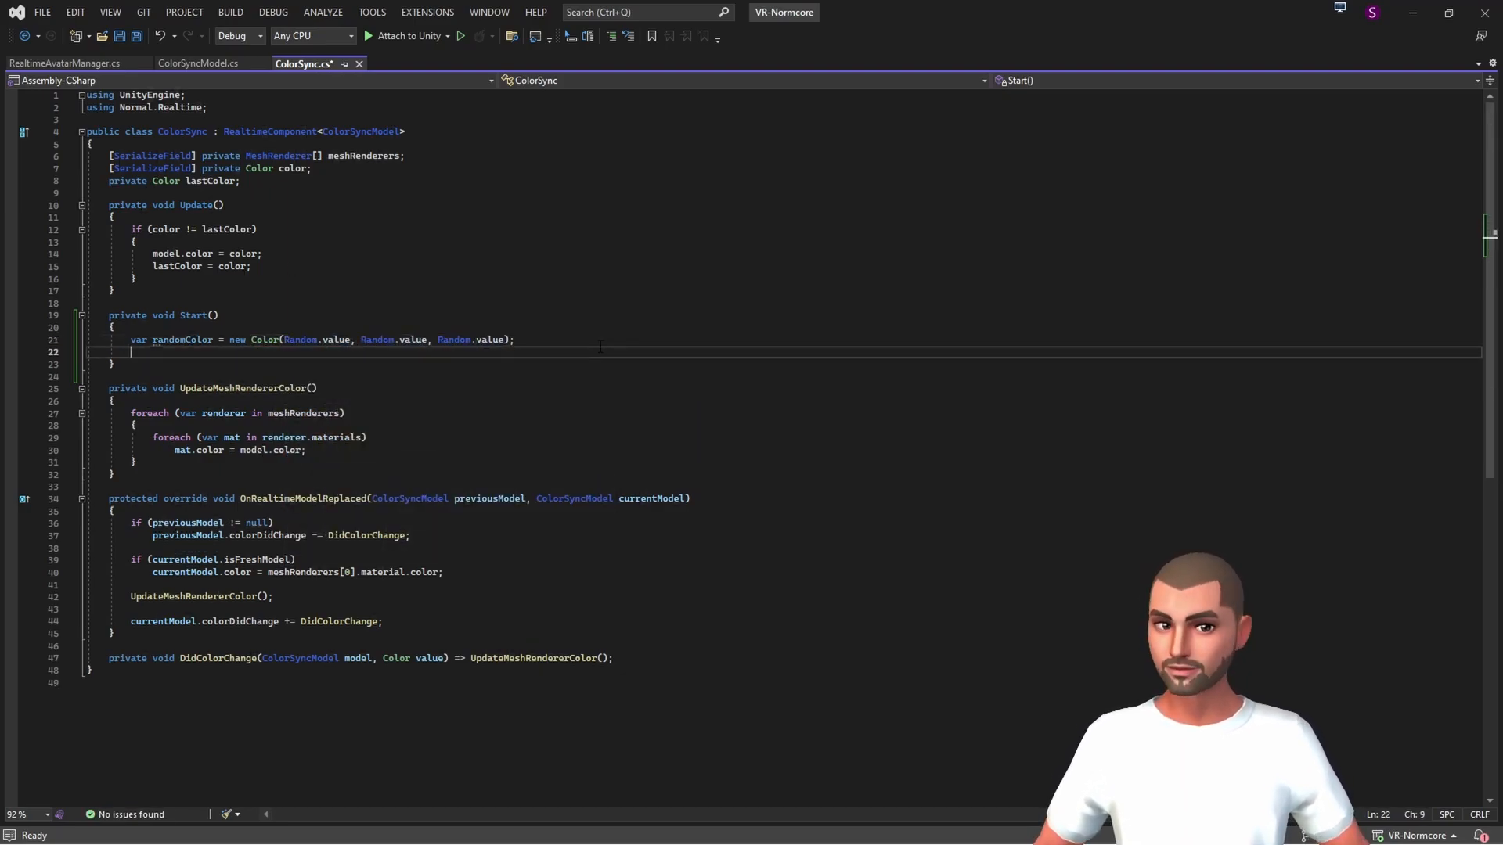
- Assign model.color = randomColor on the next line
{"action": "type", "text": "model.color"}
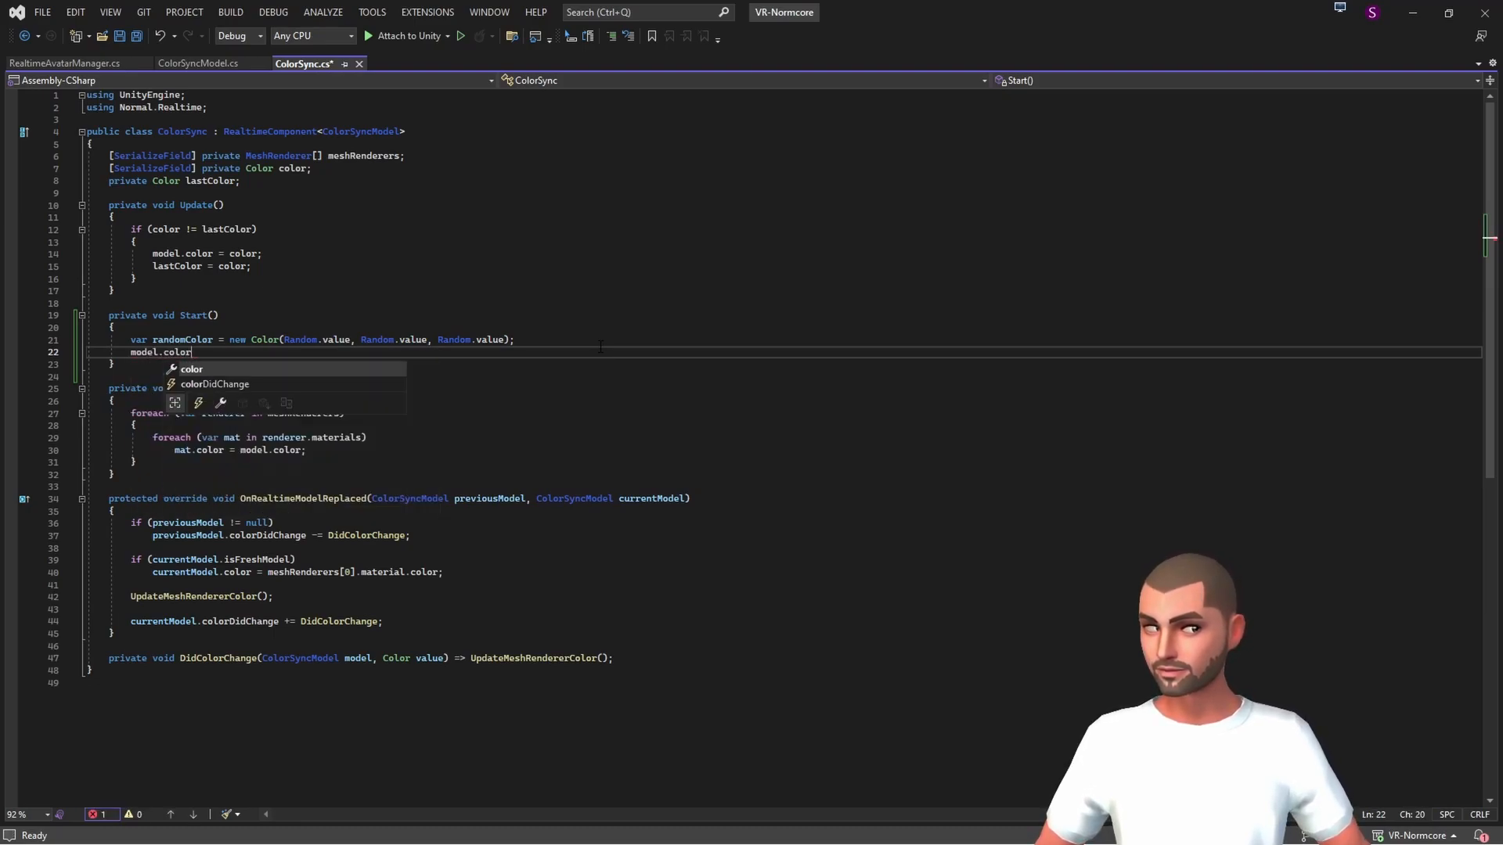
{"action": "type", "text": "= randomColor;"}
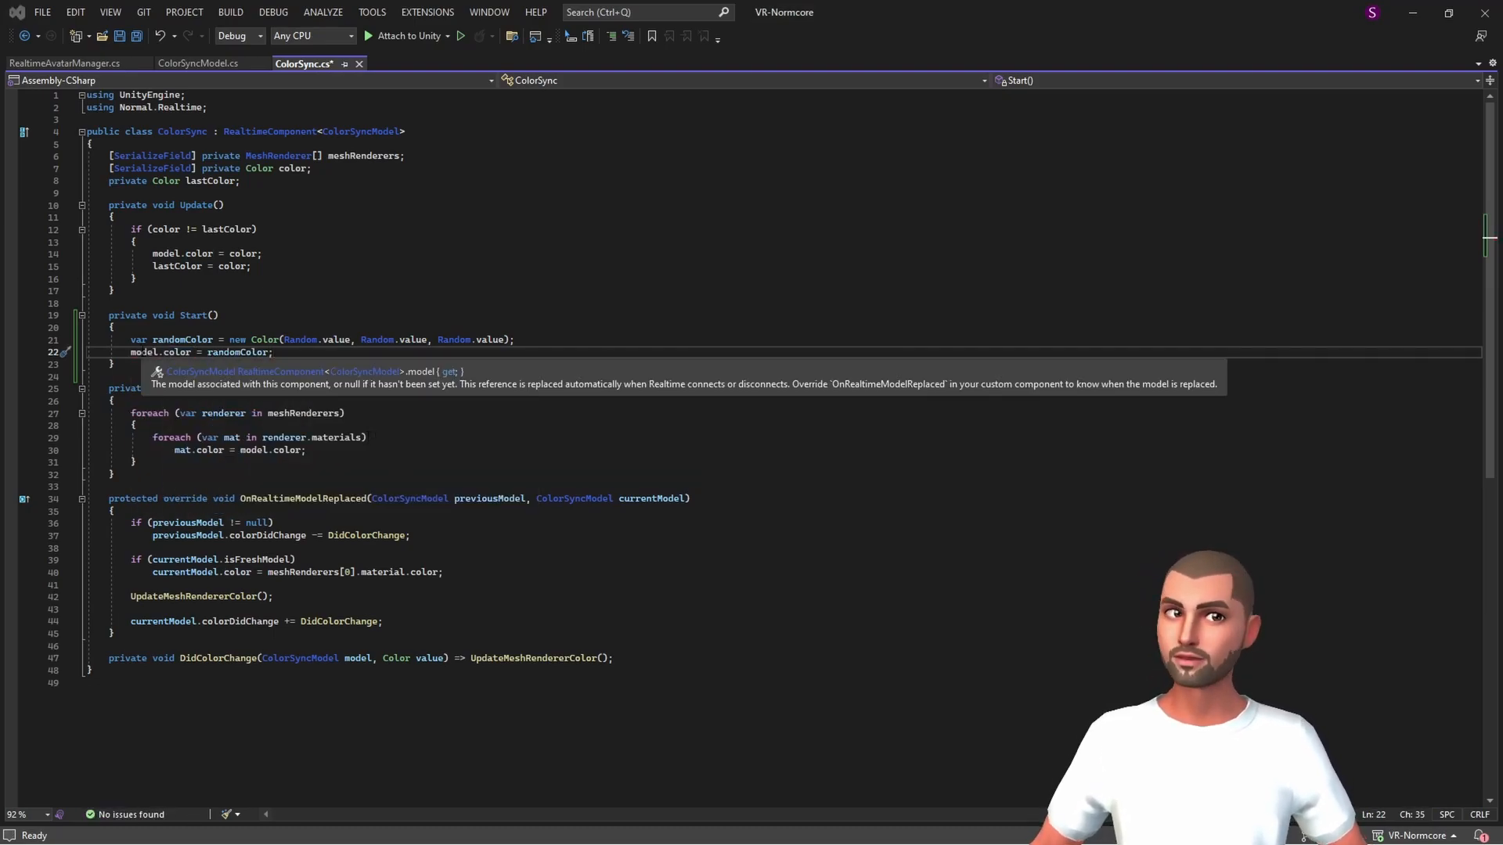
{"action": "double_click", "coordinate": [144, 351]}
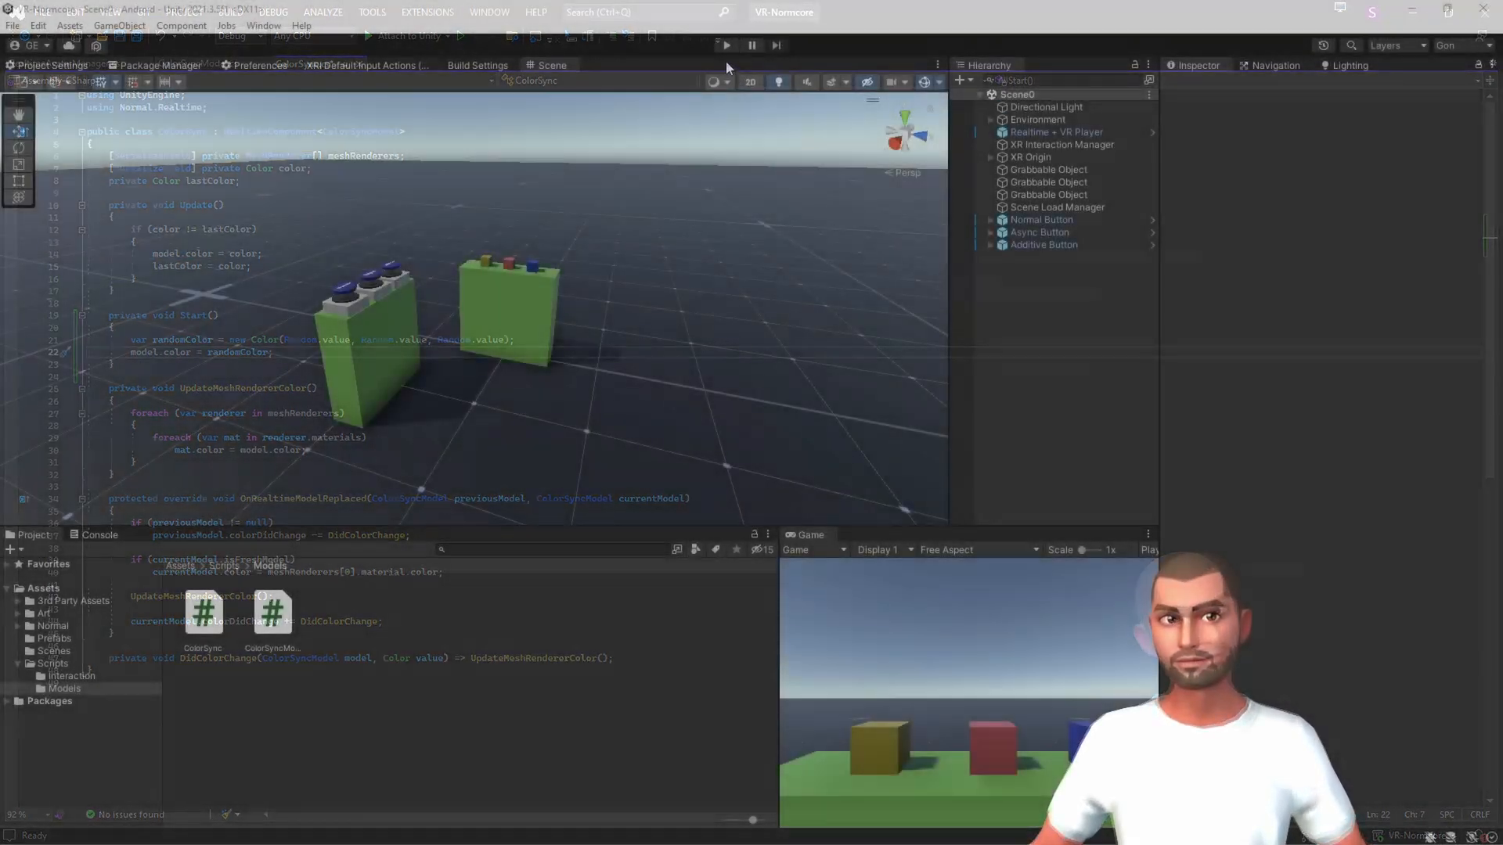
- Play the scene to spawn a VR Player clone, stop it, then start Play mode again
{"action": "left_click", "coordinate": [725, 45]}
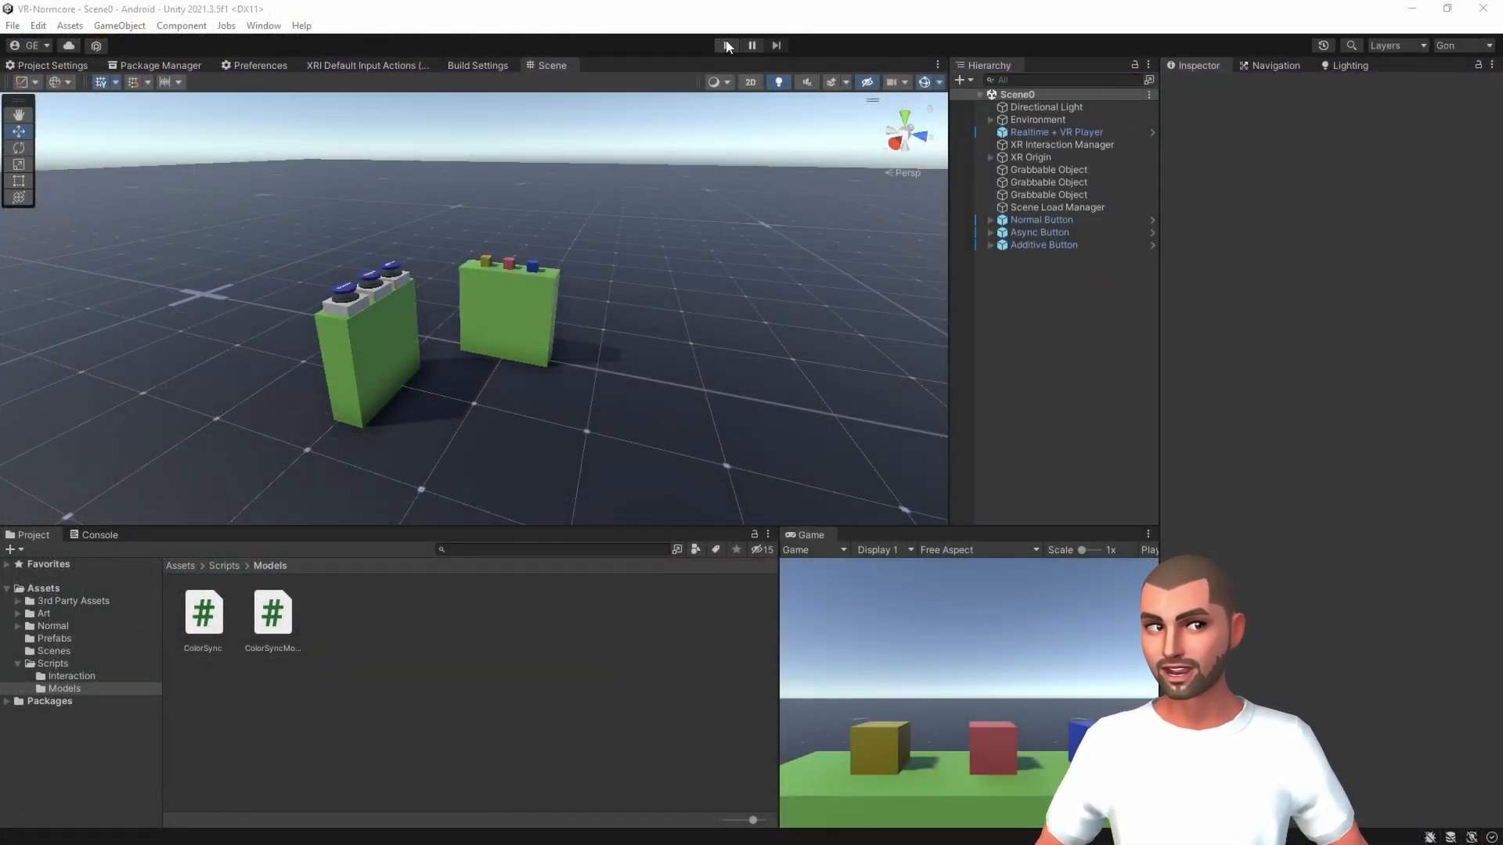
{"action": "left_click", "coordinate": [727, 45]}
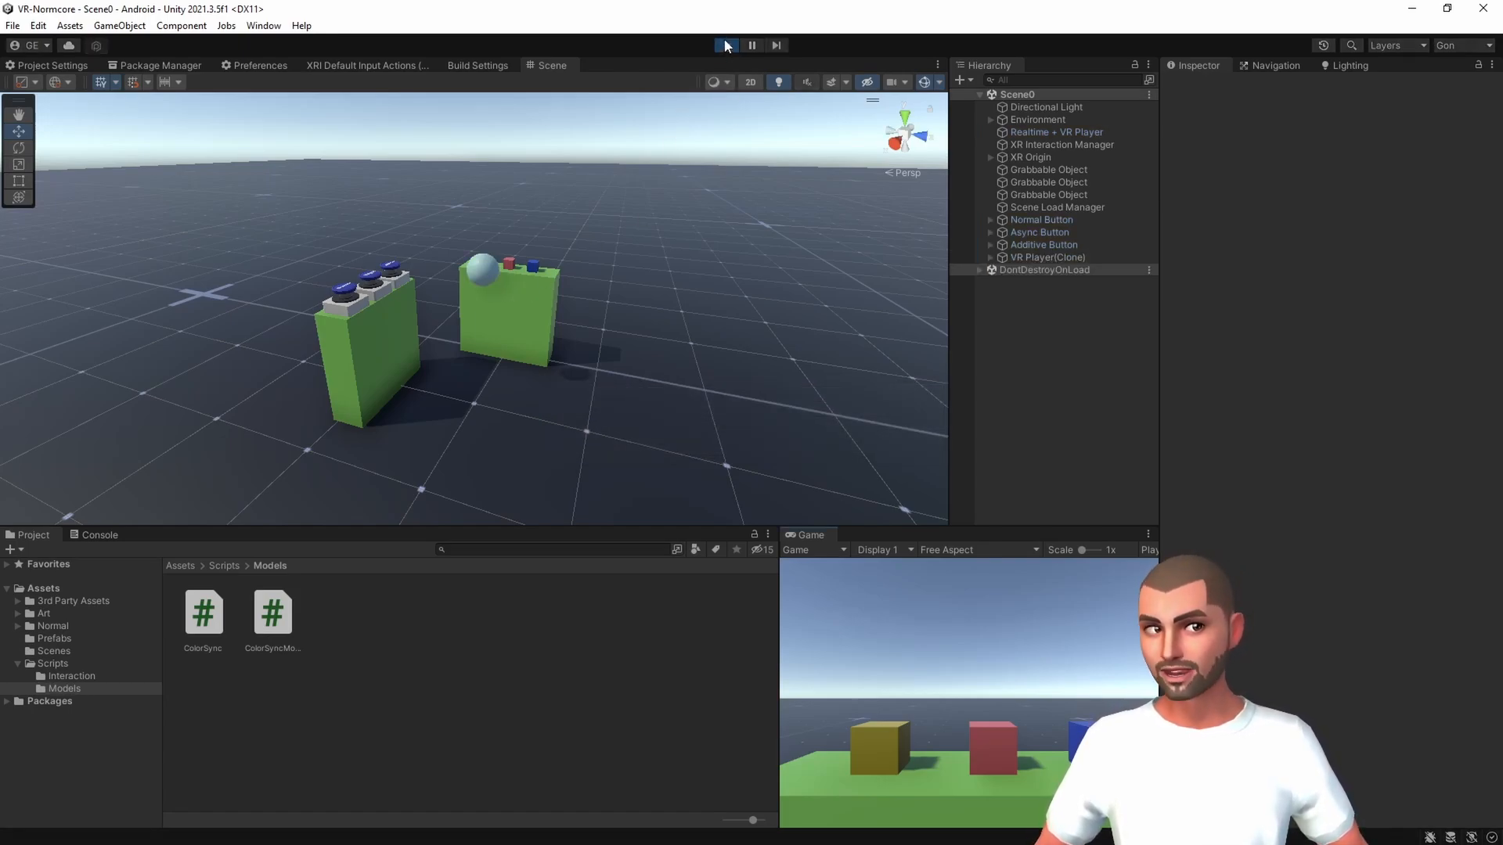
{"action": "left_click", "coordinate": [724, 46]}
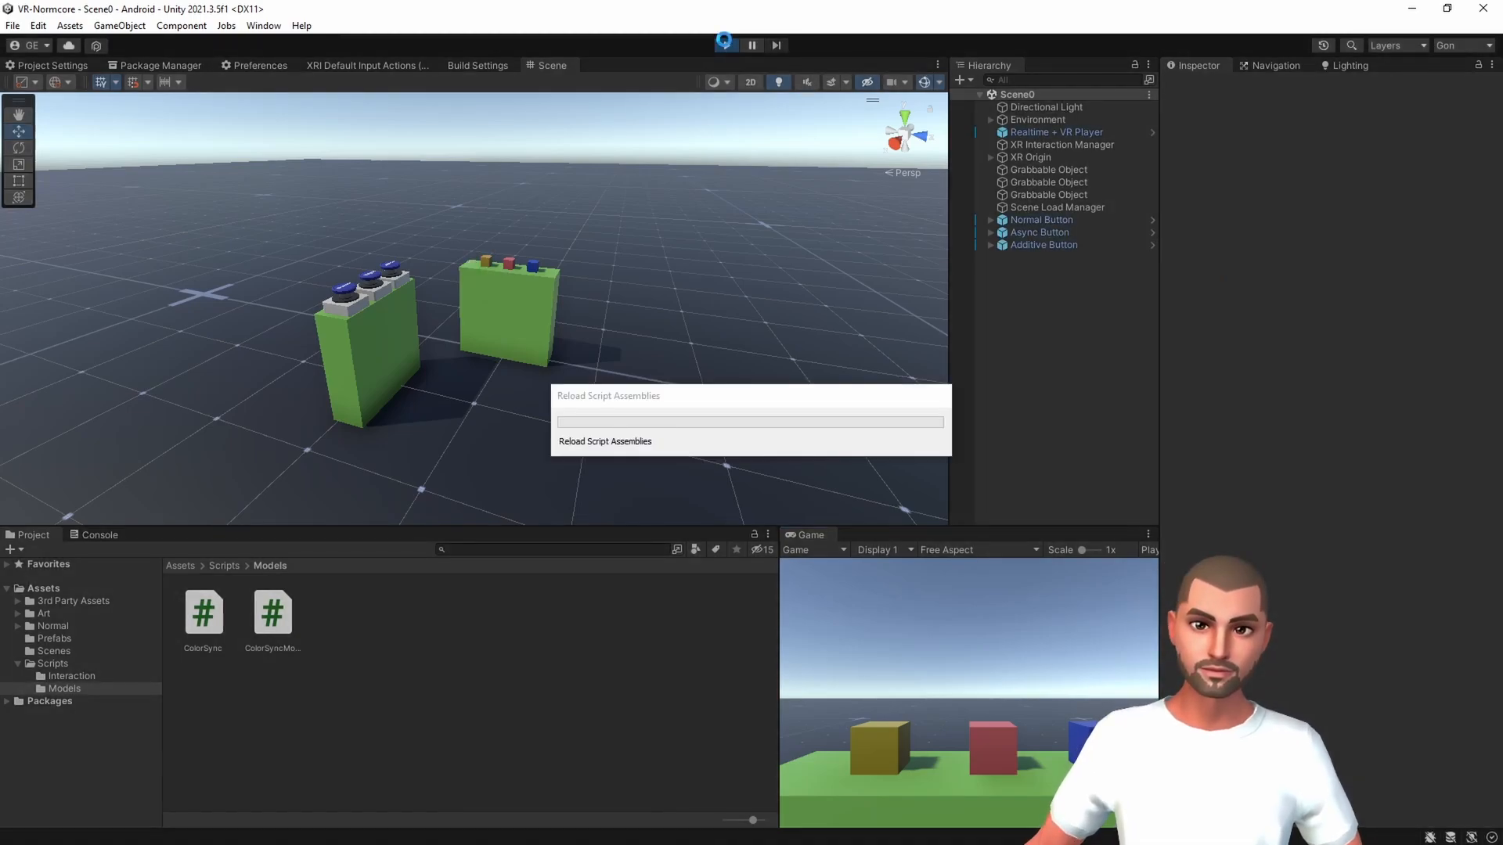
{"action": "left_click", "coordinate": [725, 45]}
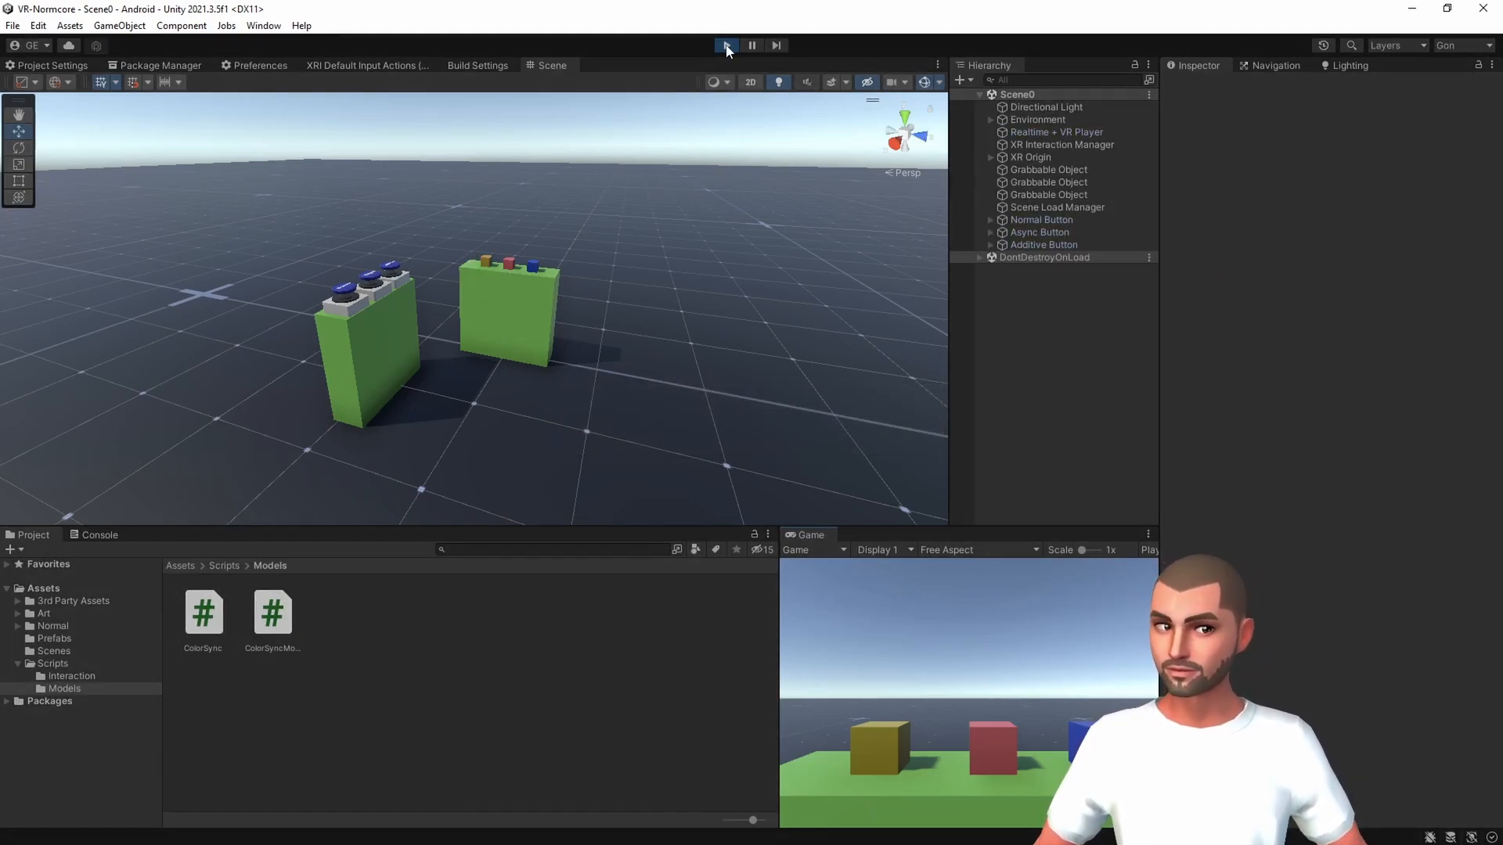
{"action": "left_click", "coordinate": [726, 45]}
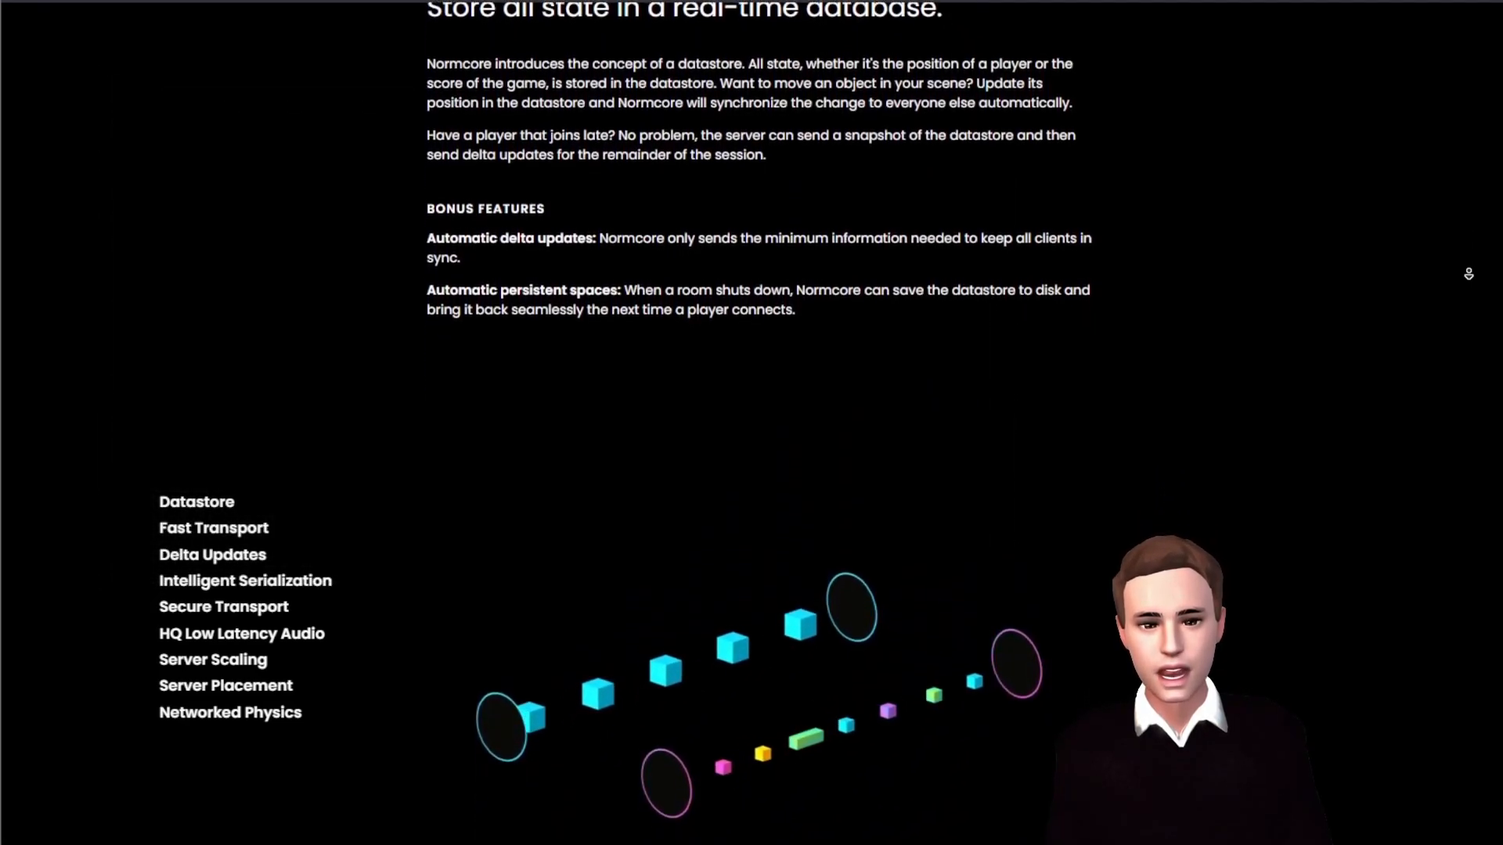
- Scroll the Normcore features page down to the Fast Transport section on packet fragmentation
{"action": "scroll", "scroll_direction": "down", "scroll_amount": 3}
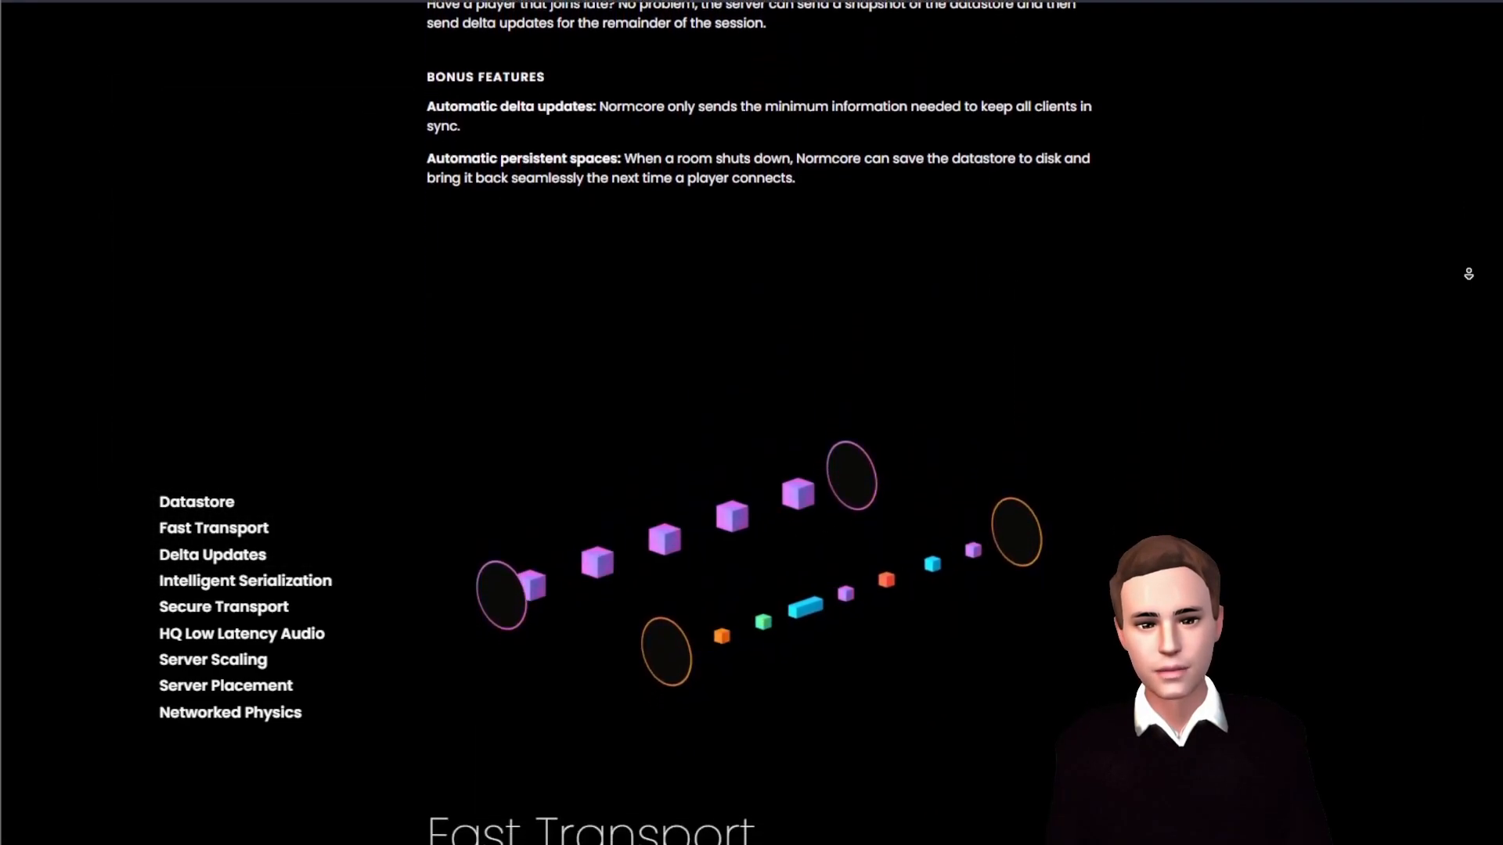
{"action": "scroll", "scroll_direction": "down", "scroll_amount": 3}
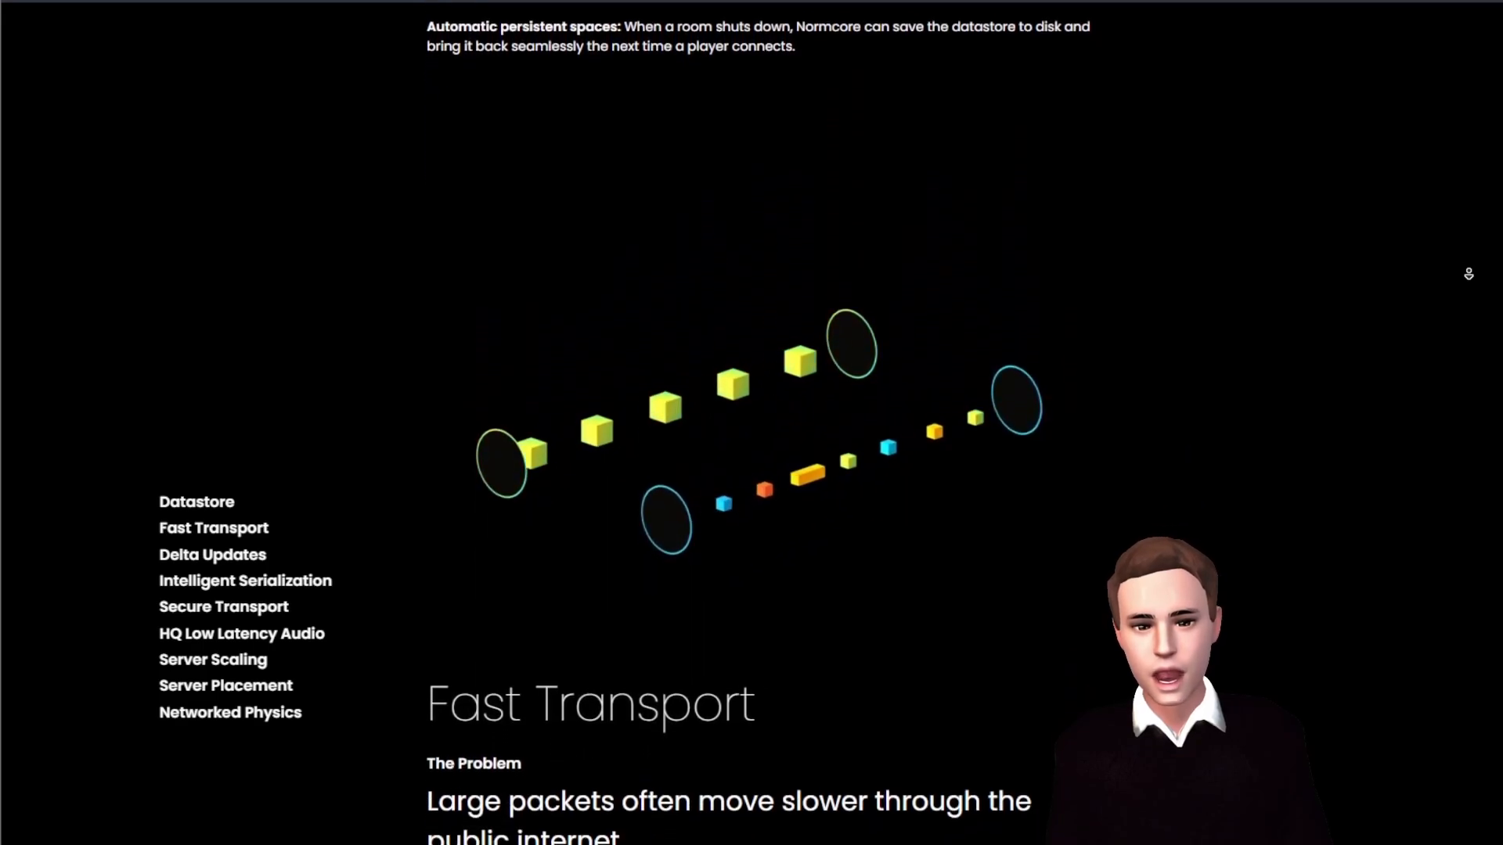
{"action": "scroll", "scroll_direction": "down", "scroll_amount": 3}
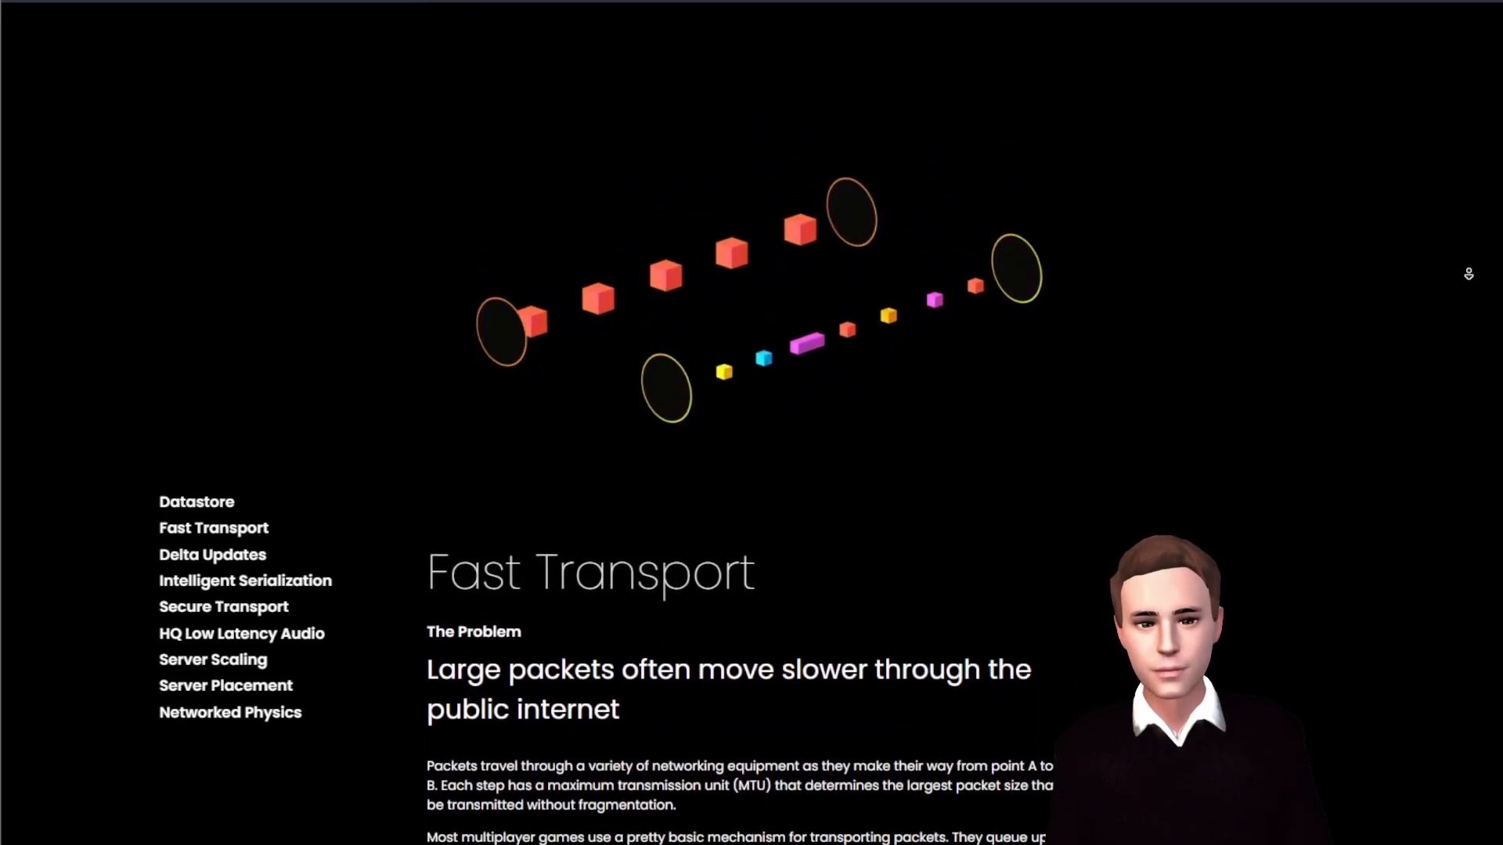
{"action": "scroll", "scroll_direction": "down", "scroll_amount": 3}
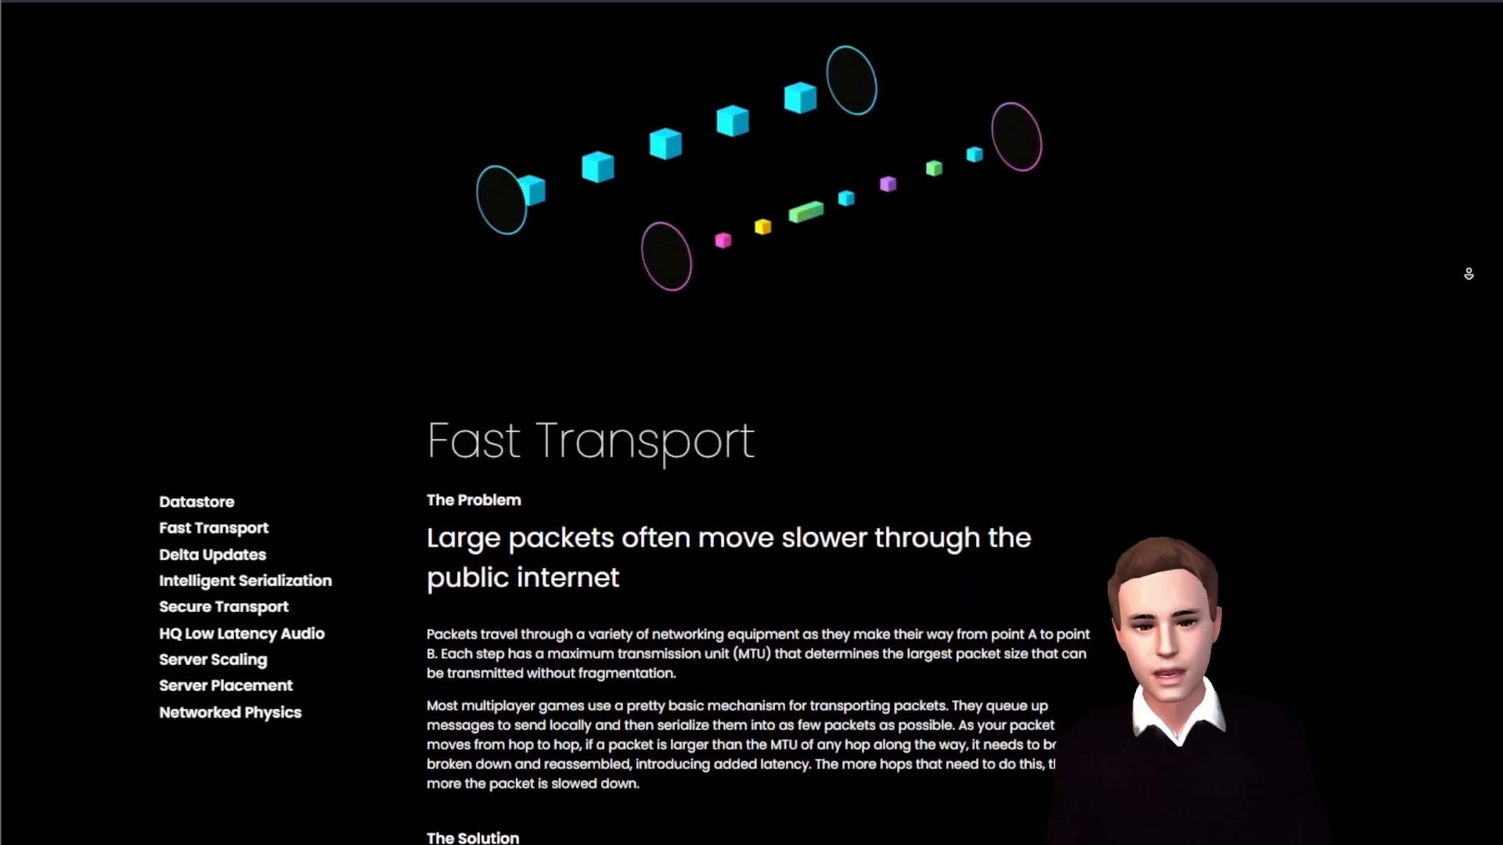
{"action": "scroll", "scroll_direction": "down", "scroll_amount": 3}
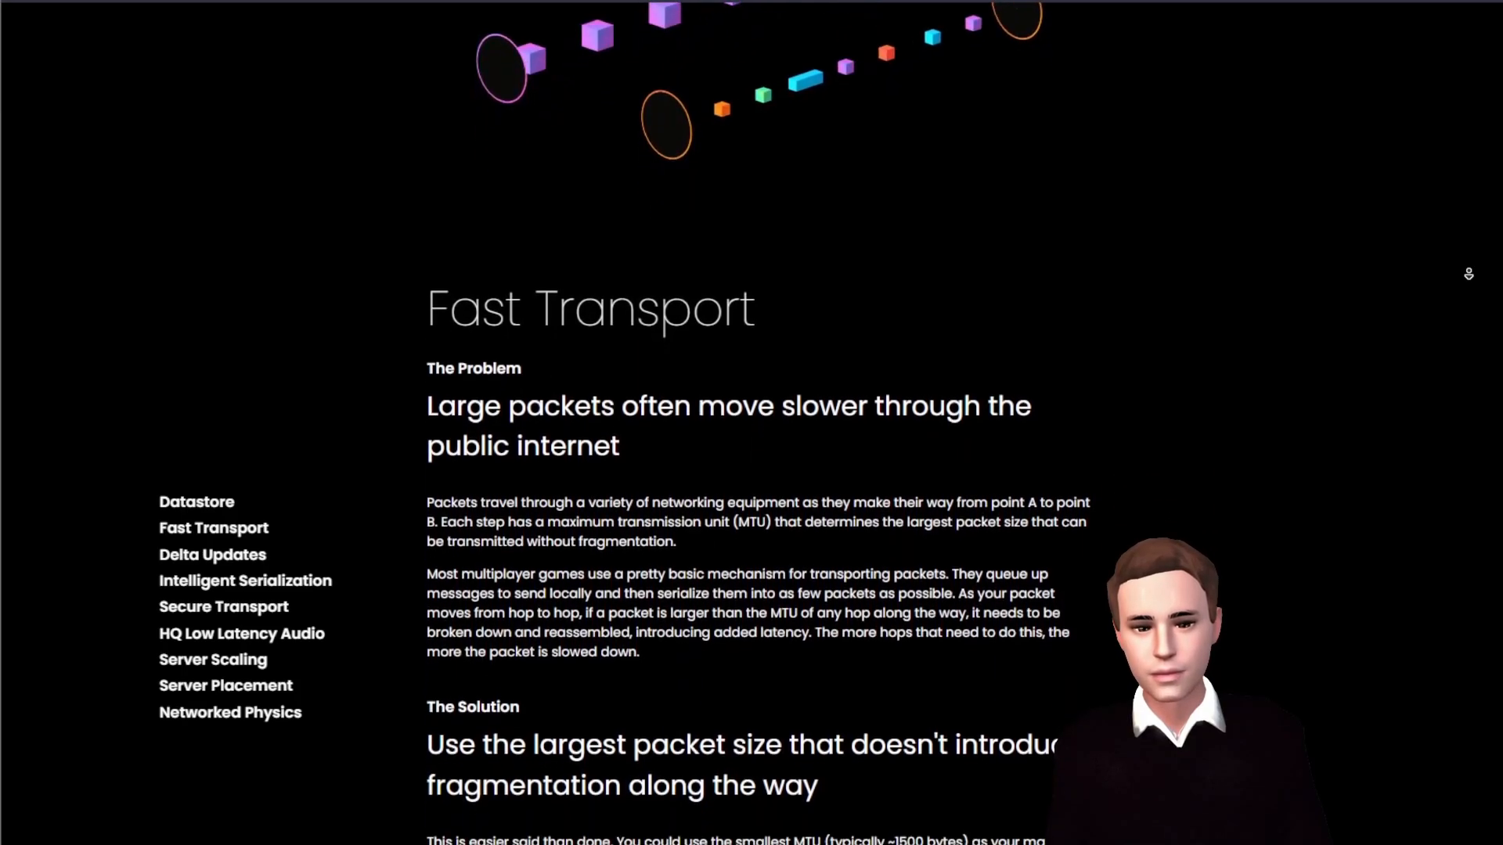
{"action": "scroll", "scroll_direction": "down", "scroll_amount": 3}
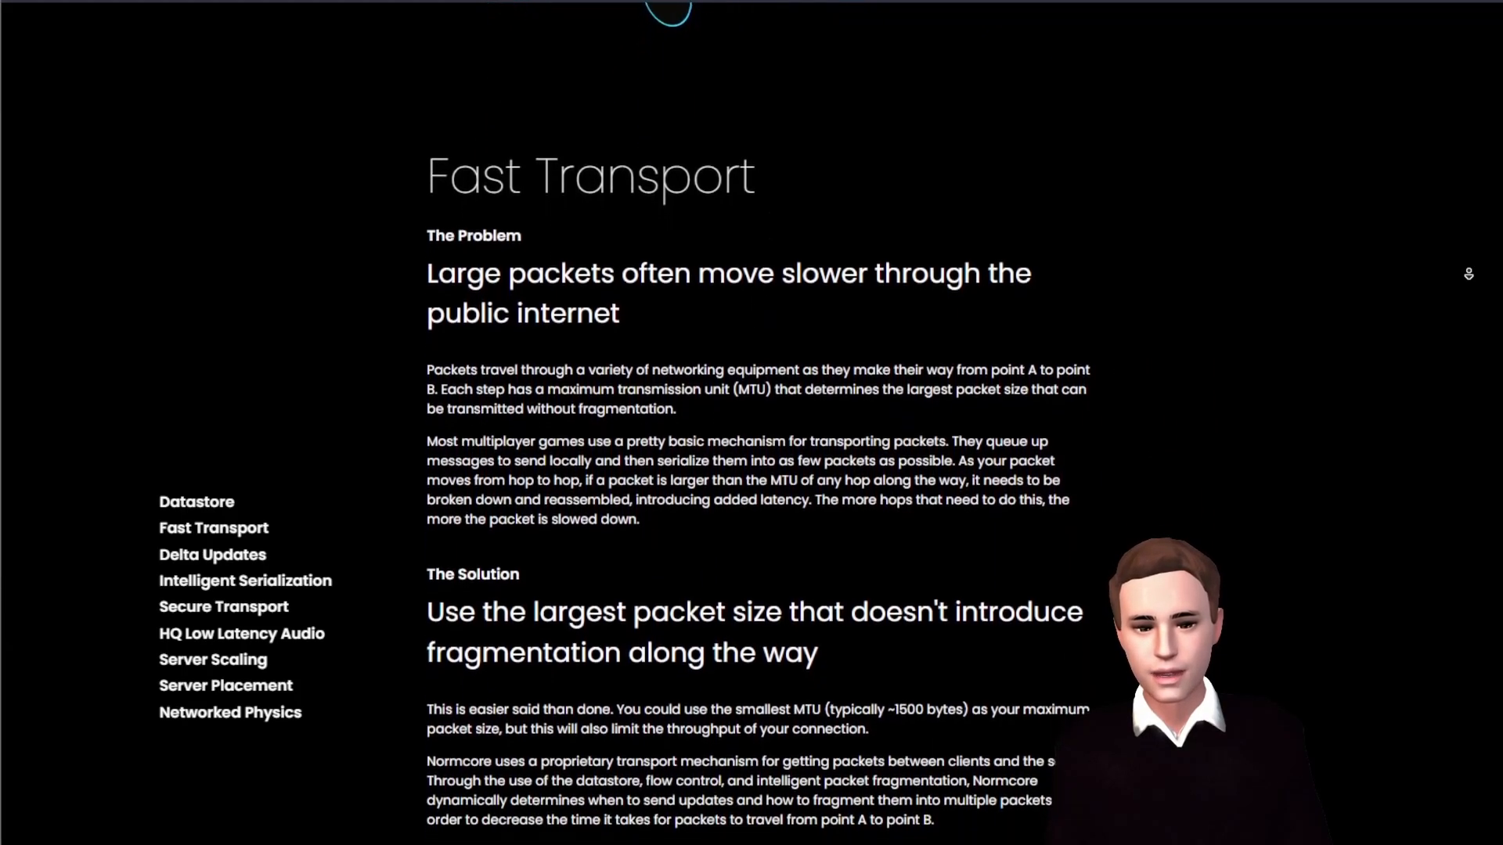
{"action": "scroll", "scroll_direction": "down", "scroll_amount": 3}
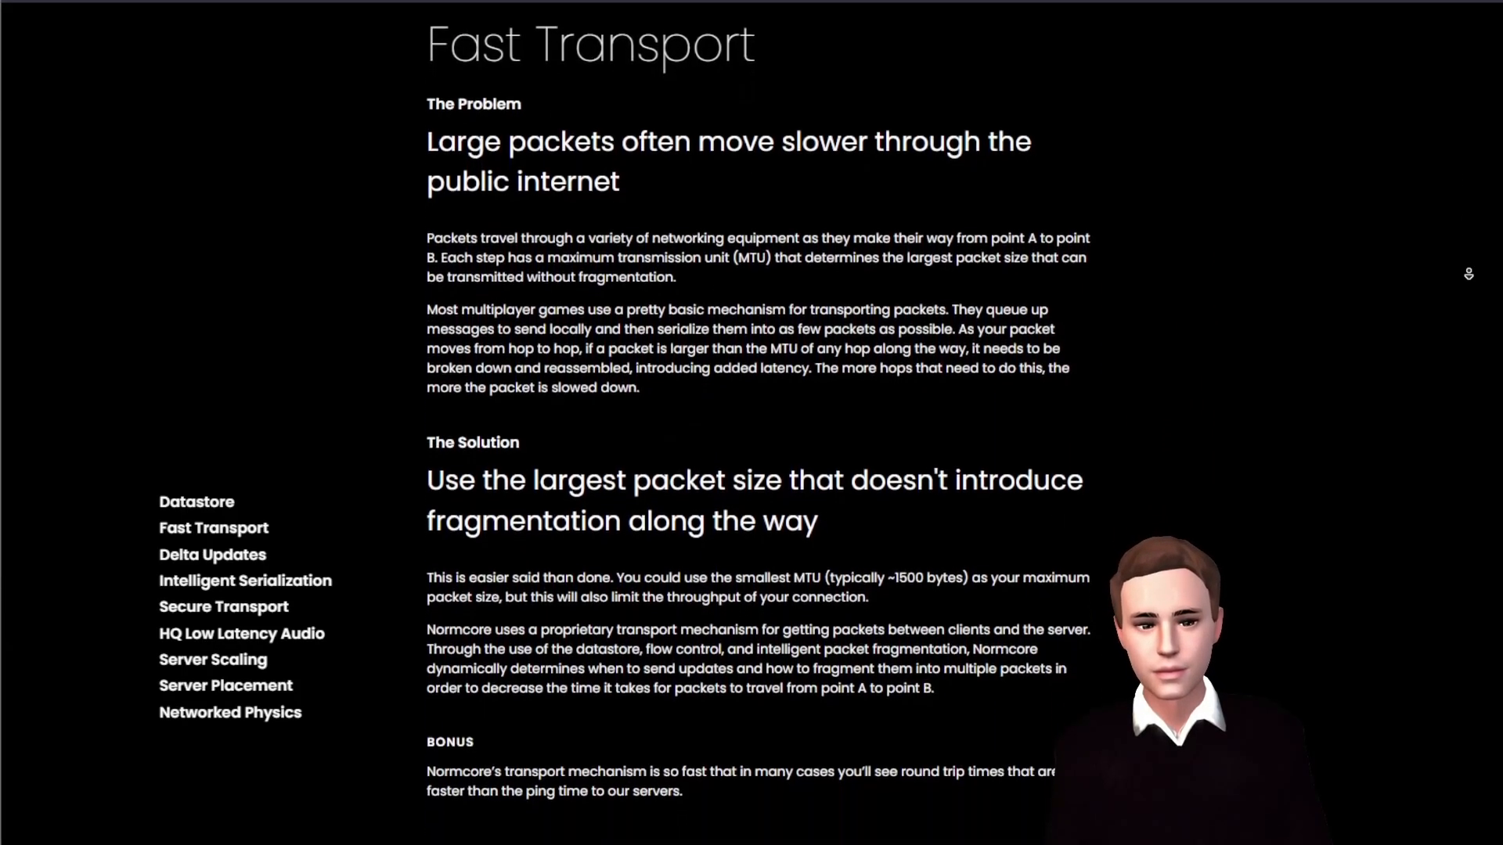
{"action": "scroll", "scroll_direction": "down", "scroll_amount": 3}
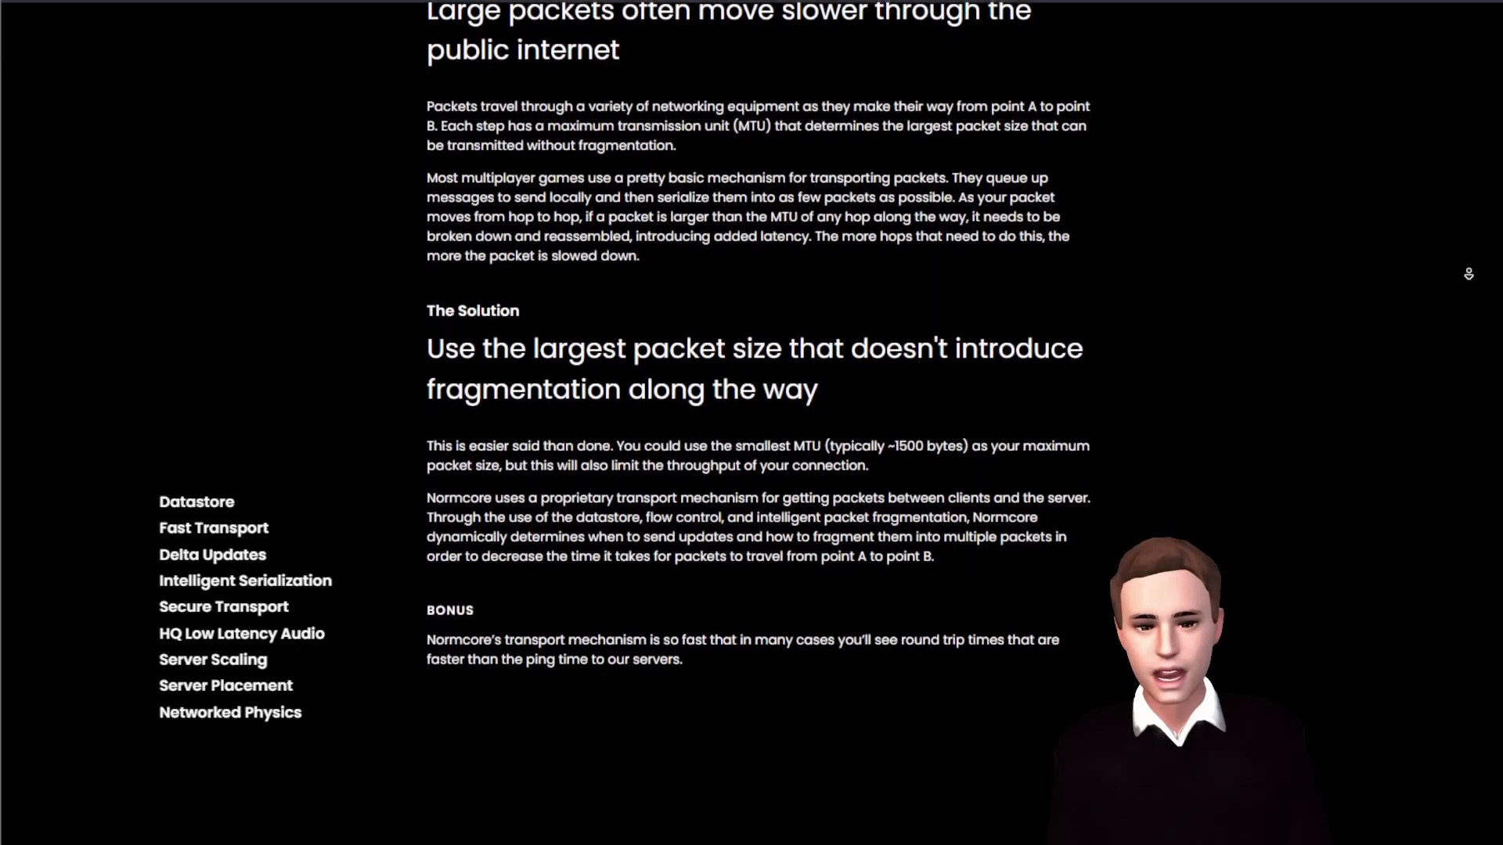